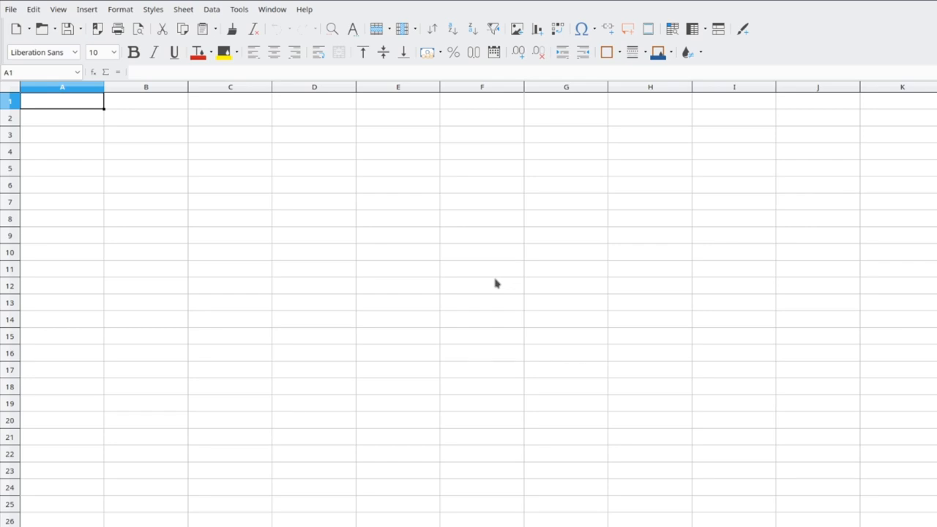
mouse_move(493, 262)
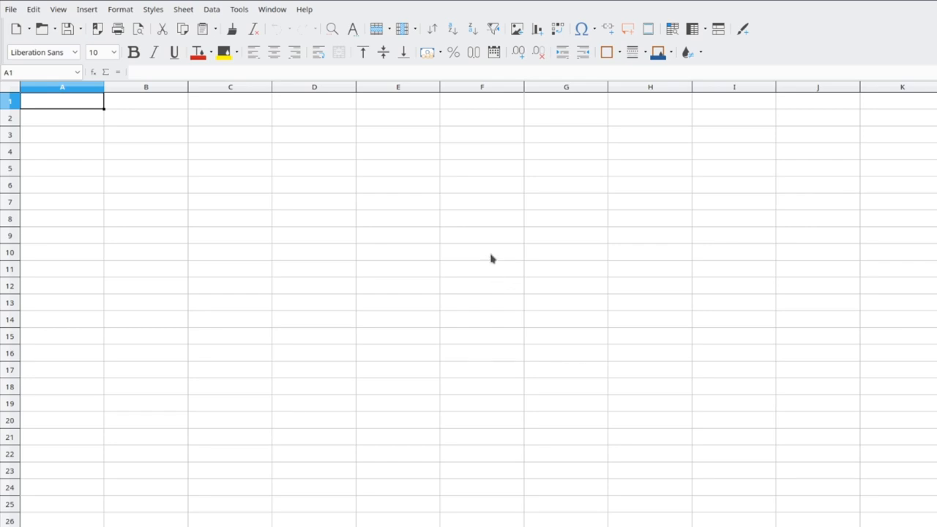
mouse_move(353, 210)
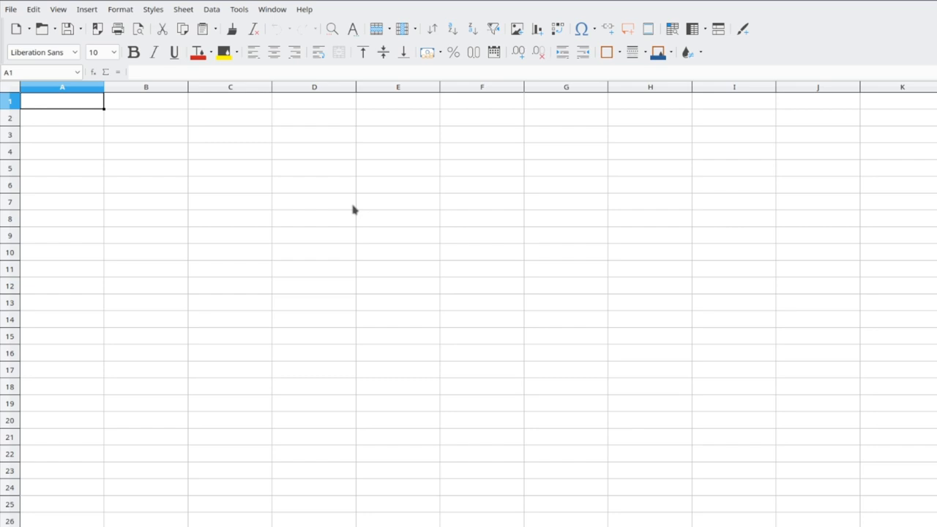
mouse_move(100, 110)
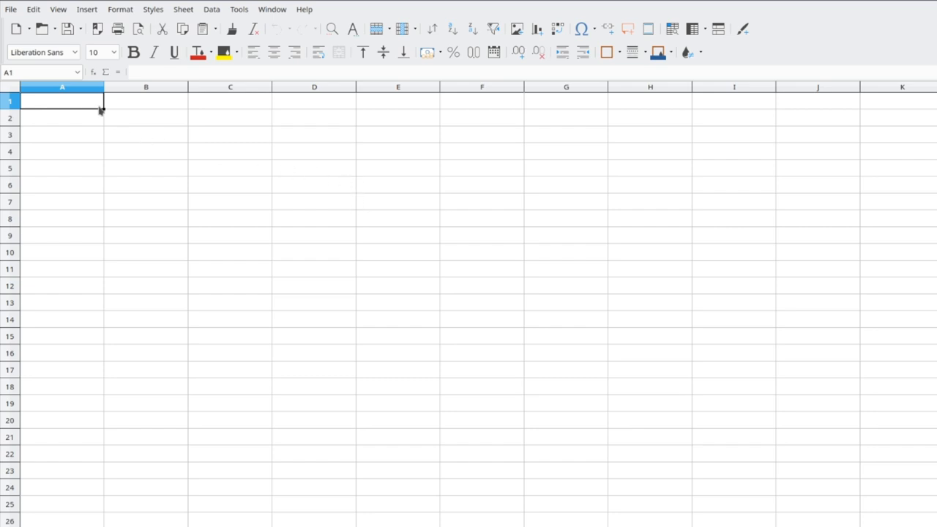
mouse_move(86, 108)
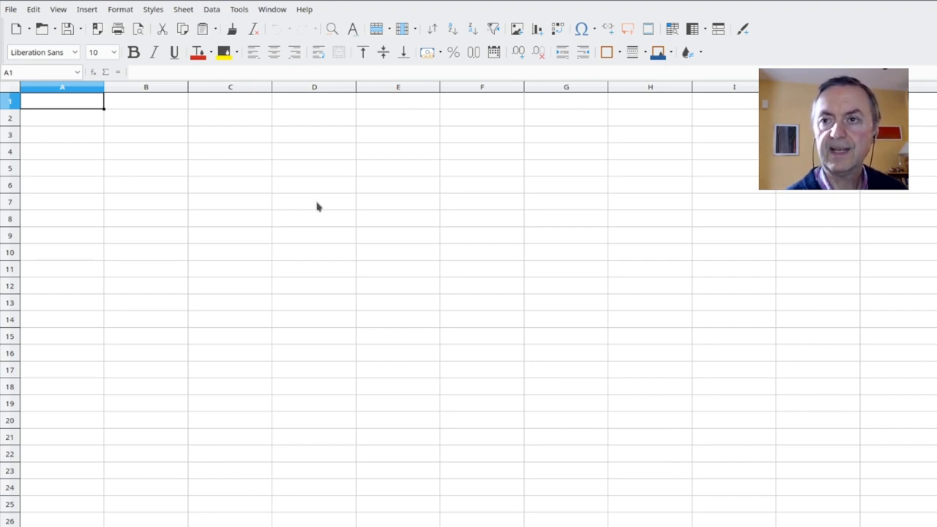
mouse_move(315, 189)
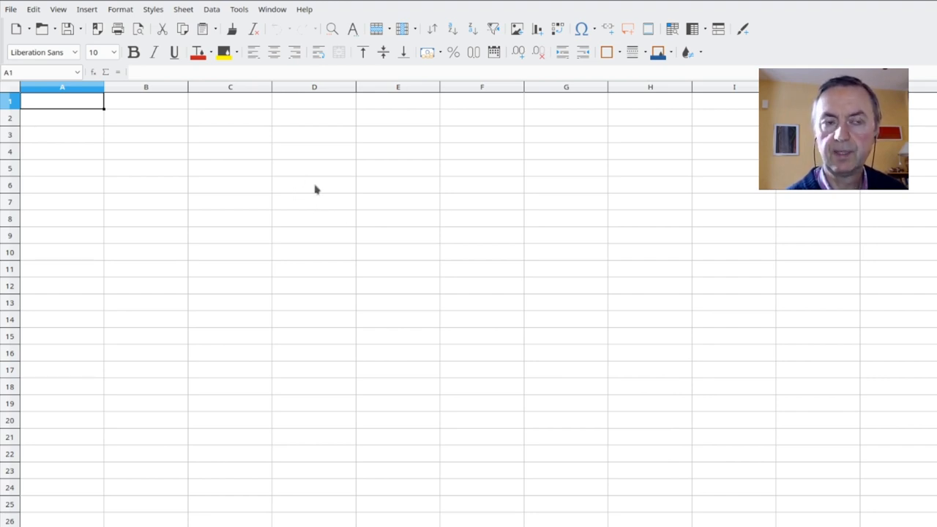
mouse_move(347, 215)
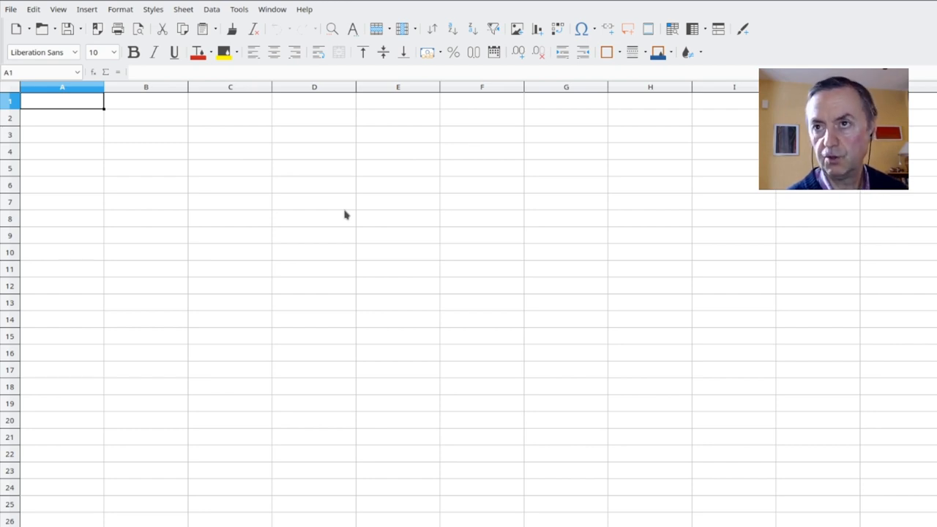
mouse_move(251, 131)
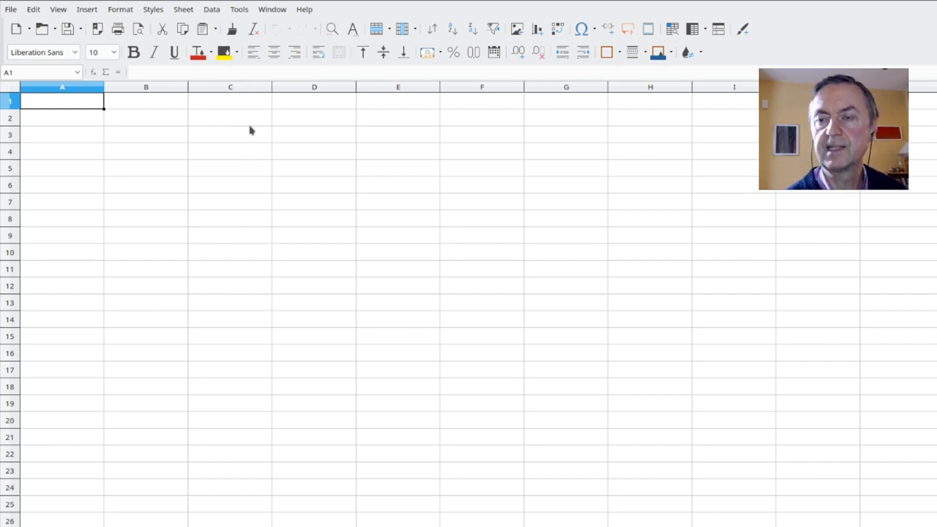
mouse_move(249, 131)
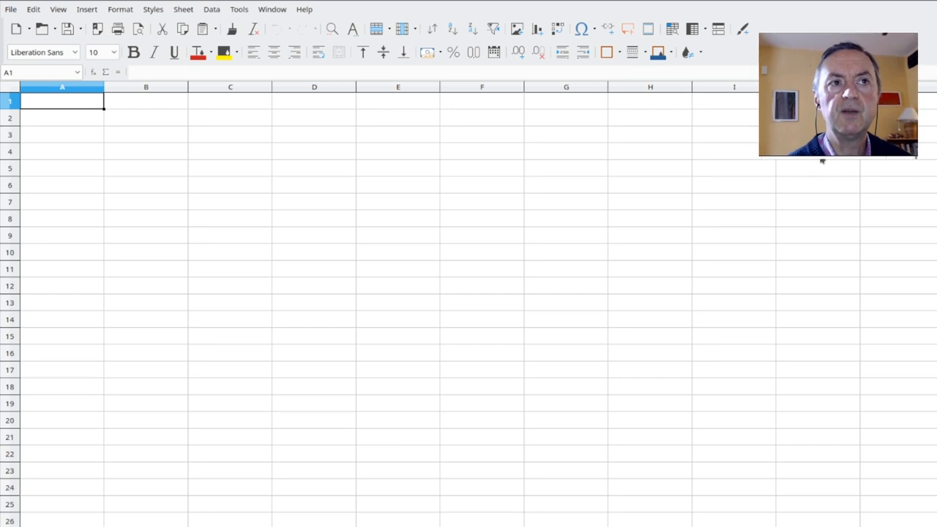
mouse_move(83, 102)
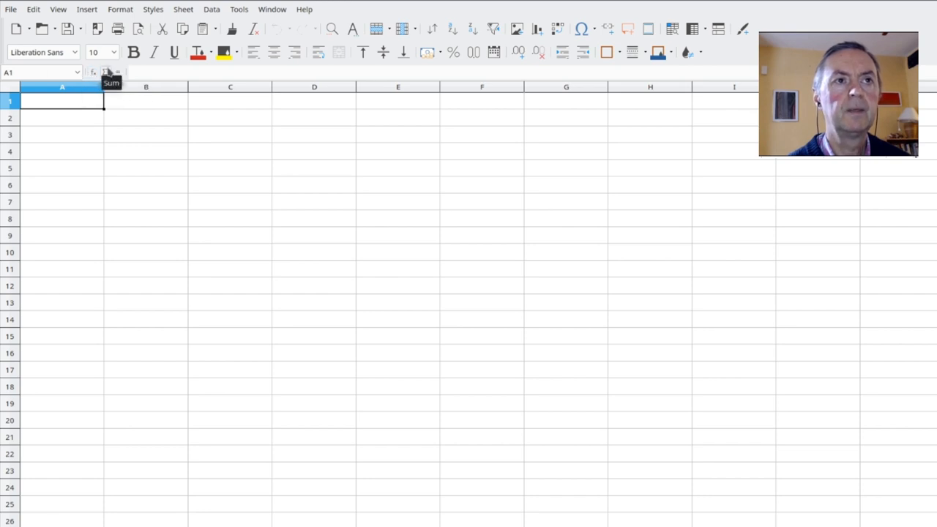
Insert =RANDBETWEEN(1,50) into A1 through the Function Wizard.
click(93, 73)
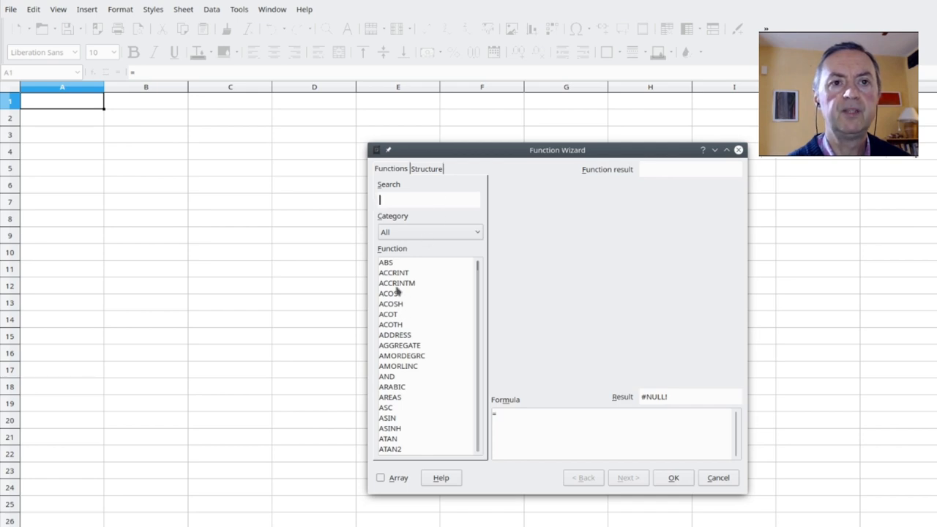
text(rand)
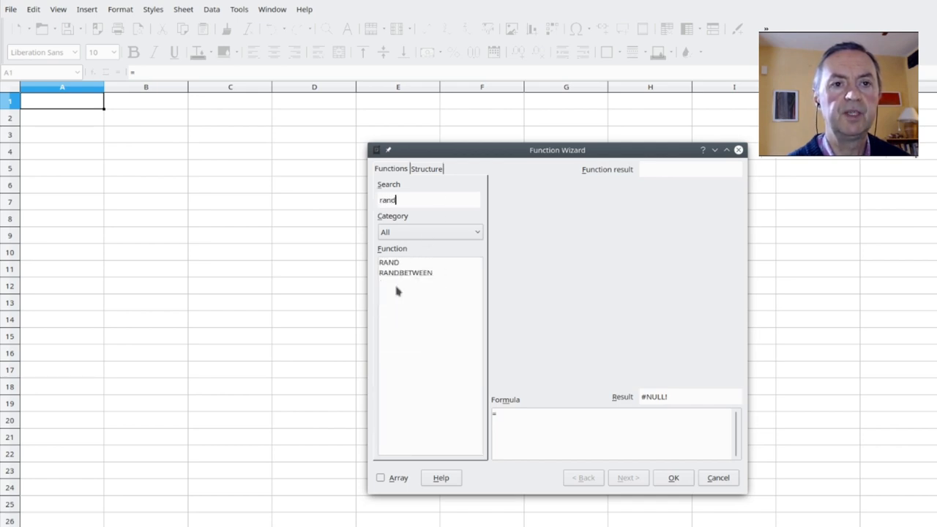
click(406, 272)
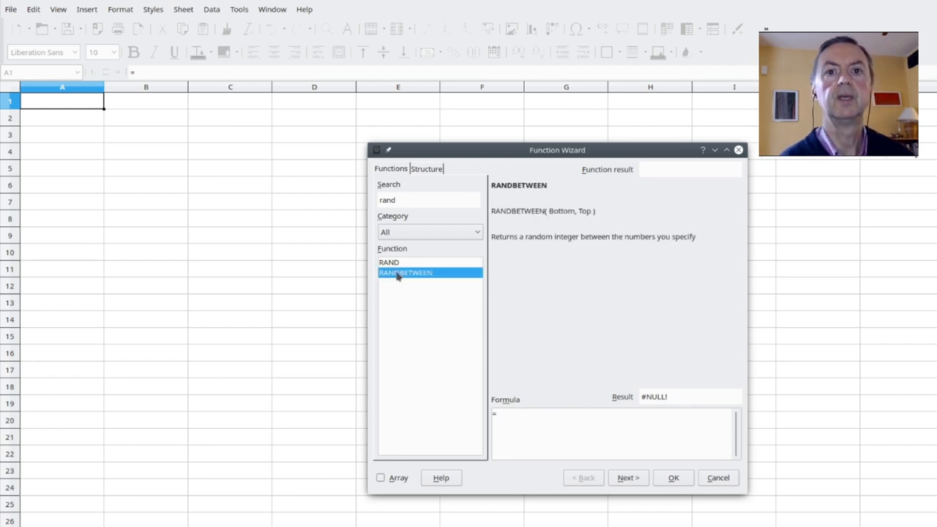
mouse_move(545, 261)
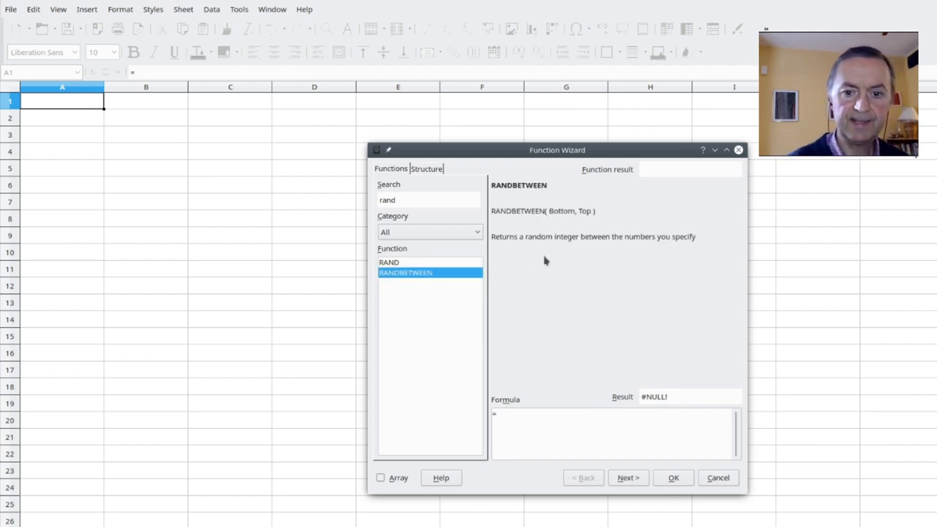
click(628, 478)
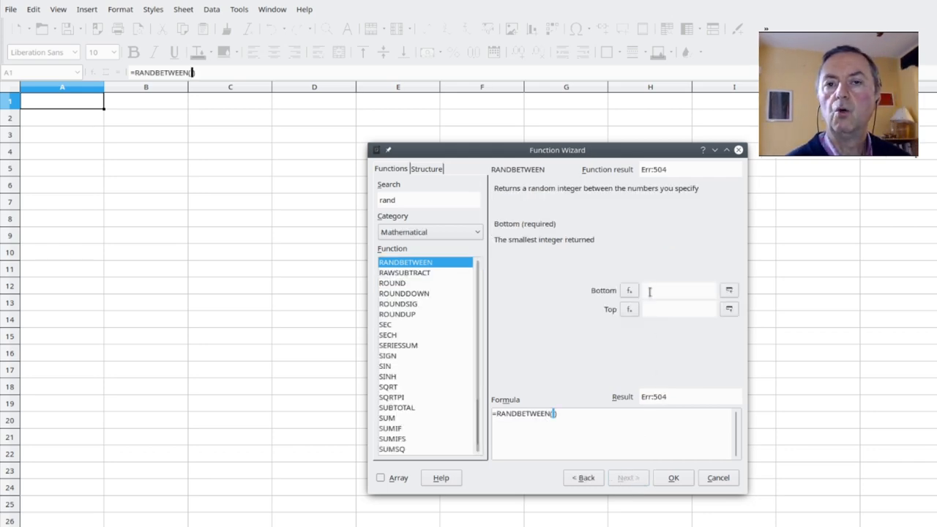
text(1)
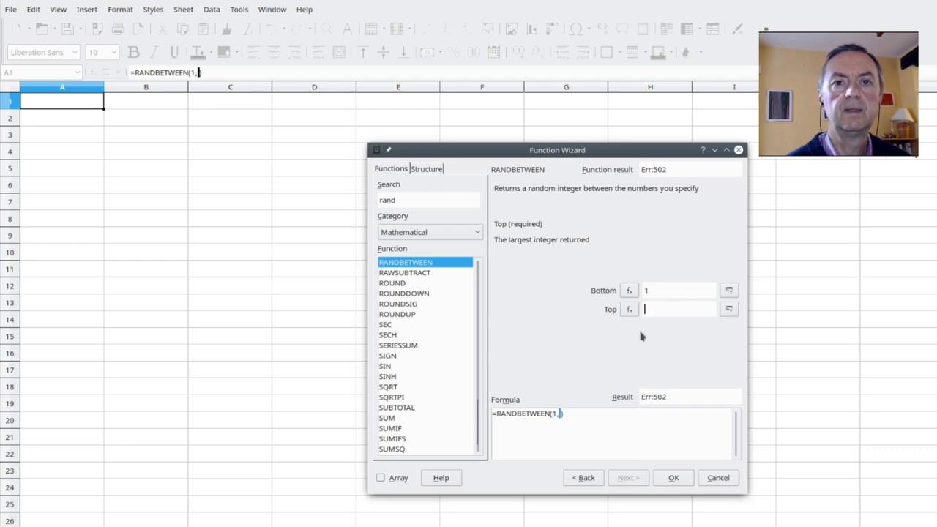
text(50)
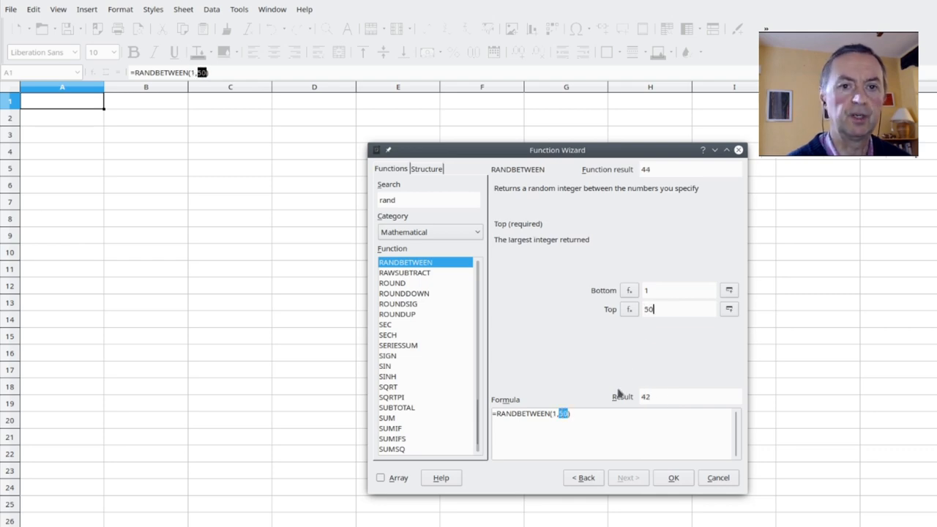
click(673, 478)
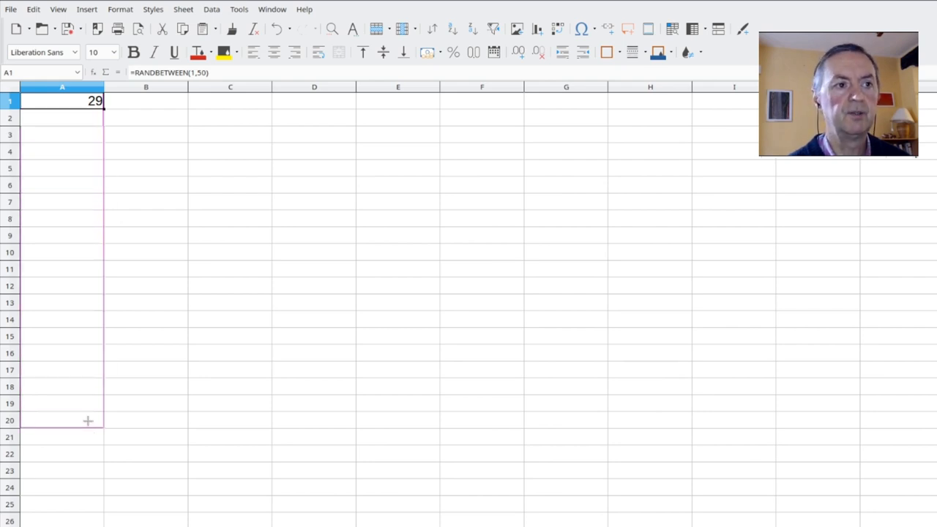
Fill the RANDBETWEEN formula down to A20 and copy A1:A20.
drag(88, 101, 88, 420)
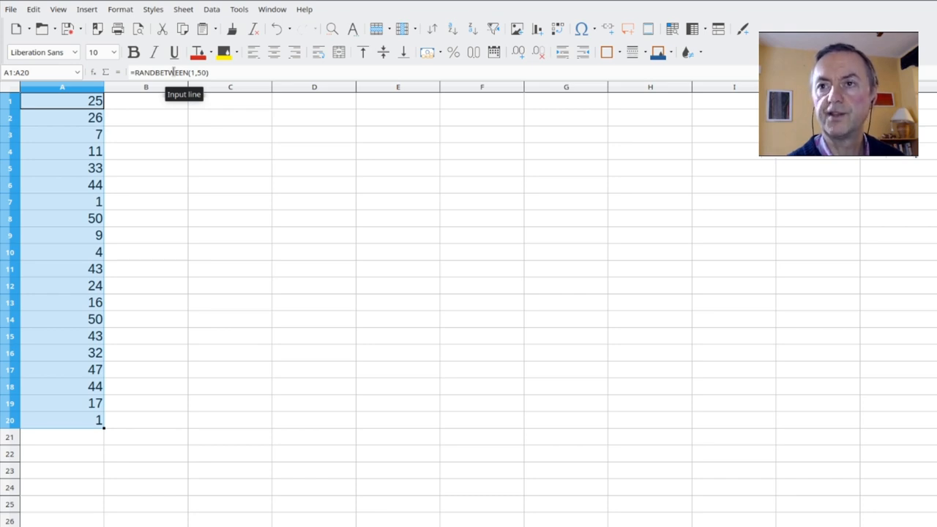
mouse_move(79, 153)
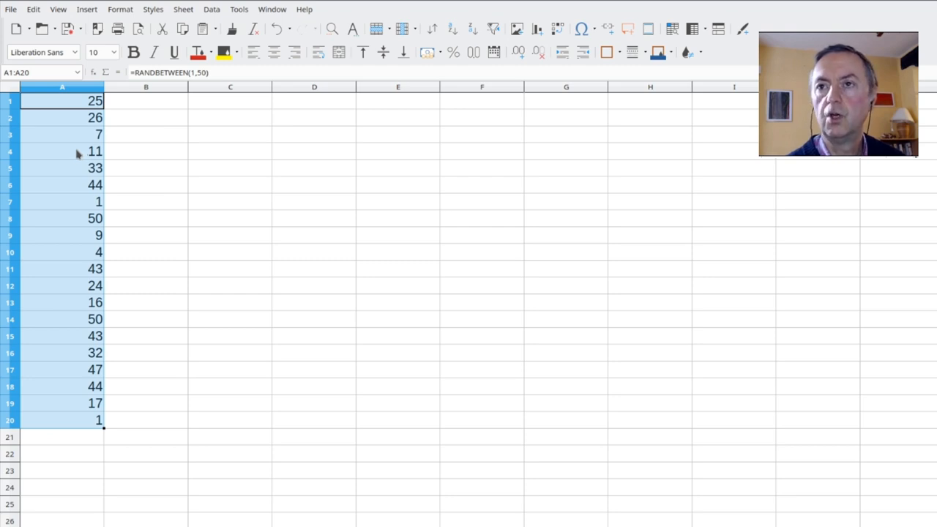
key(ctrl+c)
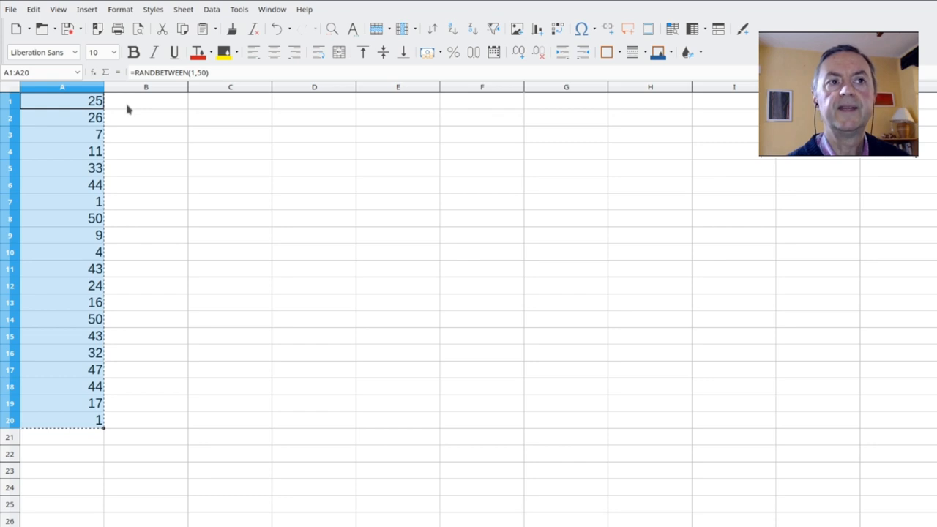
mouse_move(83, 120)
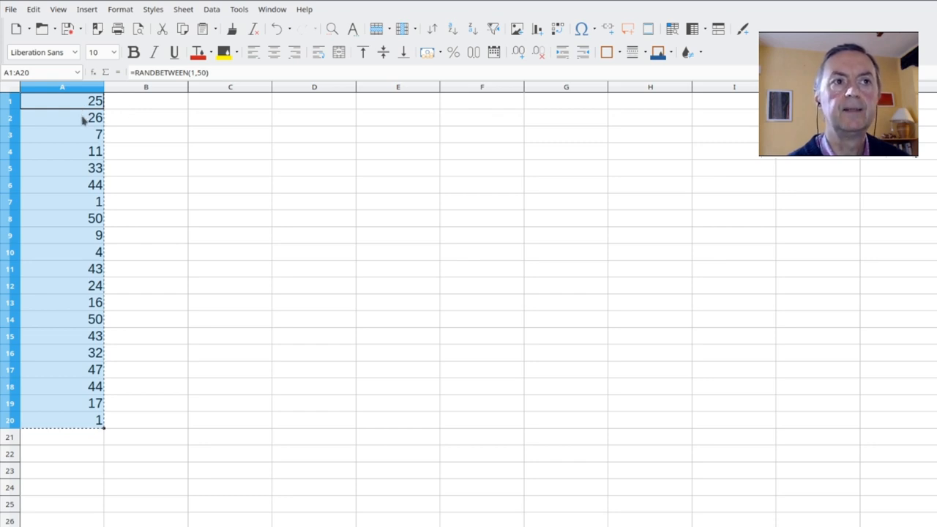
Paste the copied random numbers back over column A as fixed values.
right_click(62, 102)
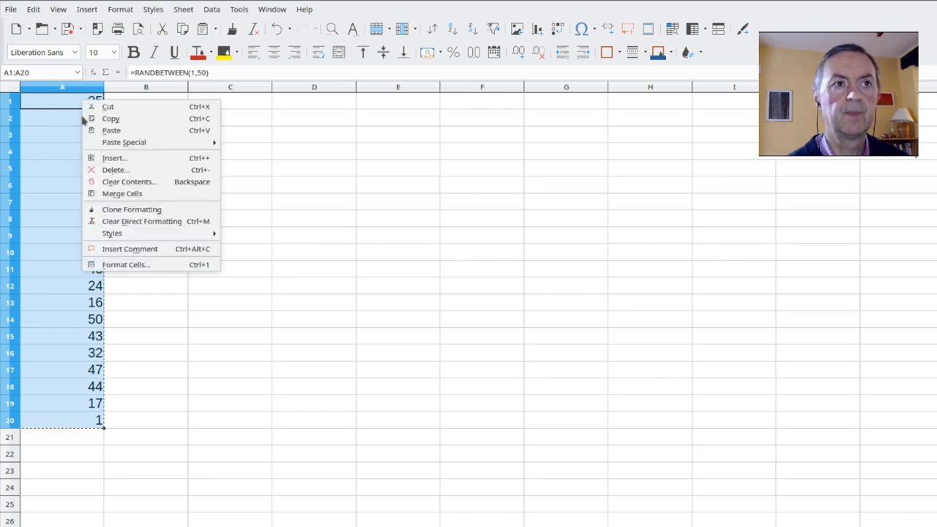
mouse_move(112, 130)
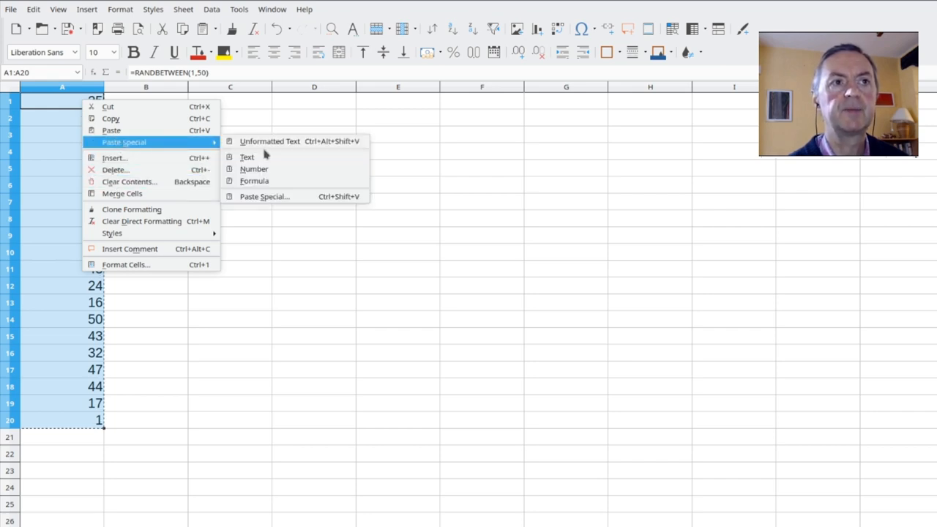
click(254, 169)
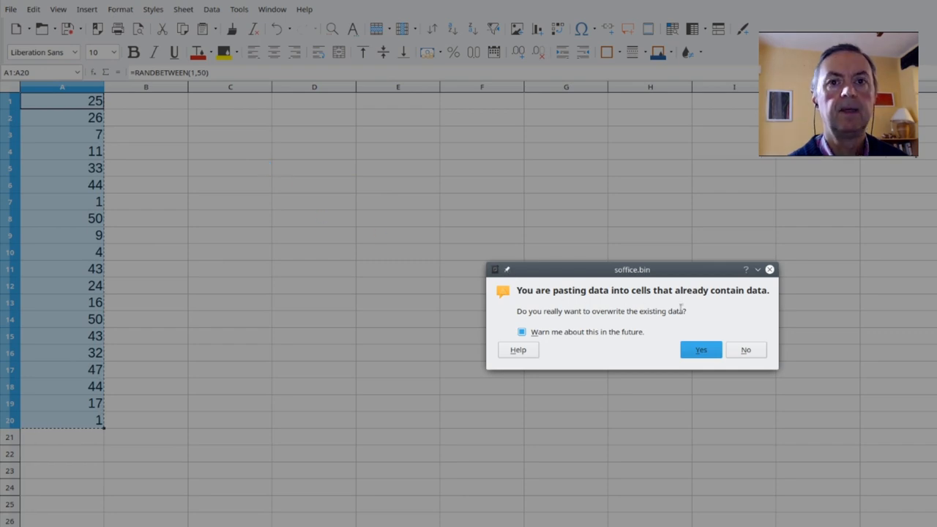
click(700, 349)
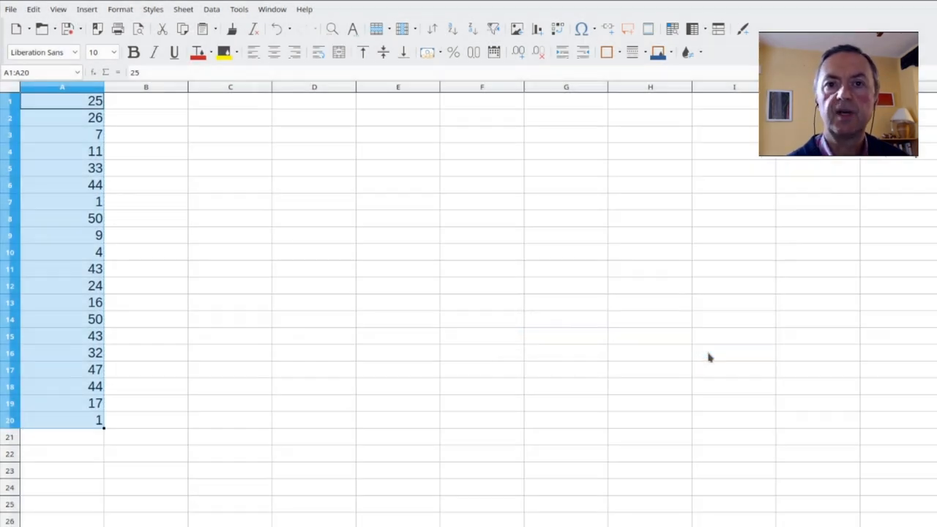
Check A2, A4, A6 and another cell to confirm they hold plain numbers.
click(146, 117)
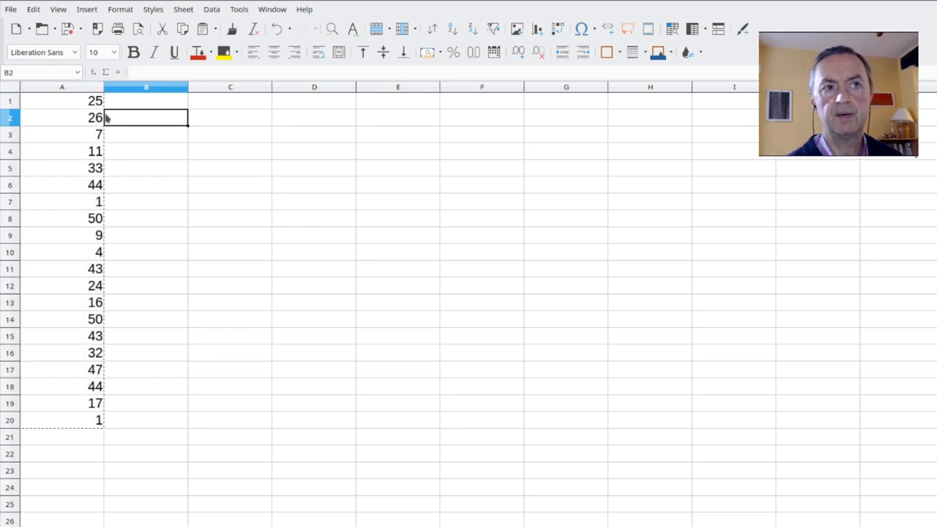
click(62, 118)
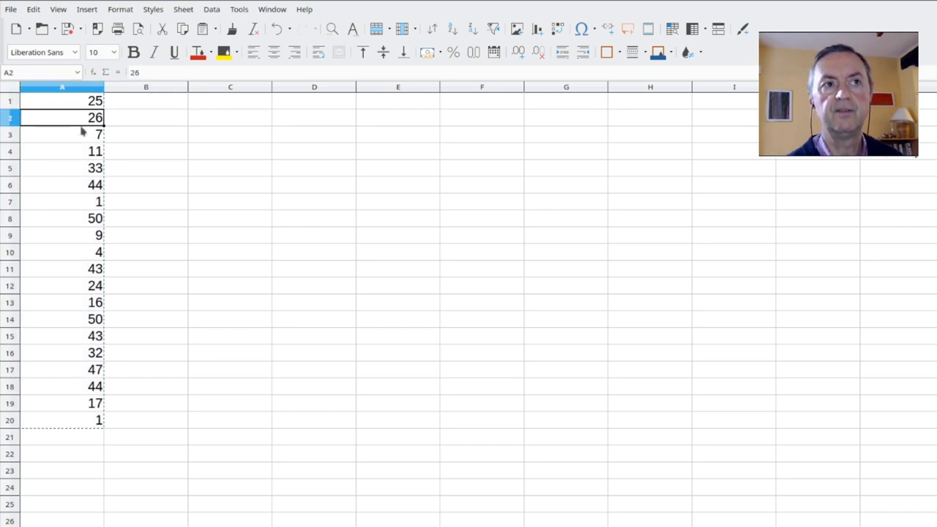
click(63, 151)
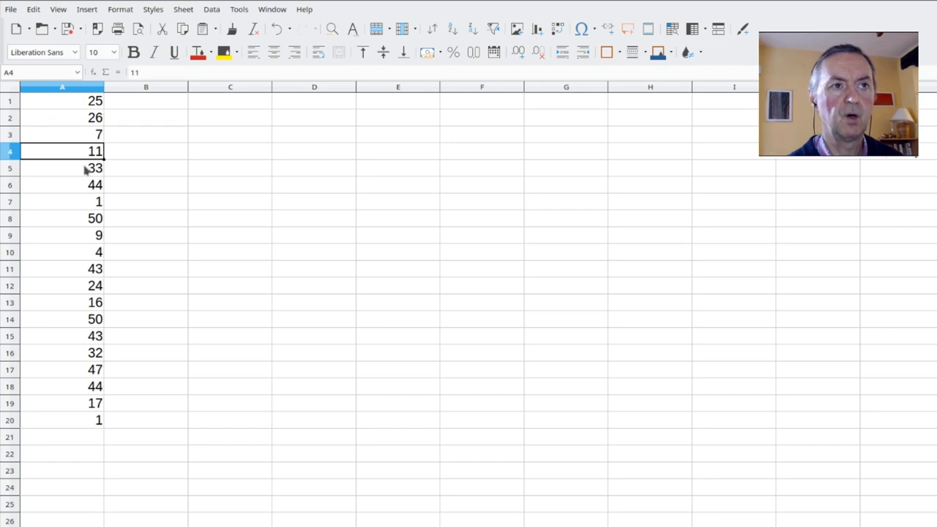
click(62, 168)
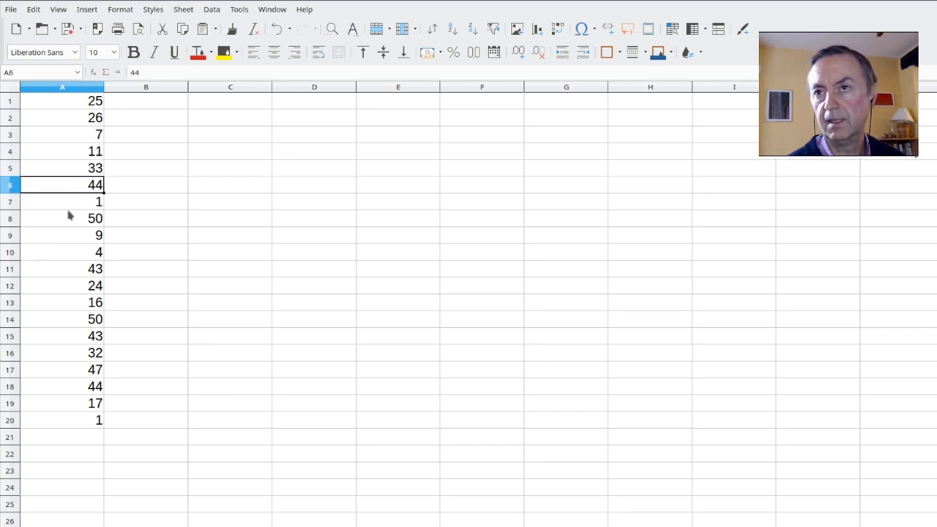
click(62, 218)
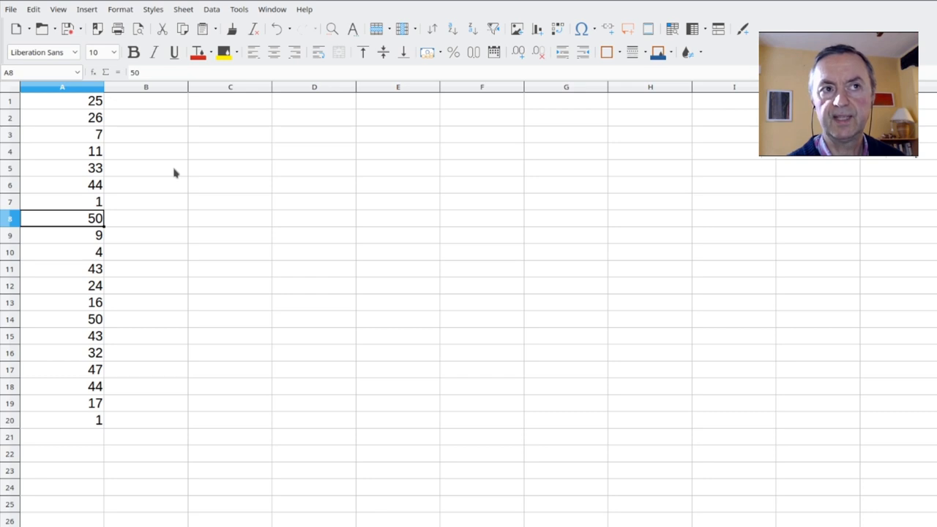
mouse_move(154, 135)
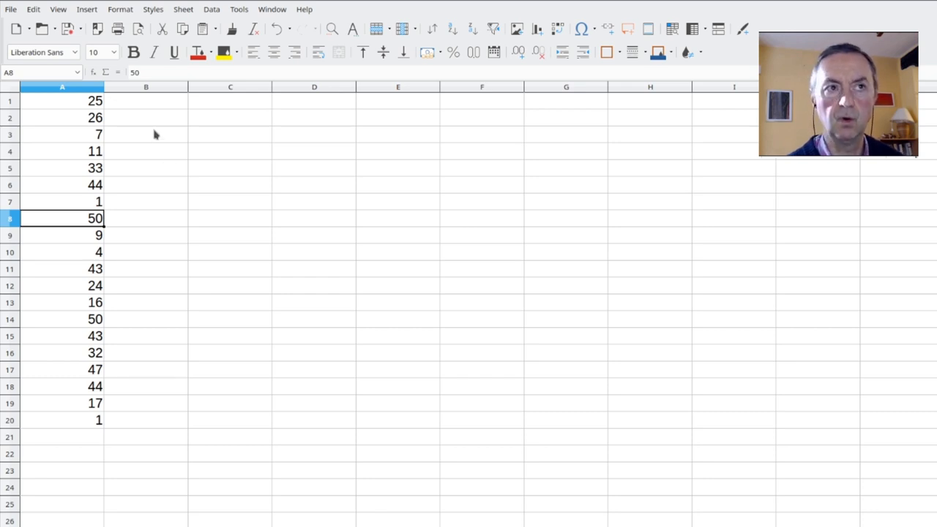
mouse_move(135, 105)
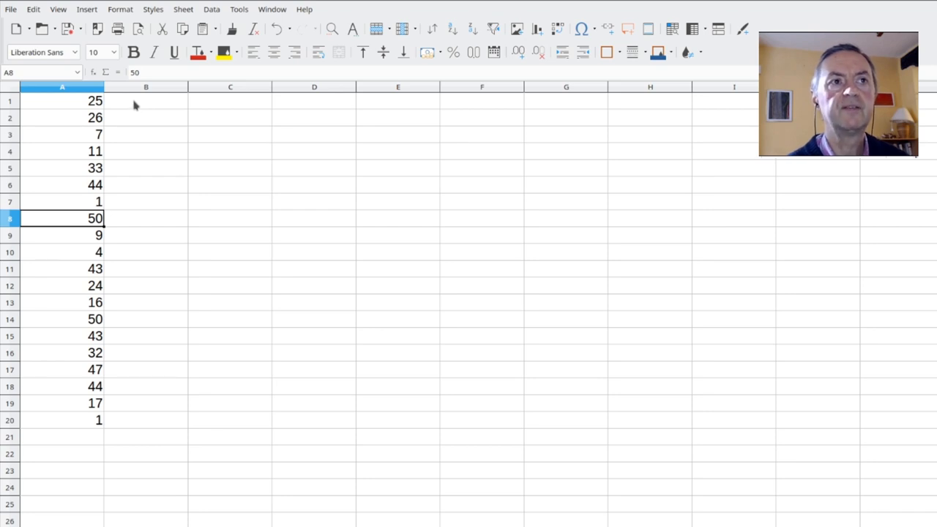
mouse_move(31, 103)
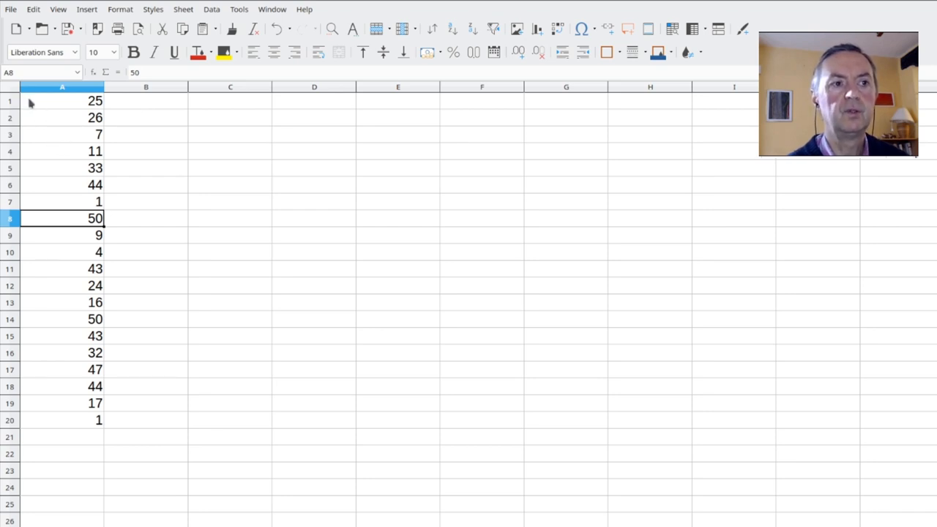
Select A1:A20 and sort the twenty numbers ascending.
drag(62, 101, 63, 387)
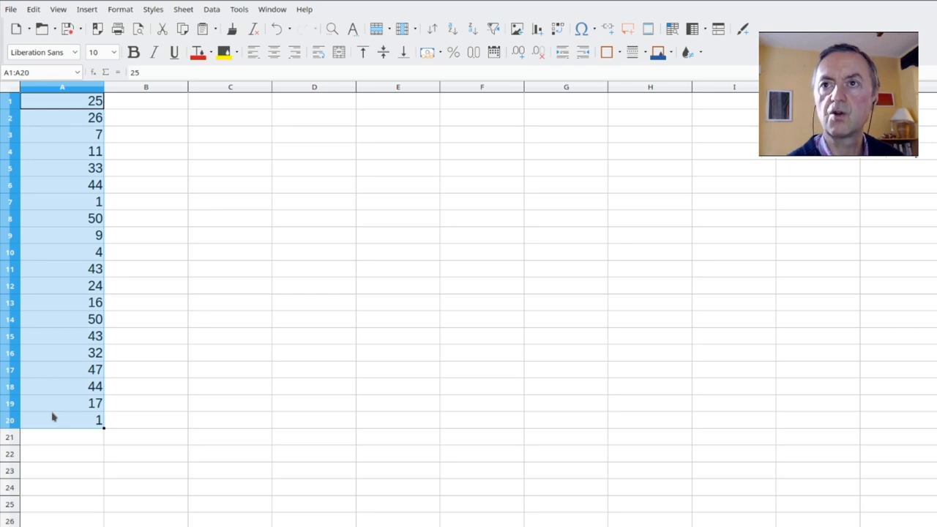
mouse_move(172, 298)
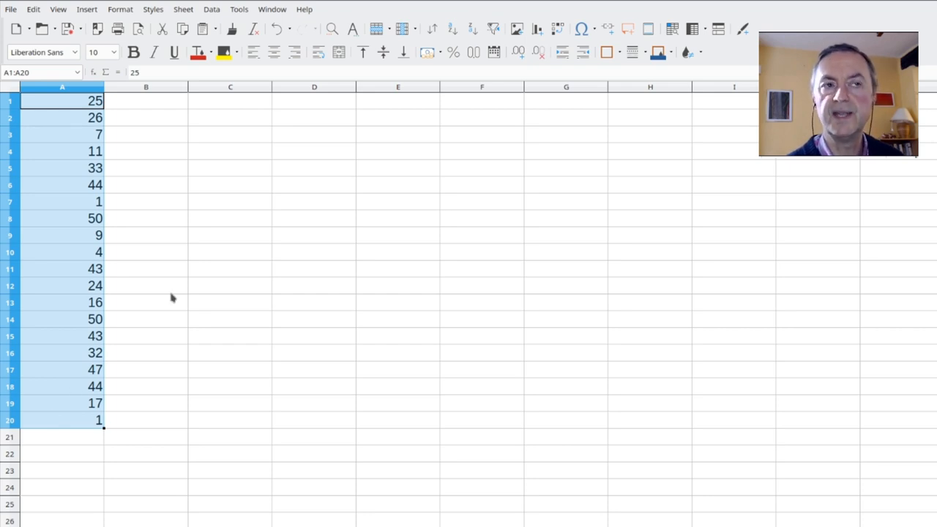
mouse_move(250, 251)
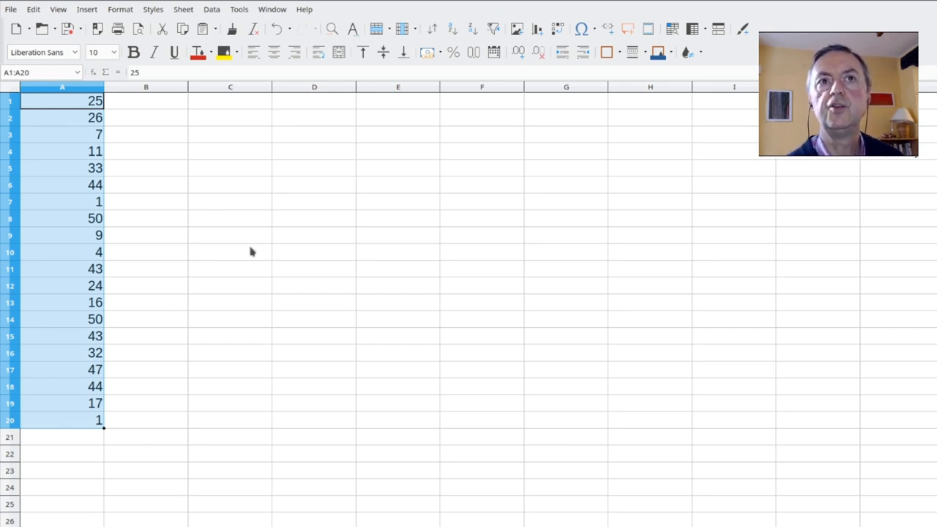
mouse_move(452, 28)
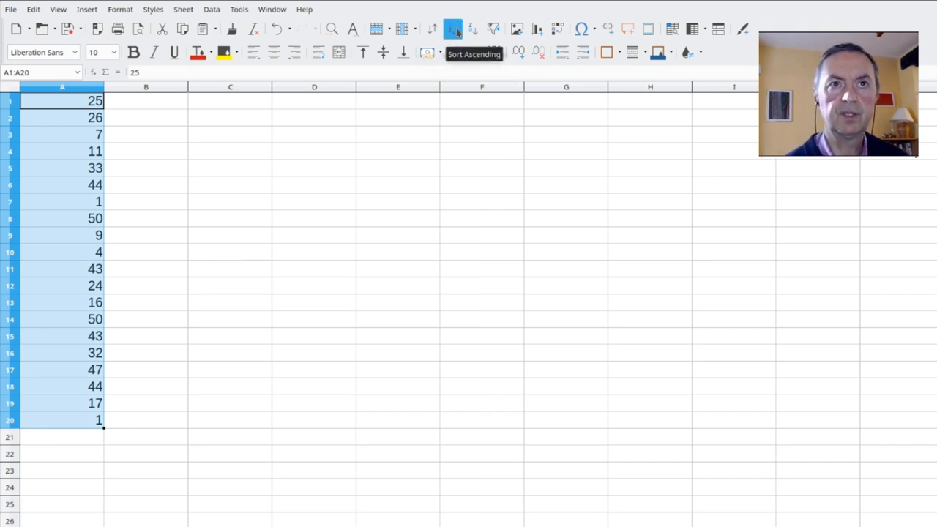
click(452, 29)
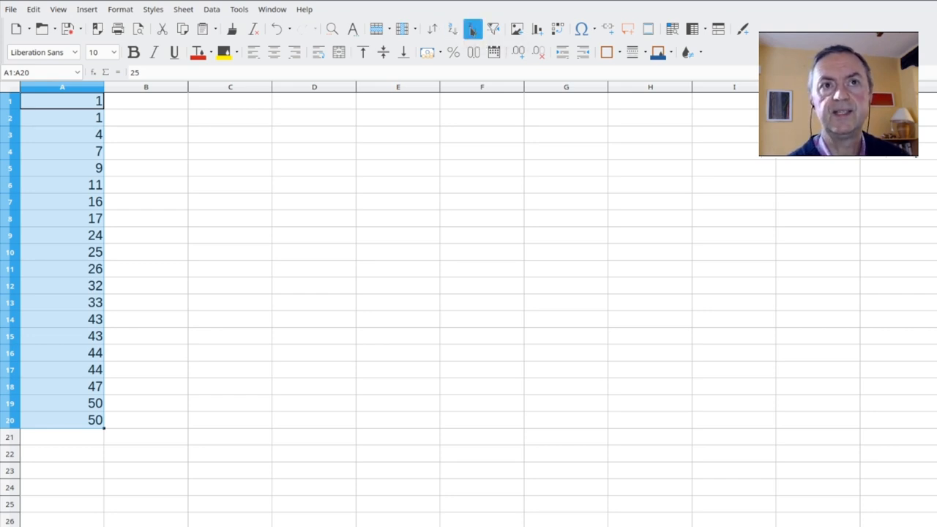
Sort the numbers descending, then return to cell A1.
click(473, 29)
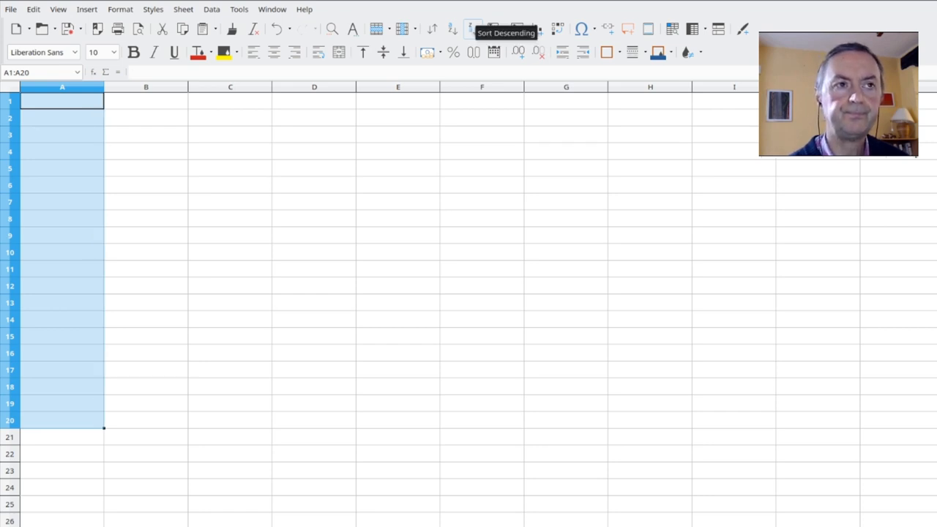
mouse_move(110, 106)
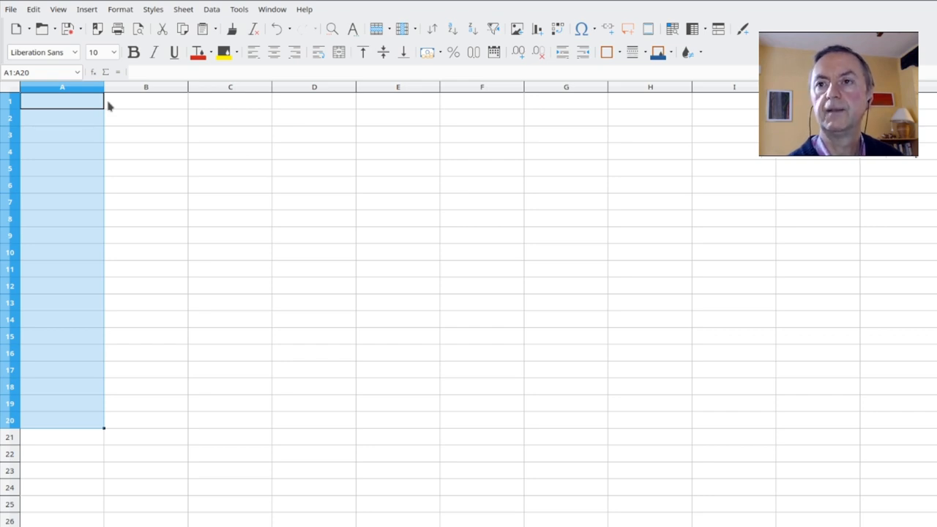
click(62, 101)
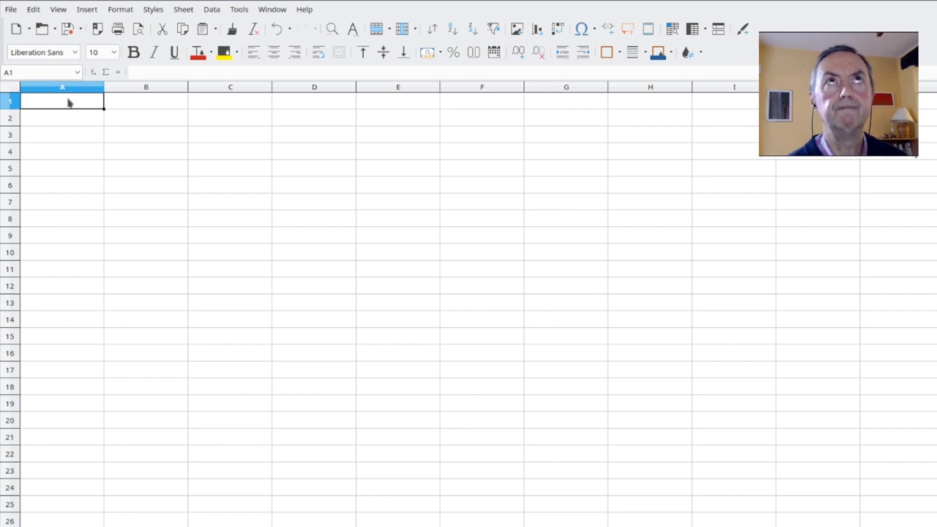
Enter John, Mike, Mary, Joseph and Larry into A1:A5.
text(John)
click(62, 118)
text(Mik)
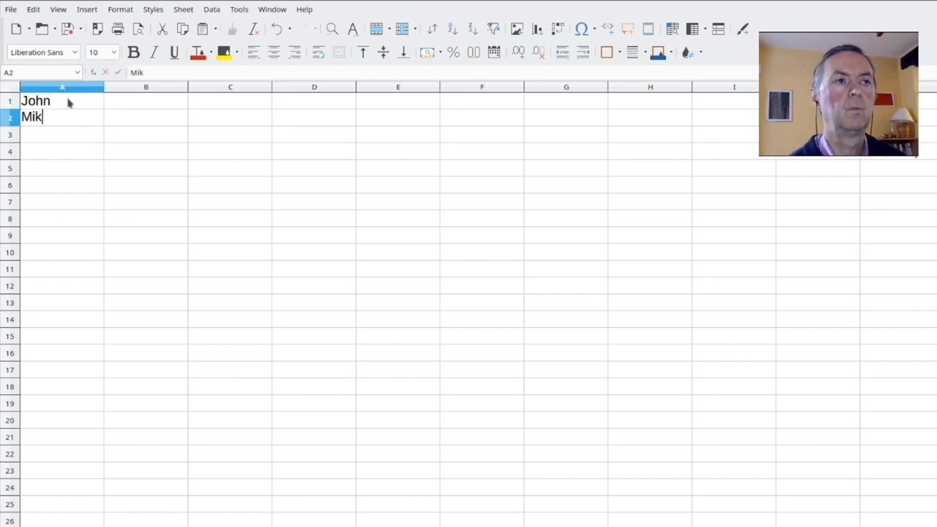
key(Return)
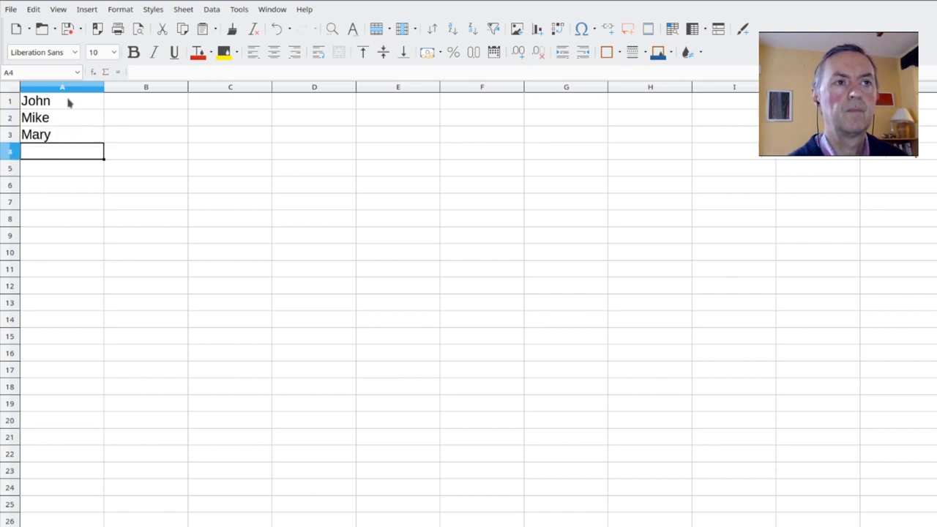
text(Josep)
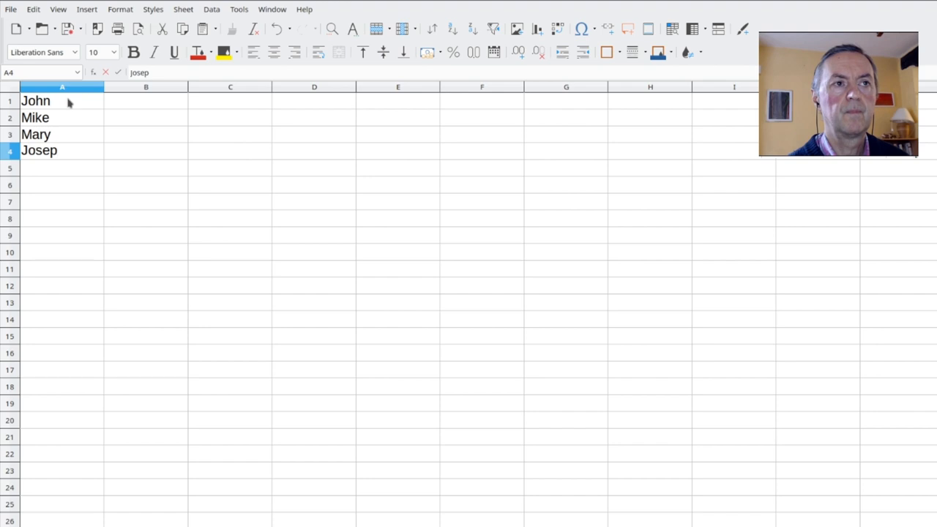
key(Return)
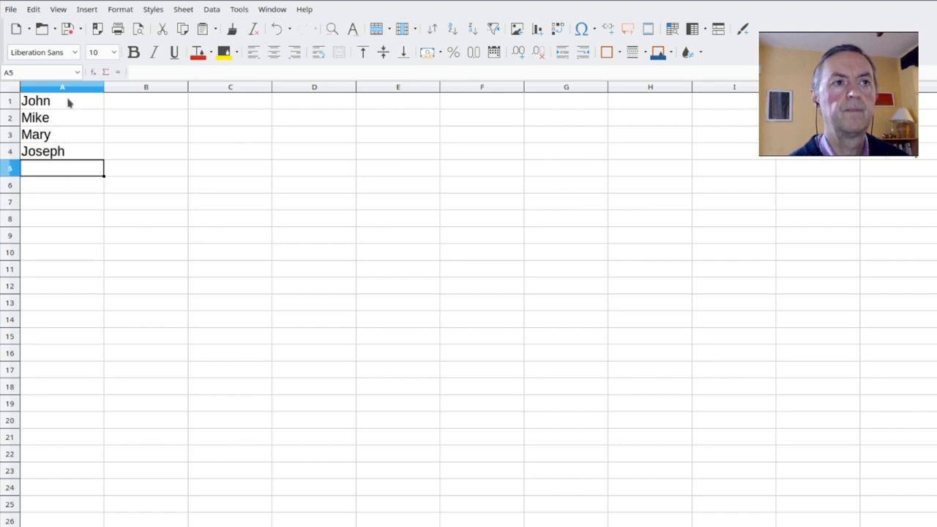
text(Lar)
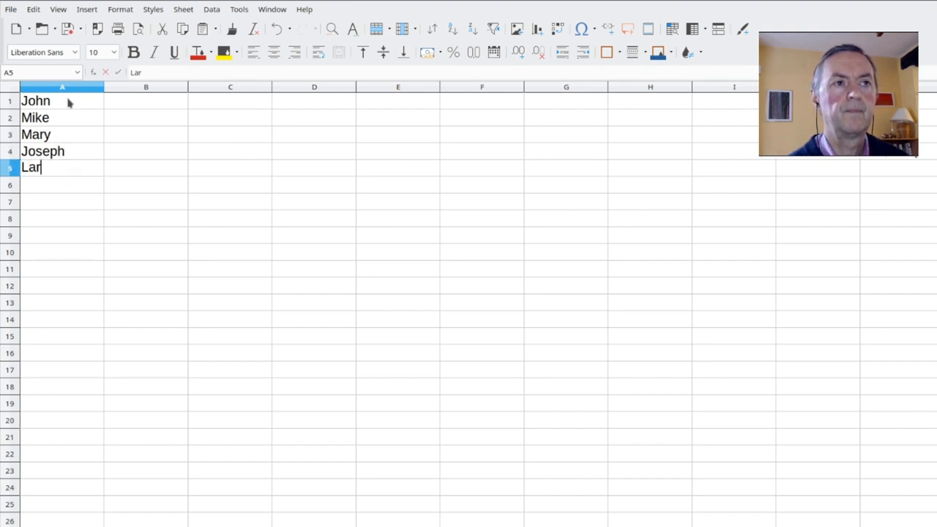
key(Return)
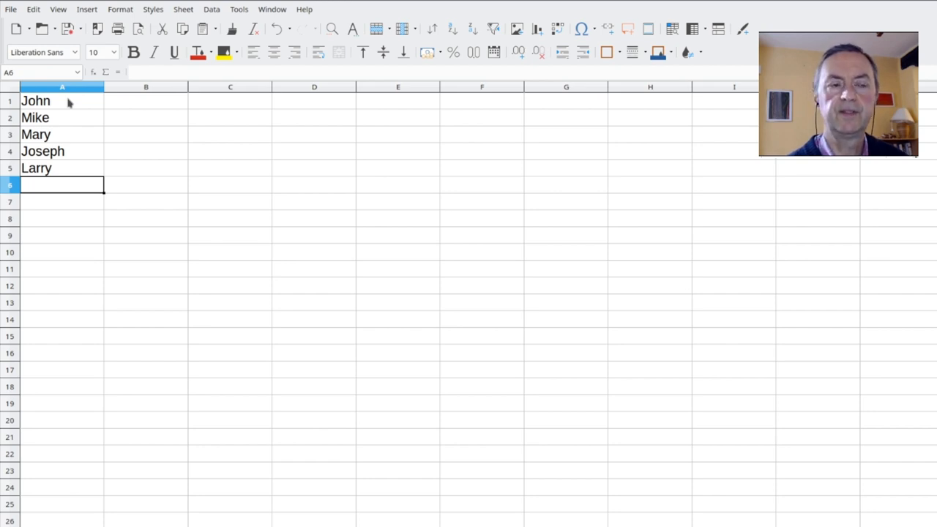
Sort names in A1:A5 A to Z, then Z to A.
drag(63, 101, 62, 168)
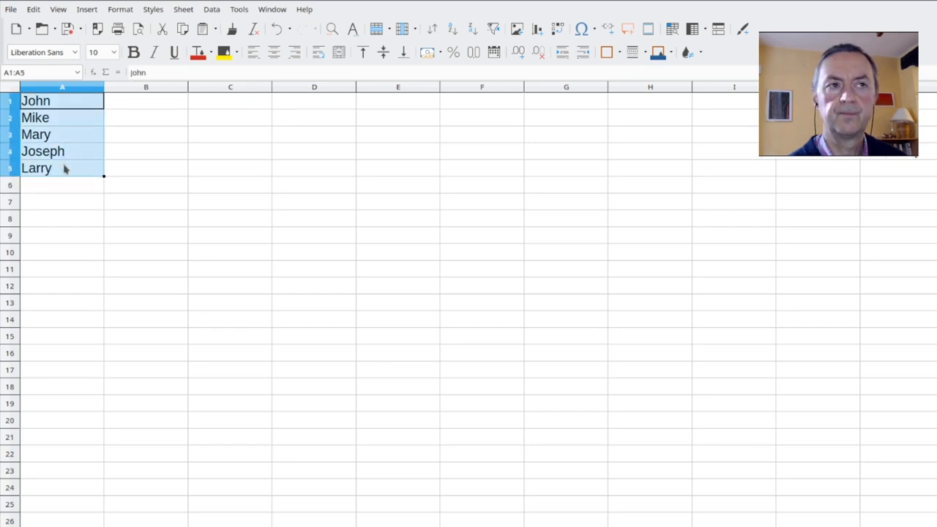
mouse_move(59, 161)
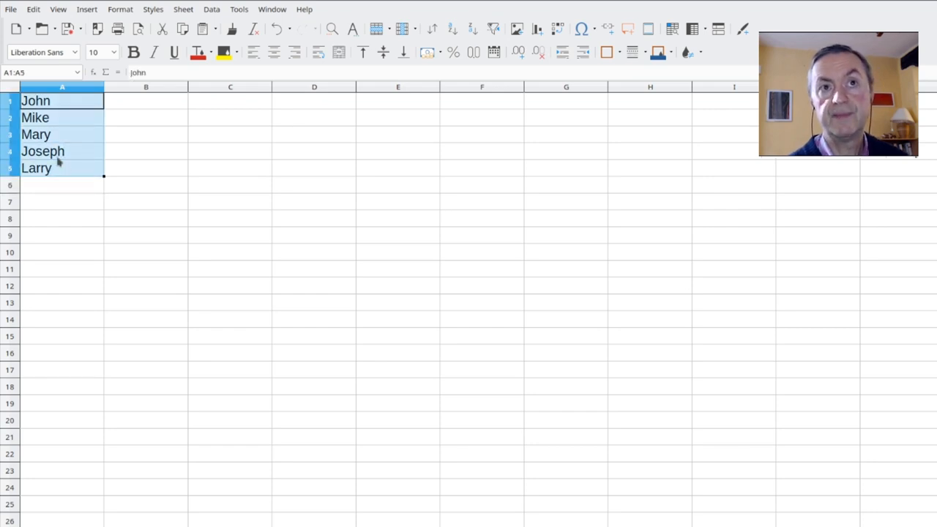
mouse_move(472, 30)
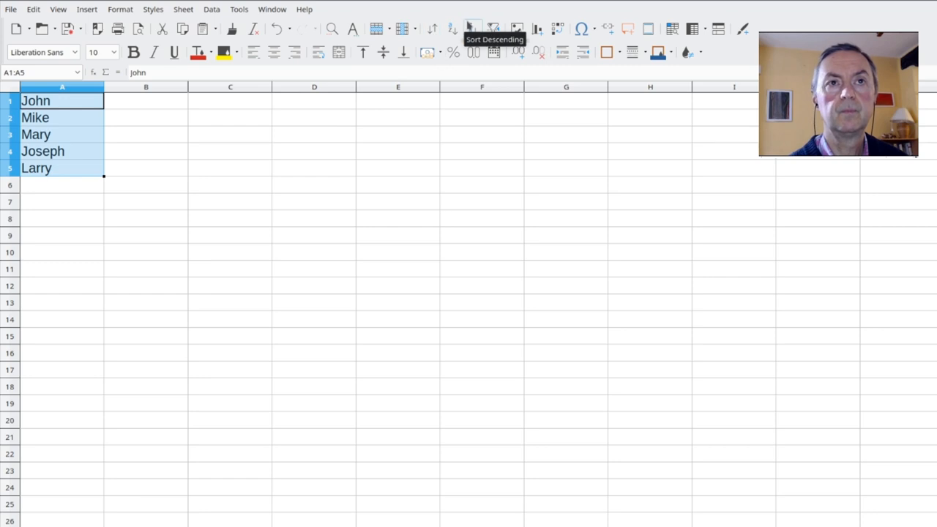
click(454, 29)
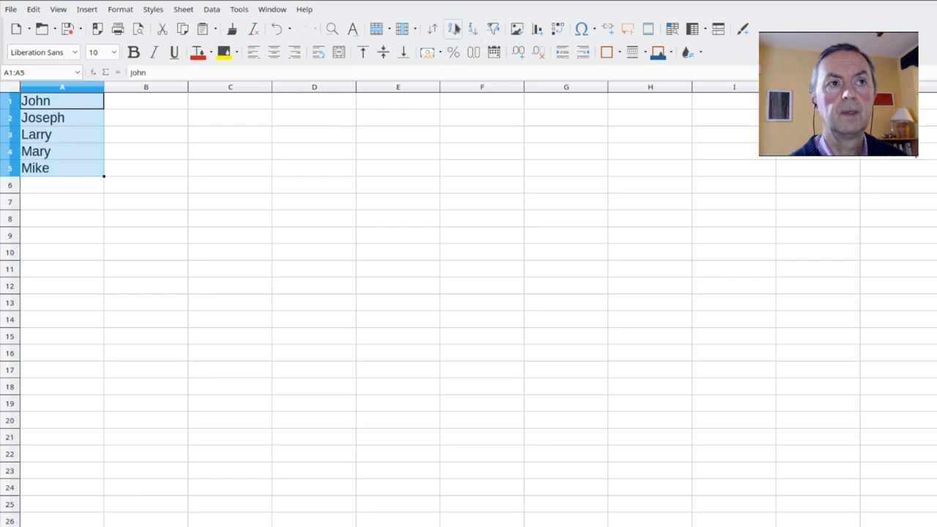
mouse_move(452, 29)
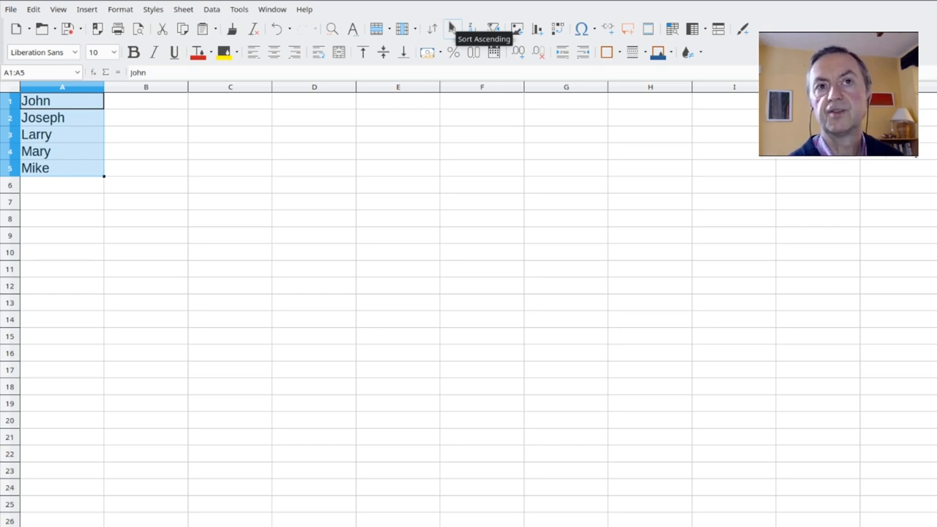
click(473, 29)
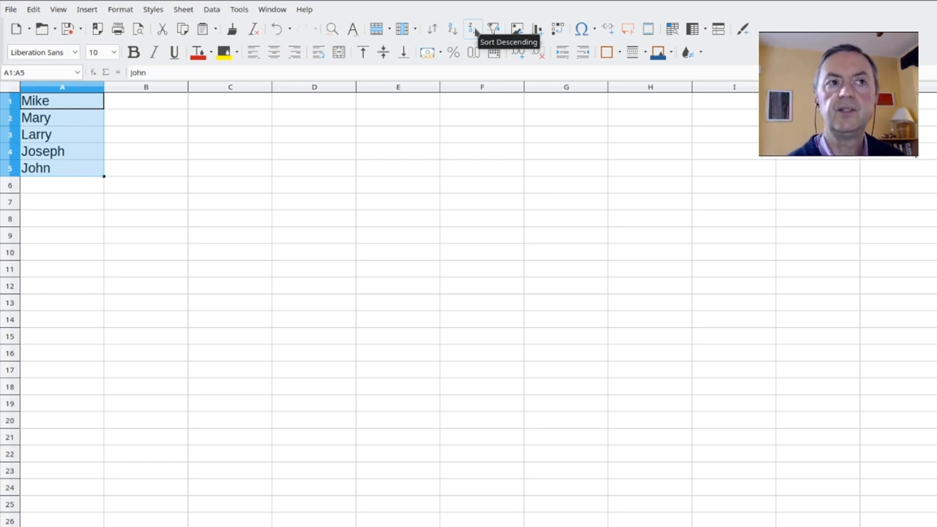
Clear column A and enter the dates 01/01/19, 02/04/19 and 05/07/19.
key(Delete)
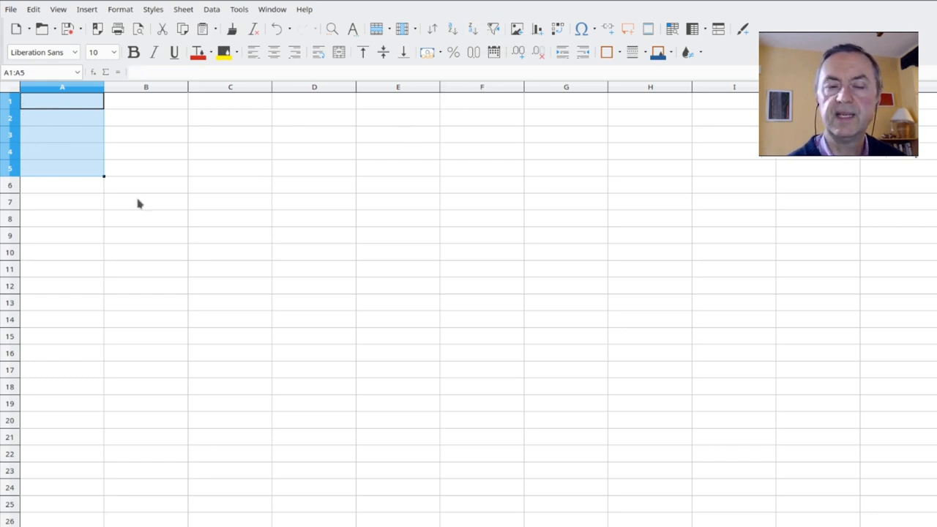
click(62, 101)
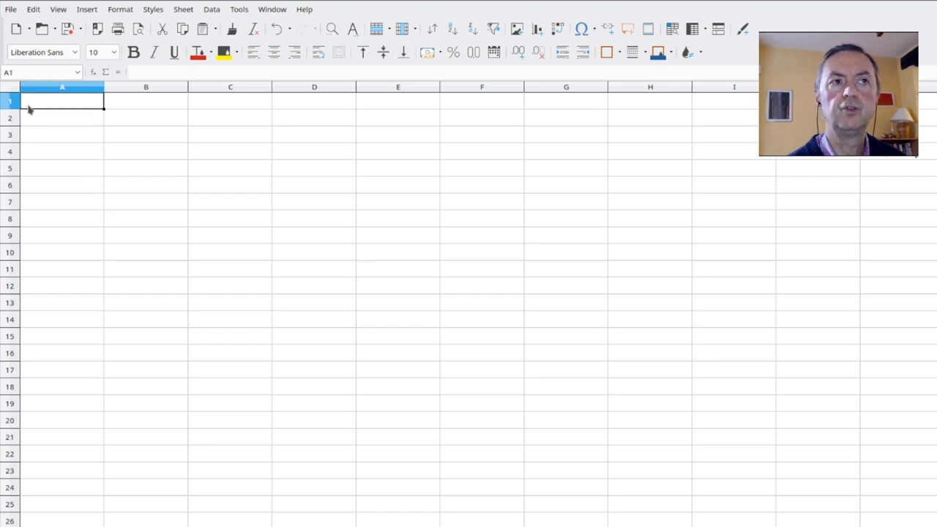
text(1/)
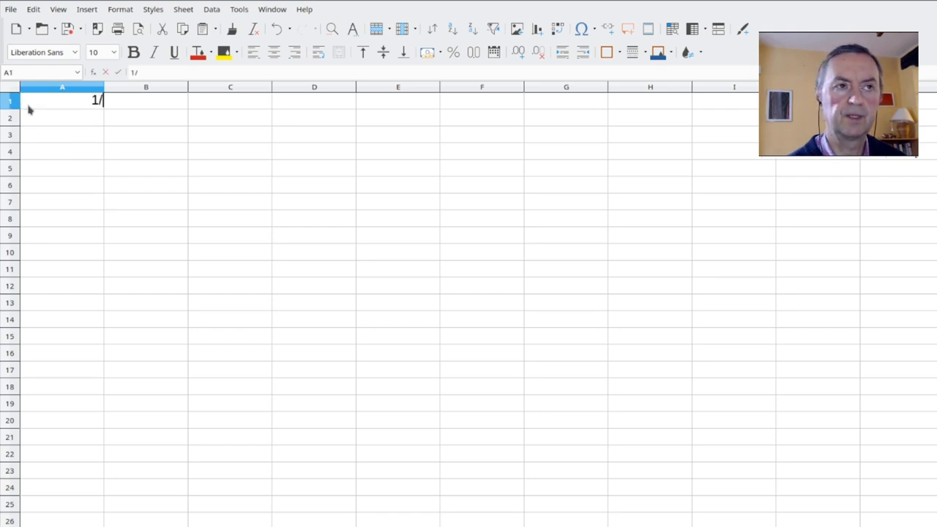
text(1/19)
click(63, 118)
text(2/)
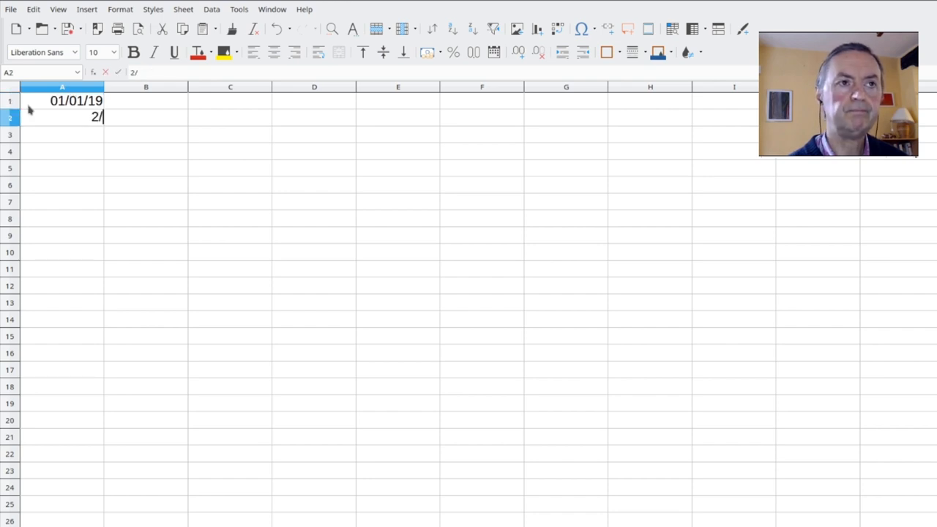
text(4/19)
click(62, 134)
text(5/)
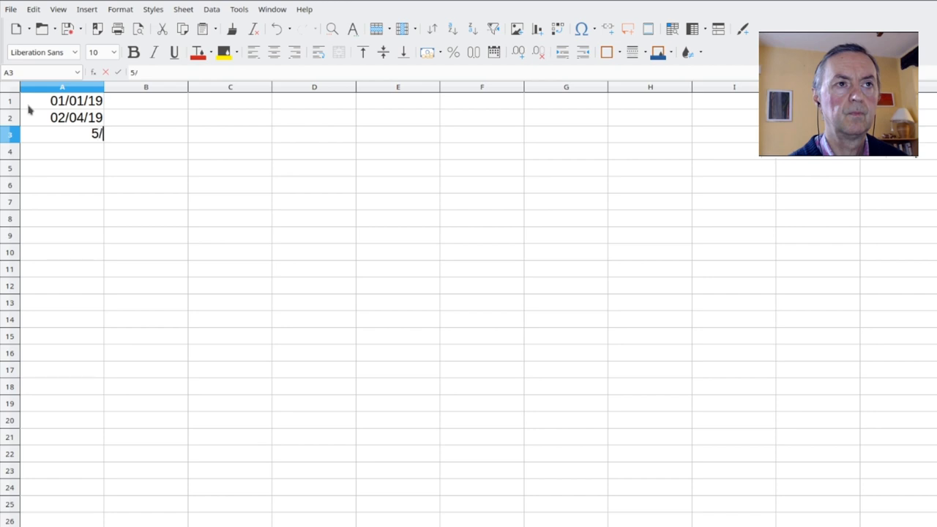
key(Return)
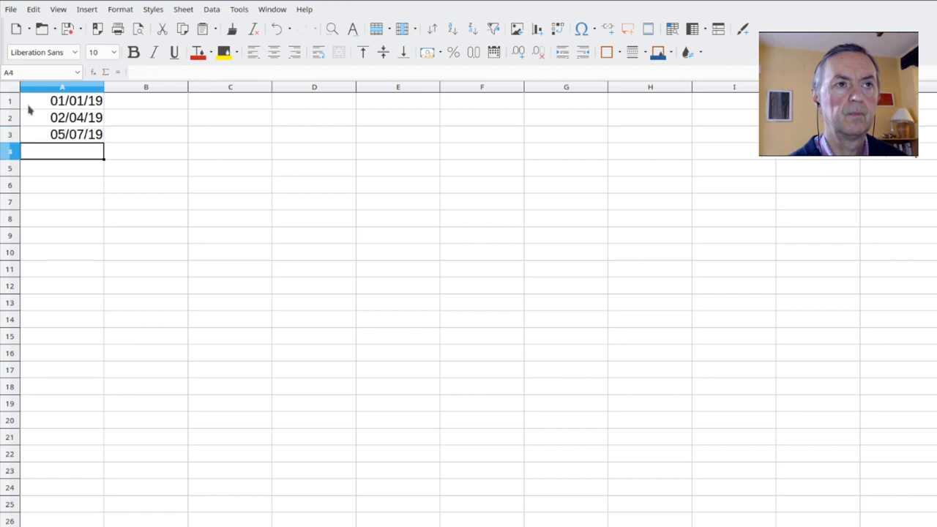
Enter 06/14/19 and 08/24/19 into A4 and A5.
text(6/1)
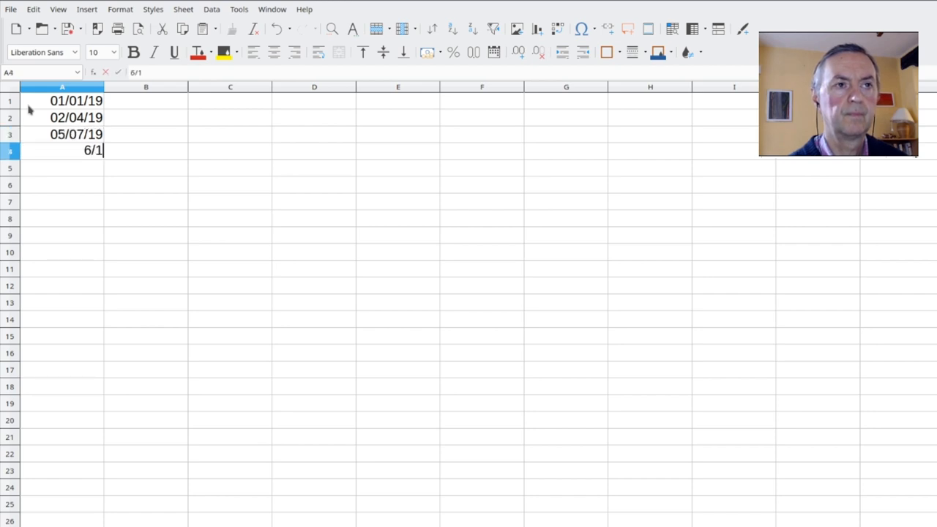
key(Return)
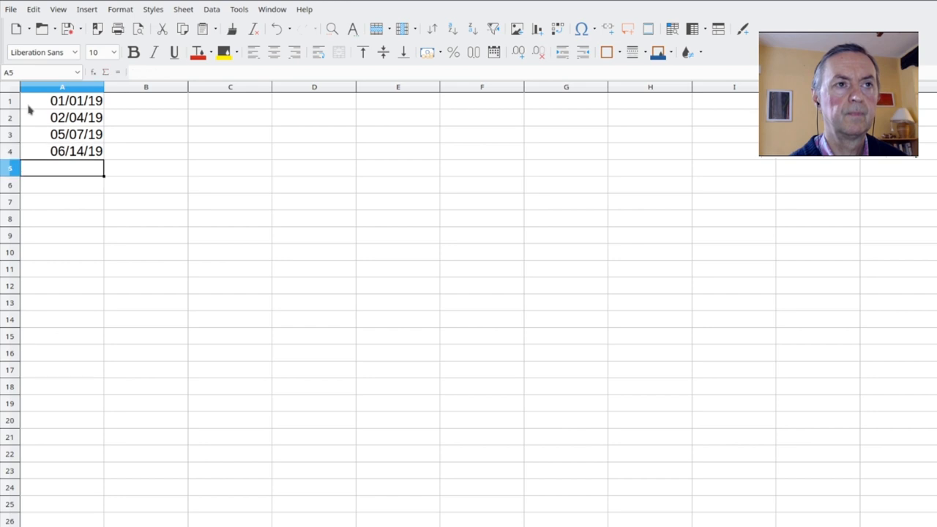
text(8/)
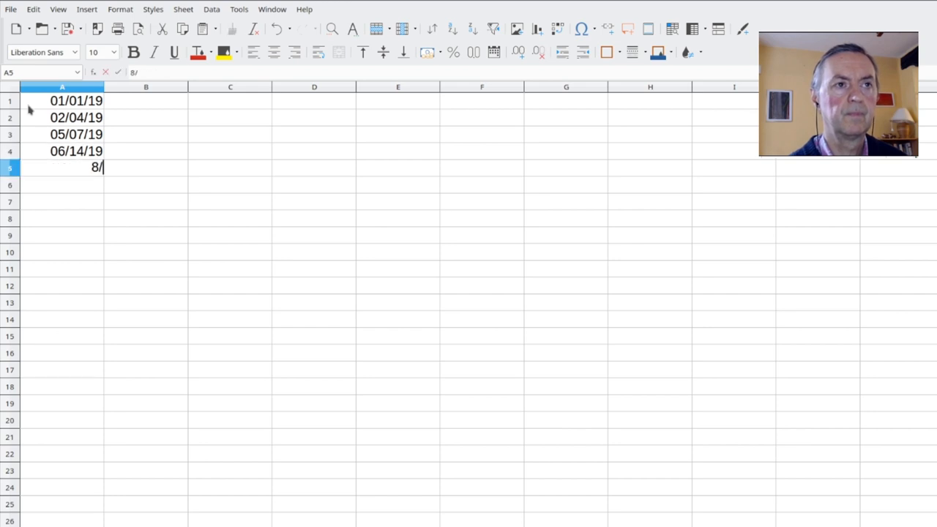
key(Return)
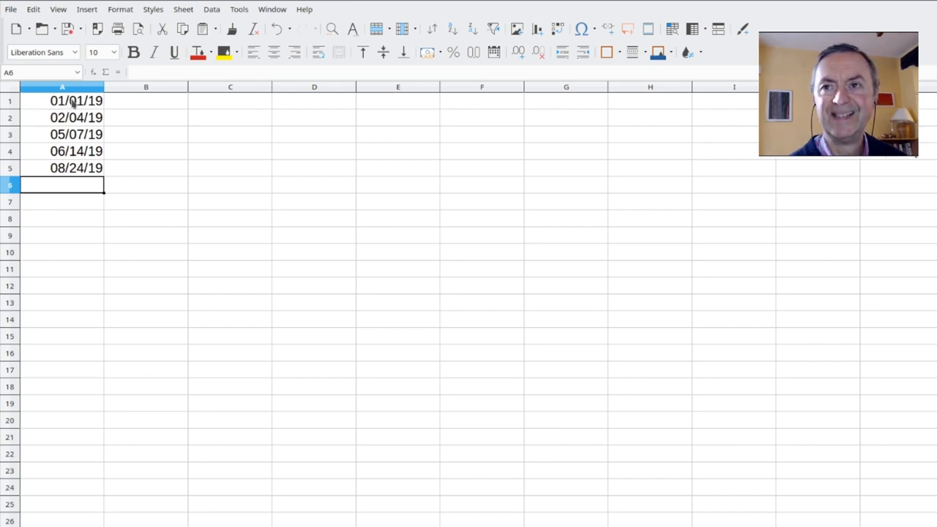
Move 05/07/19 over A1 and retype 01/01/19 into A3.
drag(62, 101, 62, 168)
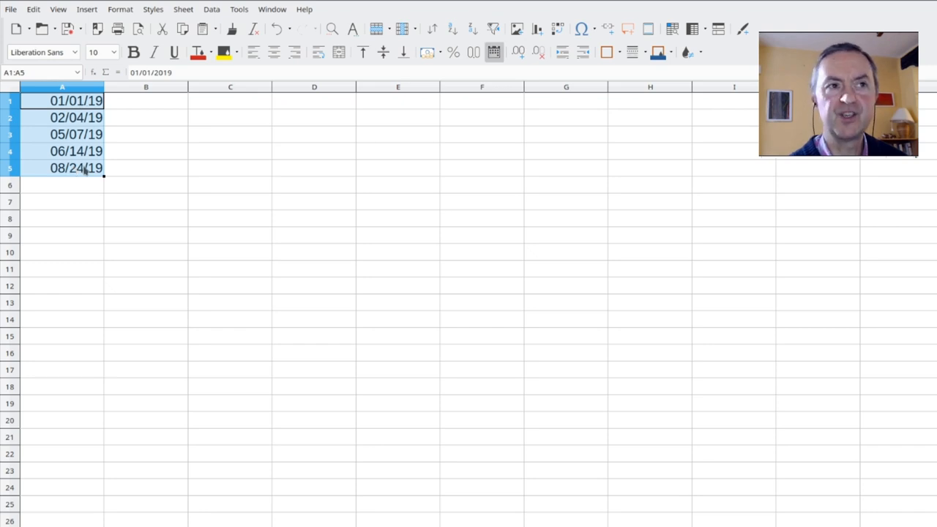
click(76, 134)
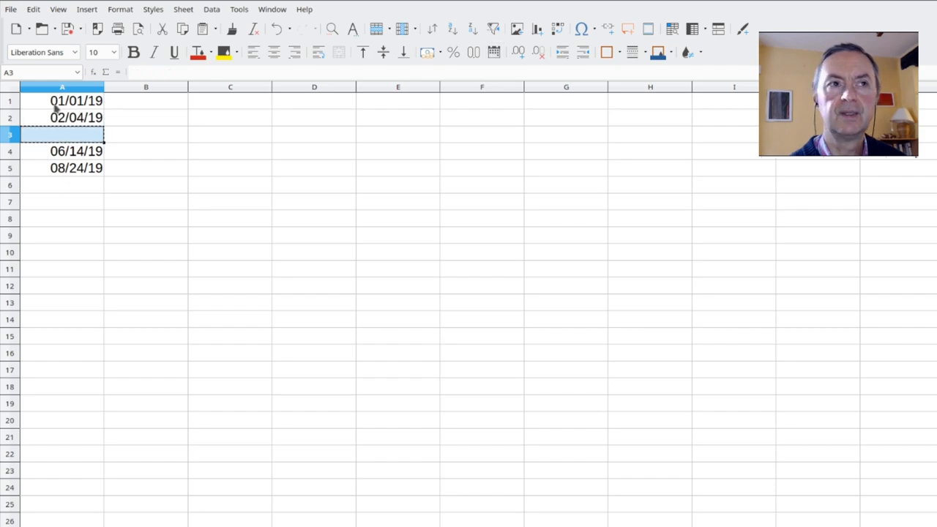
key(ctrl+v)
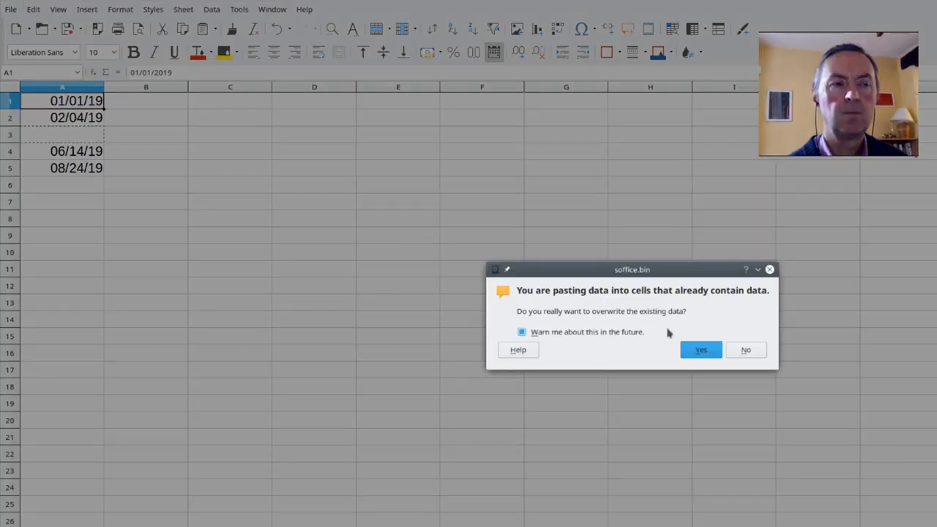
click(700, 349)
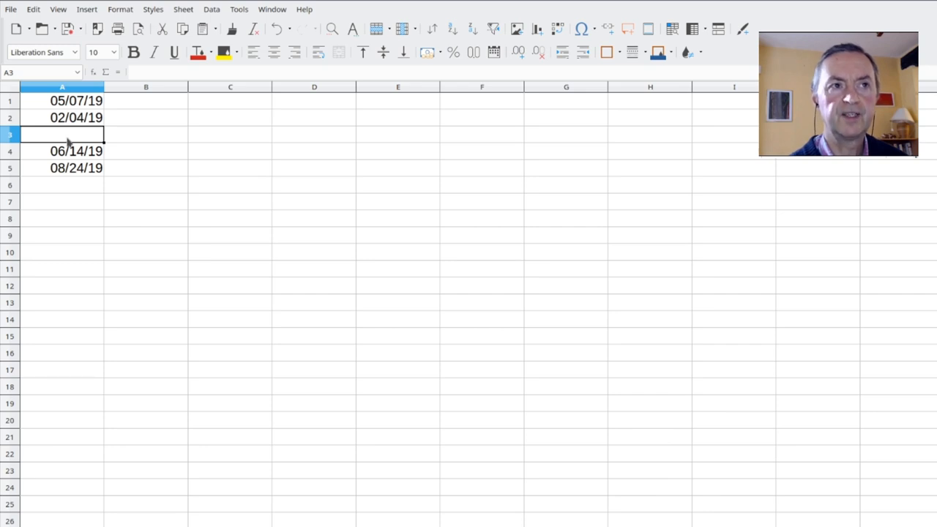
text(1/)
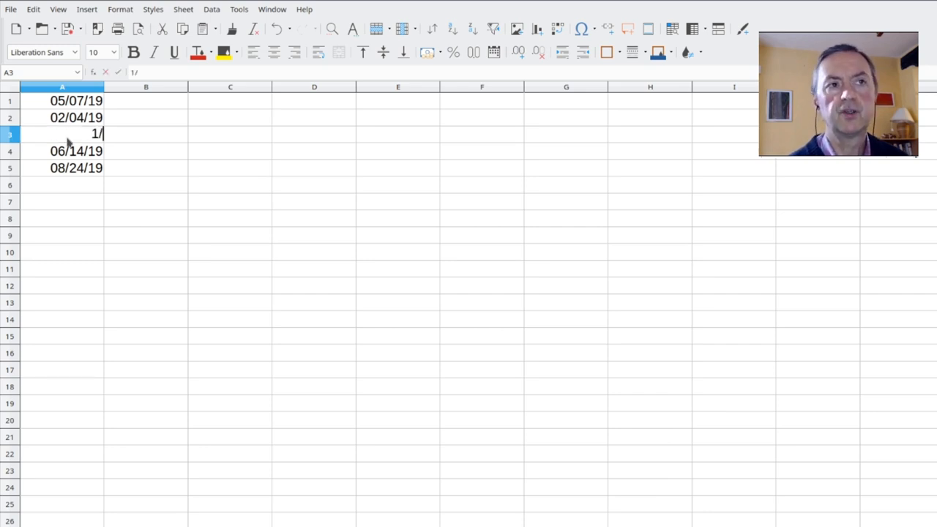
key(Return)
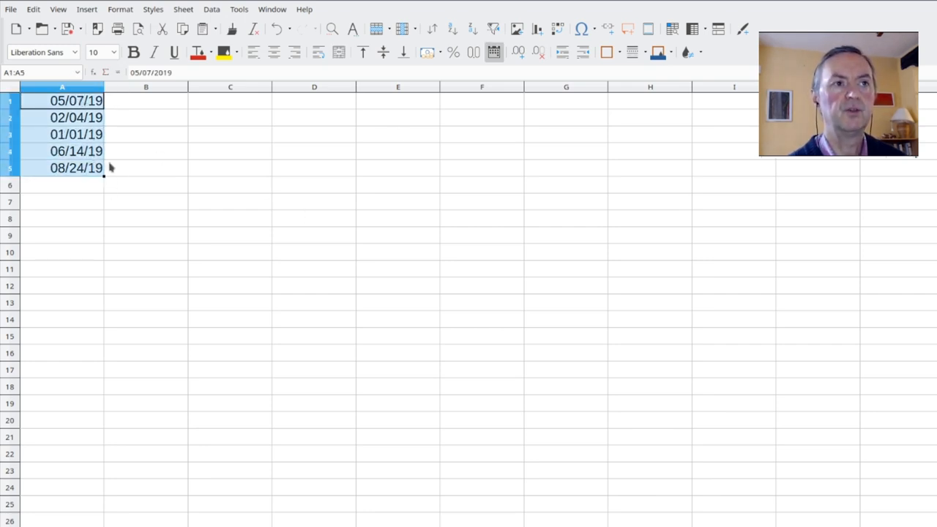
mouse_move(452, 29)
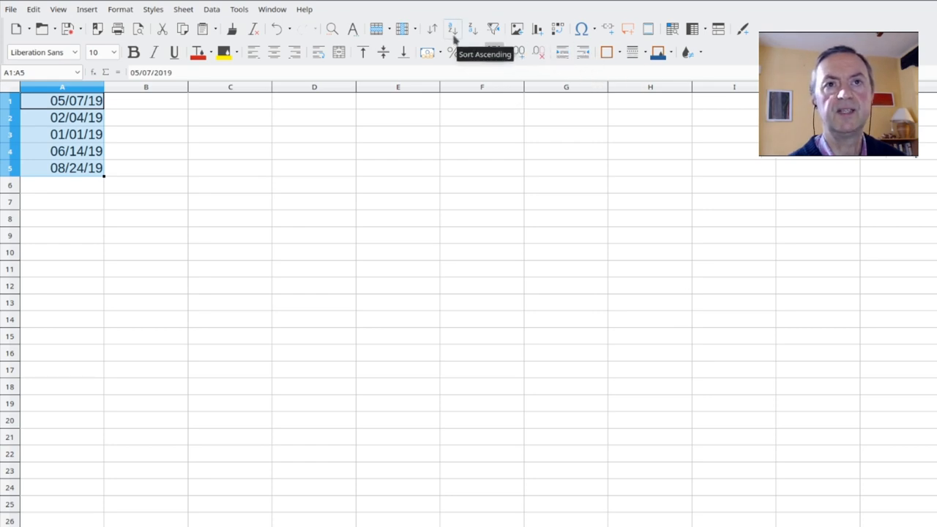
Sort the dates ascending, then descending so 08/24/19 comes first.
click(453, 28)
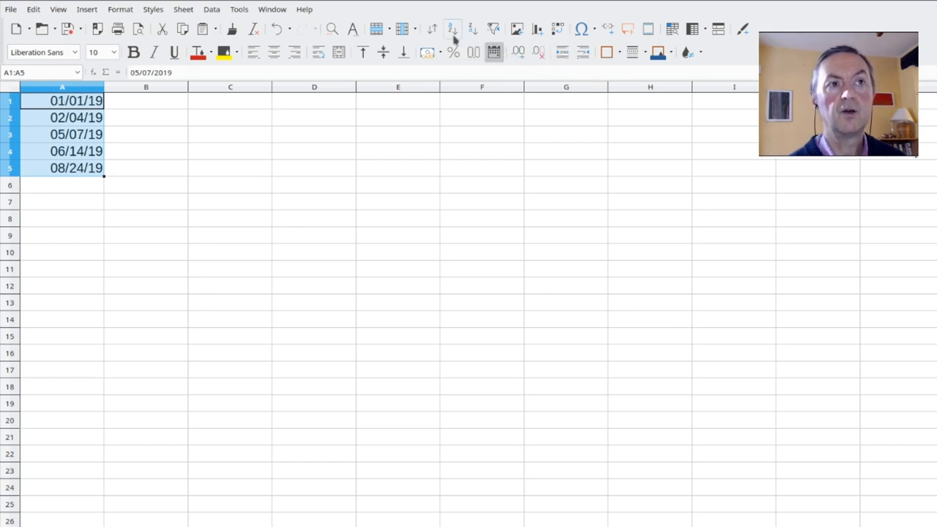
mouse_move(452, 29)
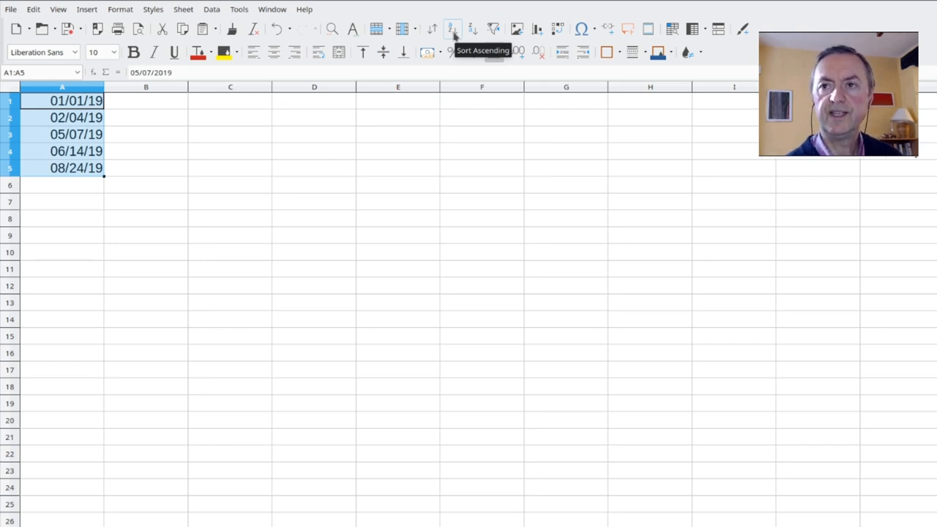
mouse_move(473, 29)
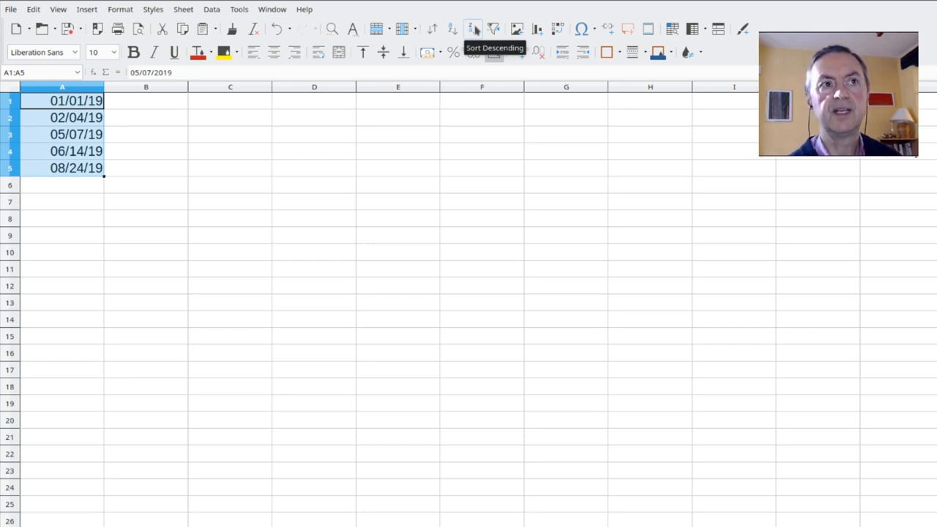
click(473, 28)
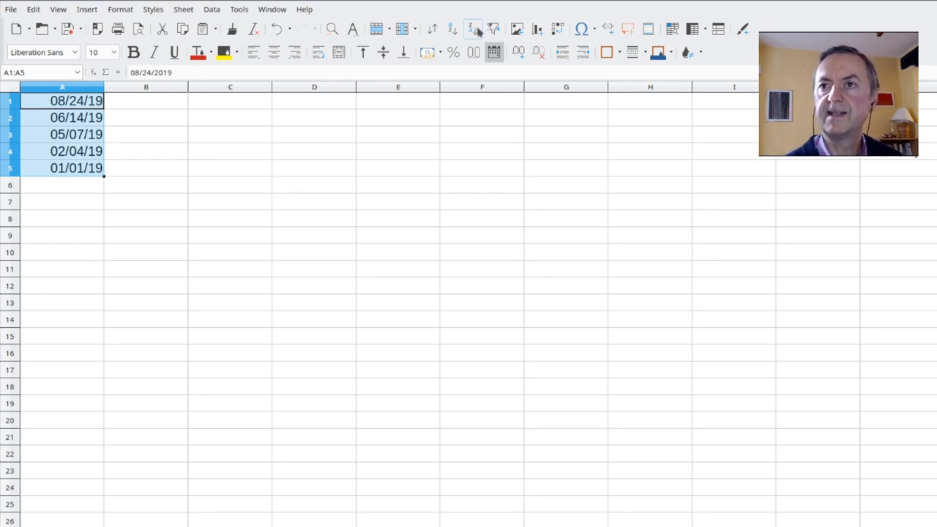
mouse_move(203, 158)
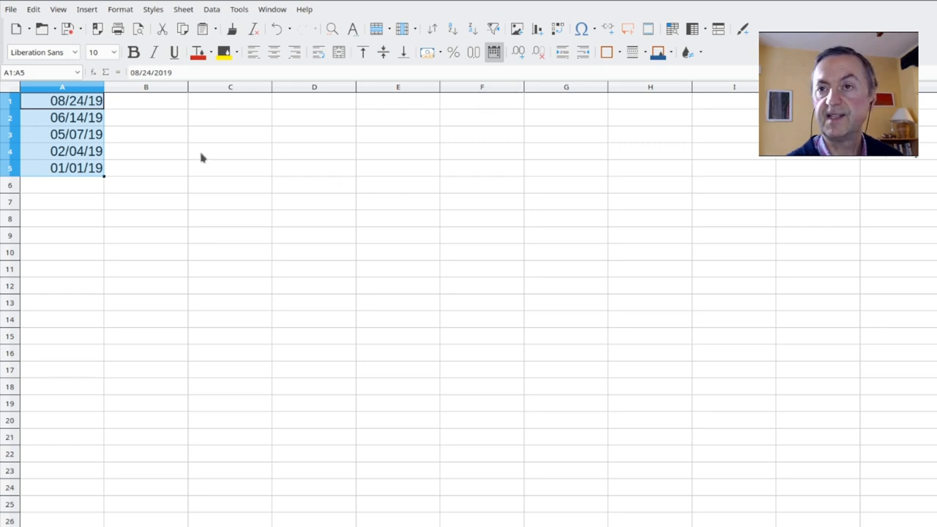
mouse_move(131, 145)
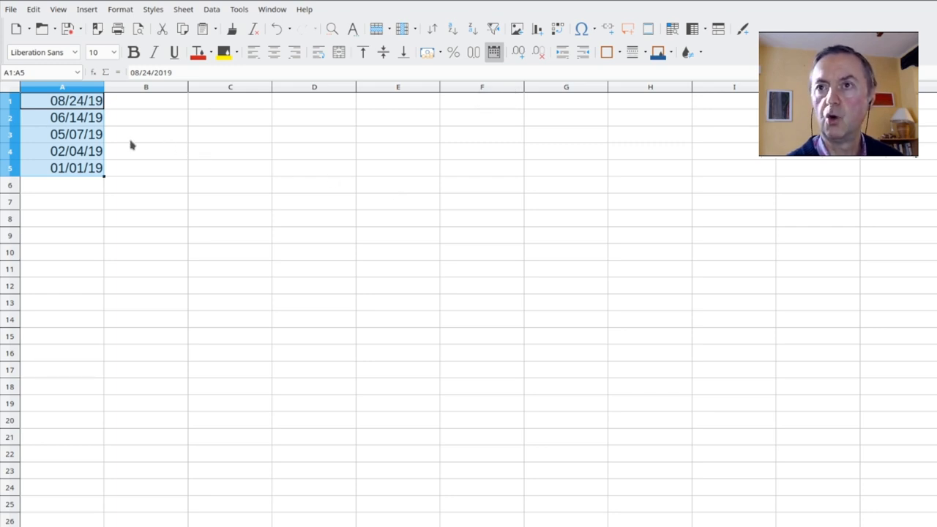
mouse_move(86, 134)
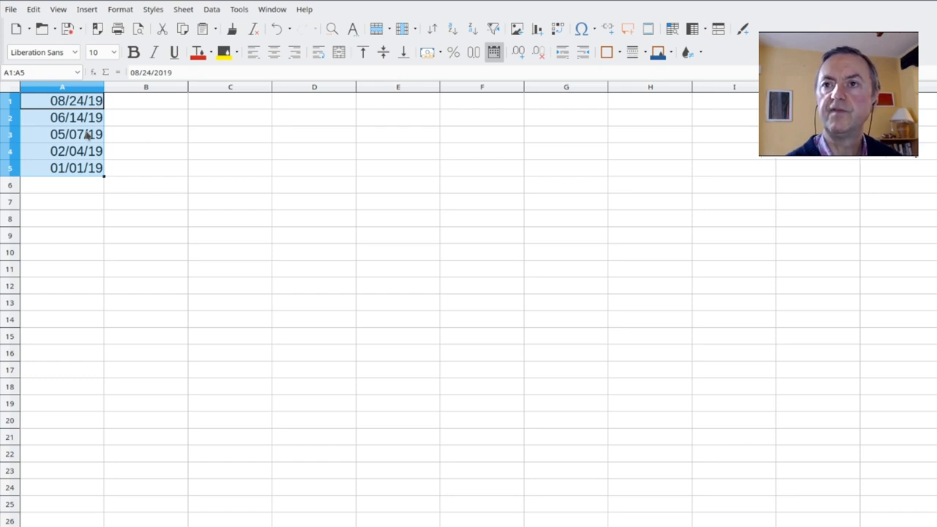
mouse_move(313, 87)
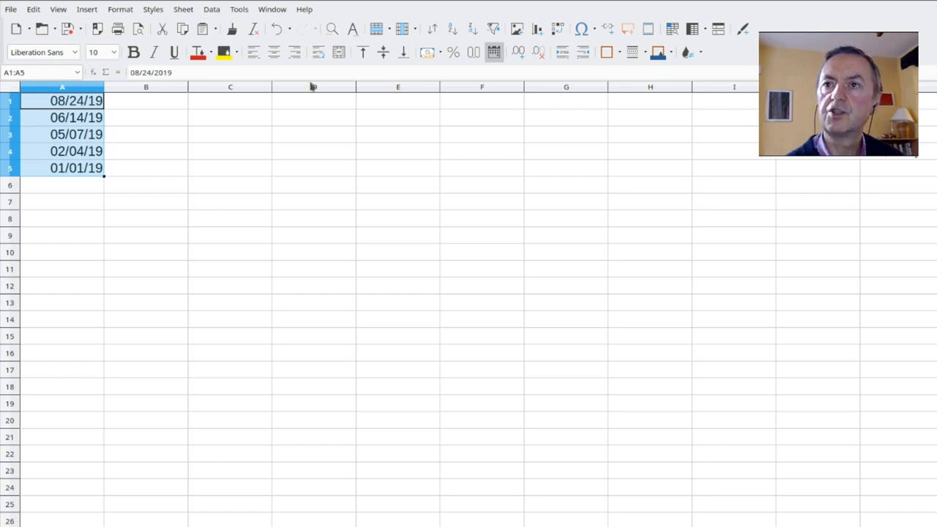
mouse_move(351, 114)
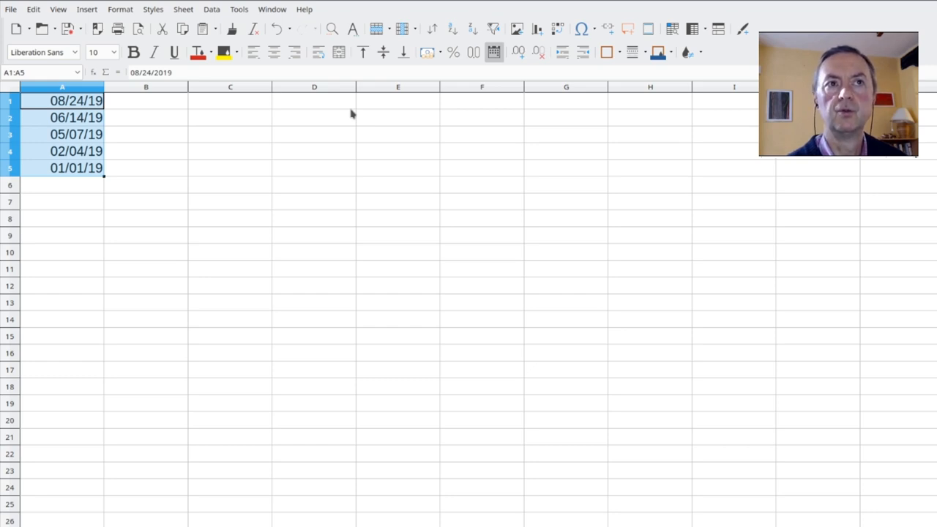
Show the Options dialog's LibreOffice Calc Sort Lists page with the day and month lists.
click(239, 9)
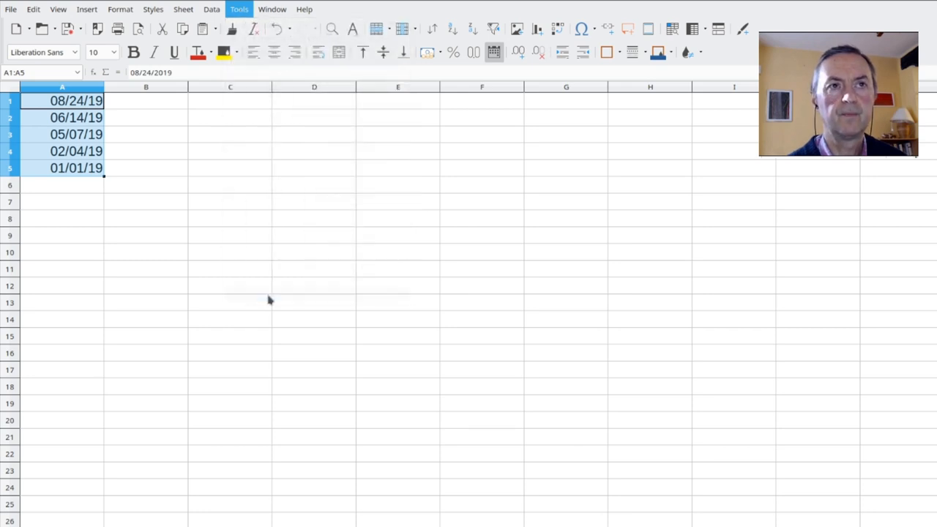
click(239, 9)
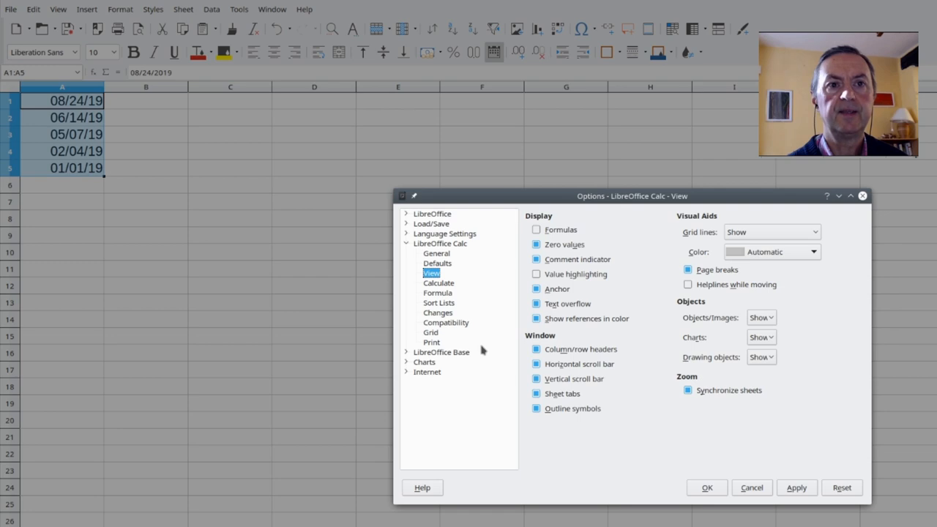
mouse_move(433, 302)
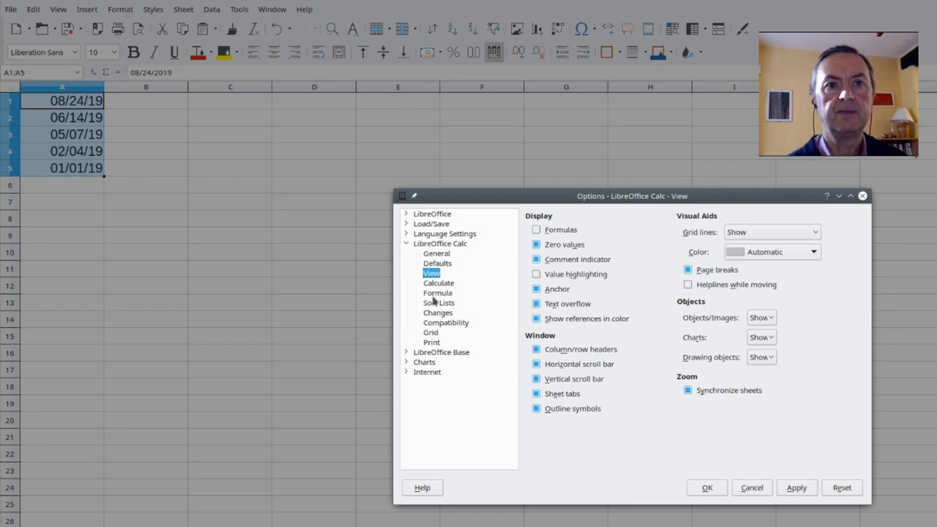
click(439, 302)
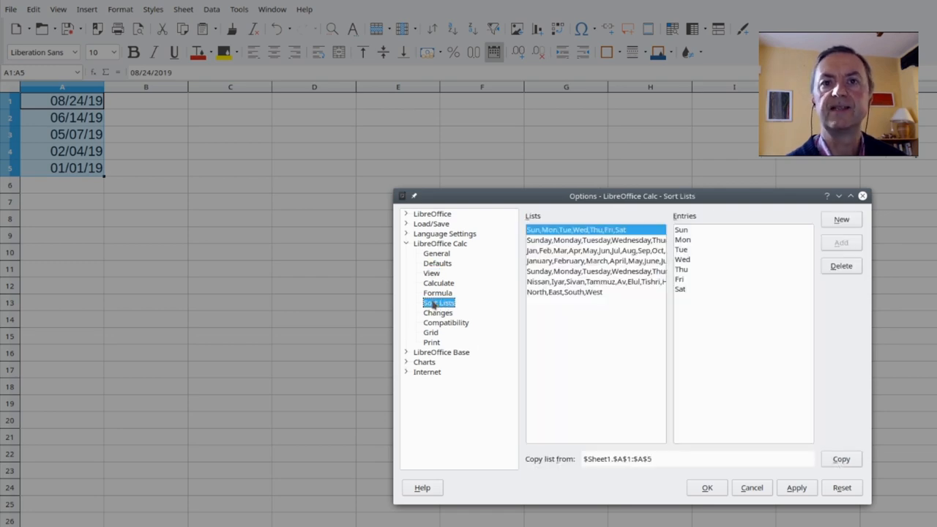
mouse_move(655, 322)
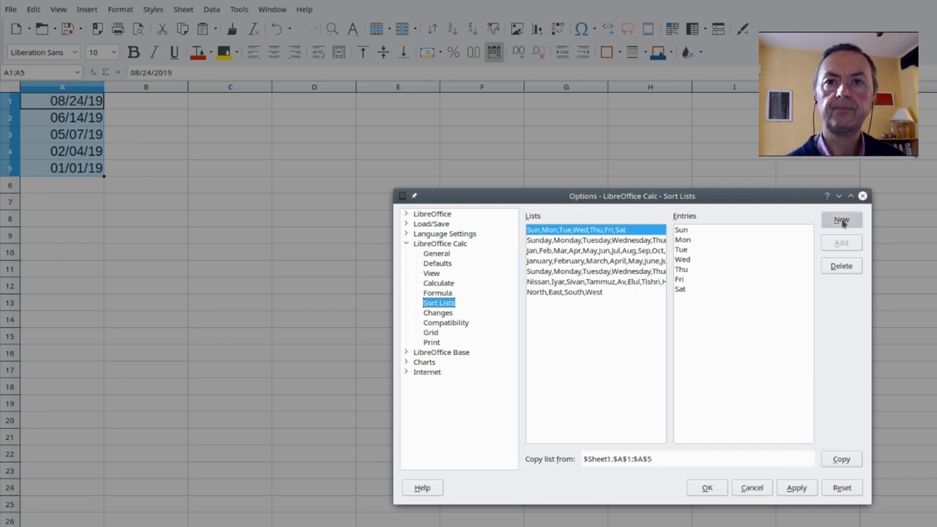
Add and apply a new custom sort list: Dept, Accounting, IT, Finance.
click(841, 220)
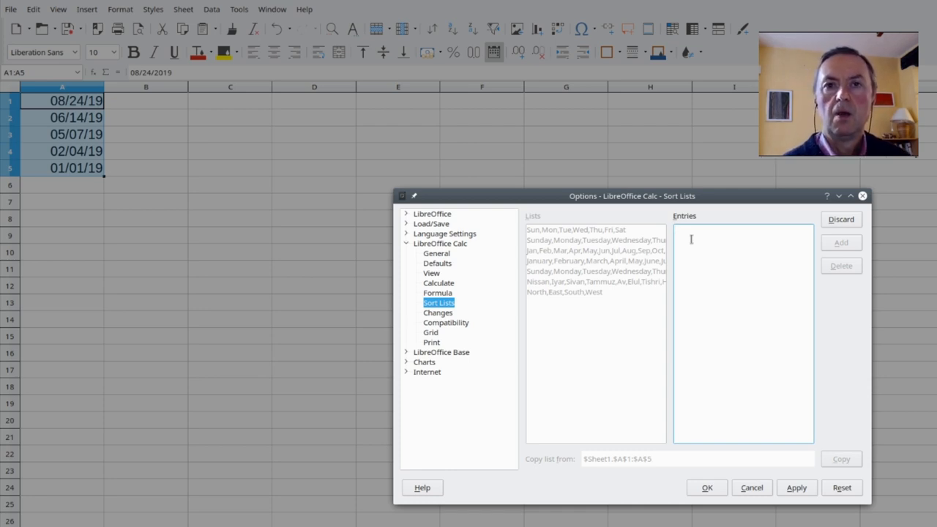
text(De)
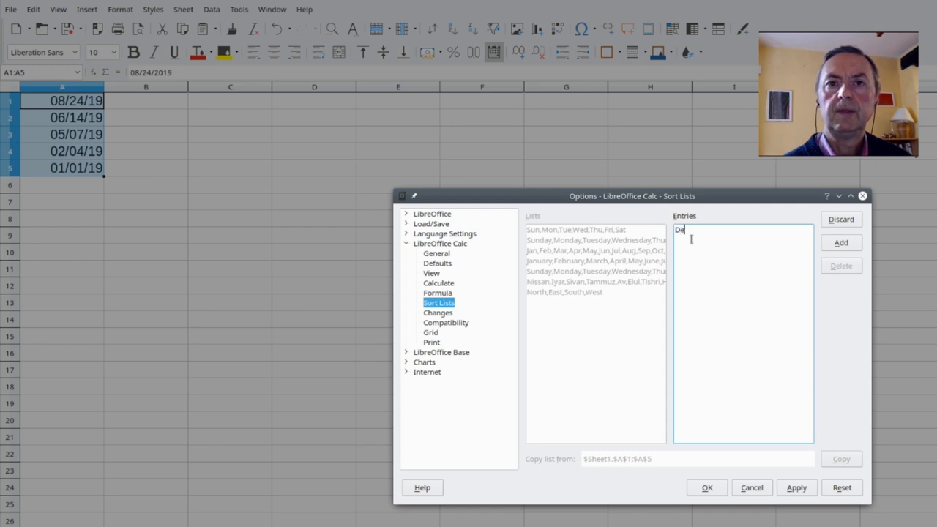
key(Backspace)
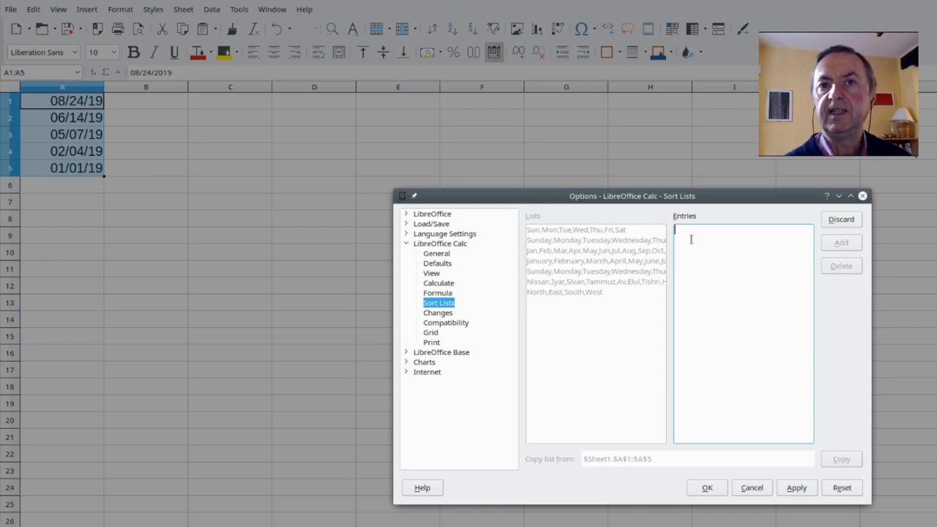
text(Dept)
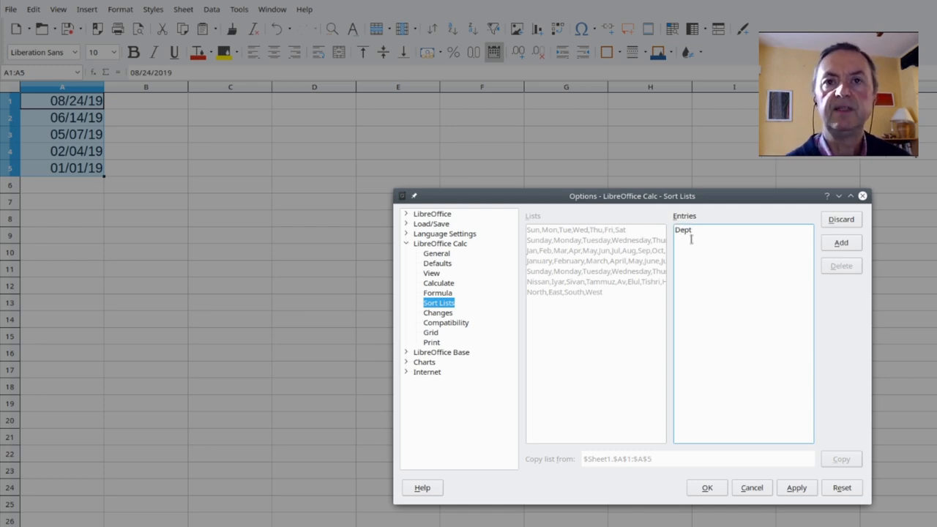
text(,)
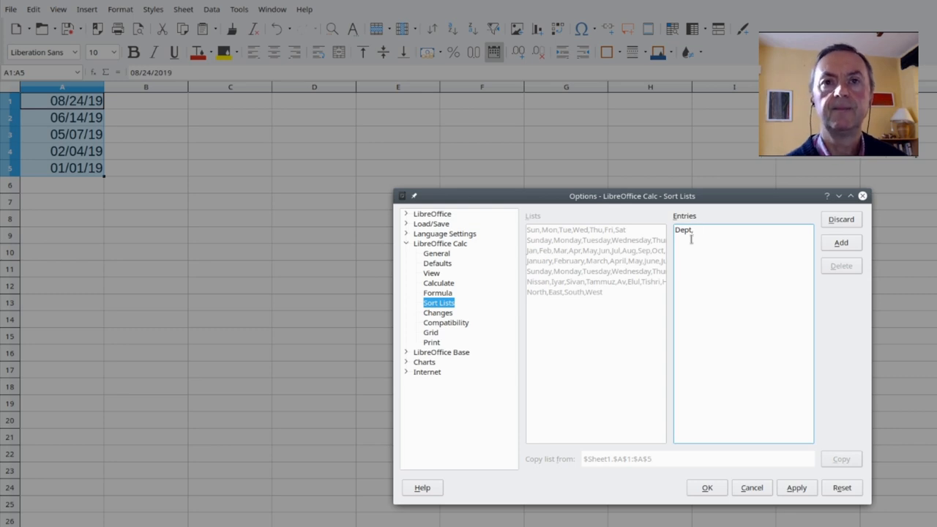
text(Accounting,)
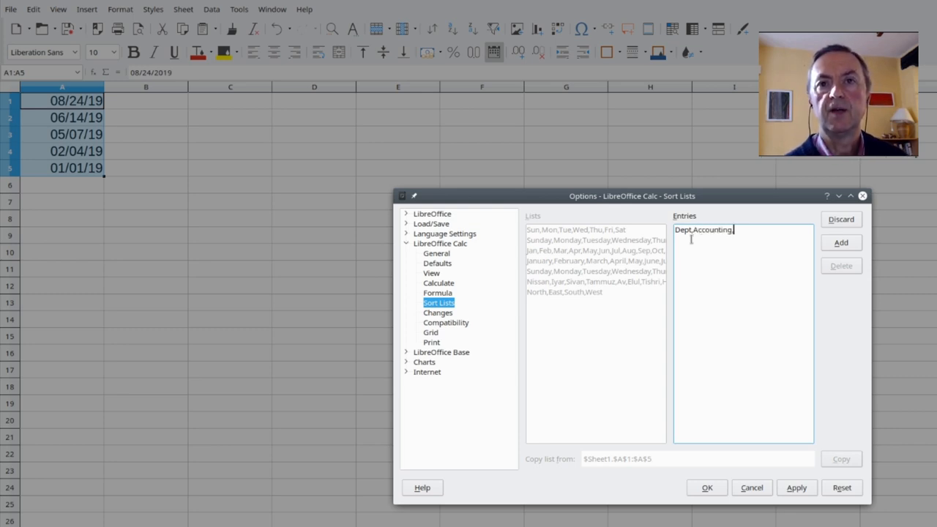
text(F)
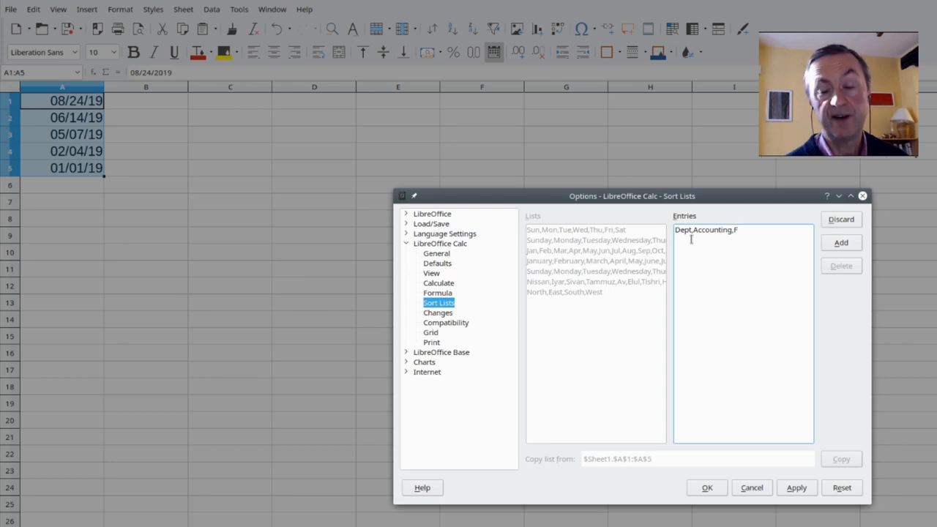
text(IT)
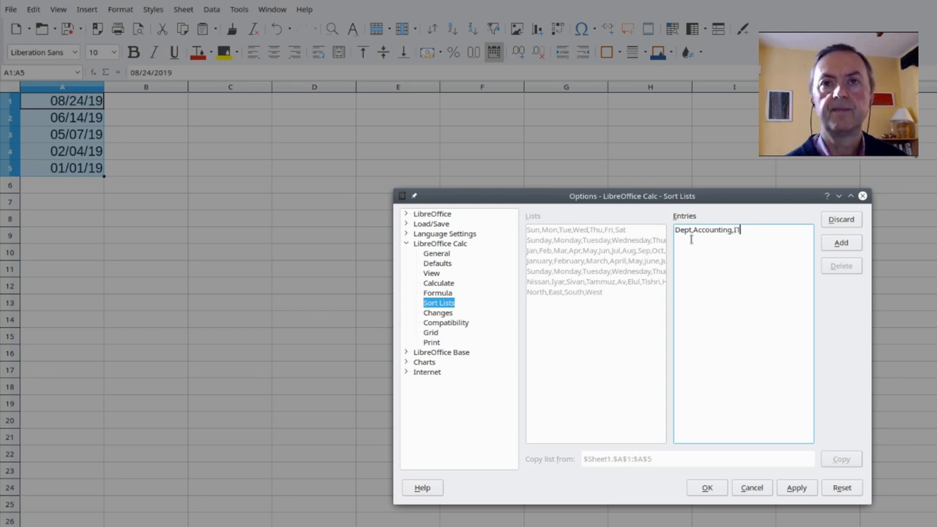
text(,)
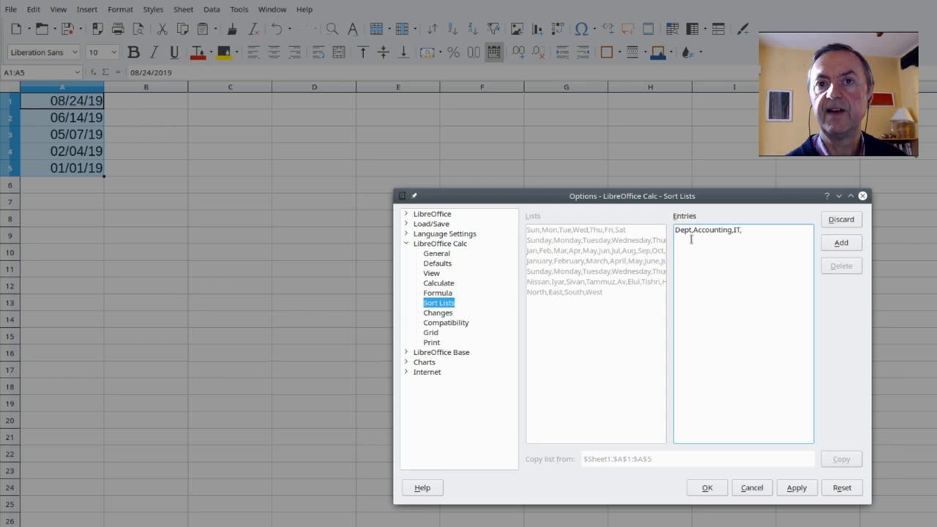
text(Finance)
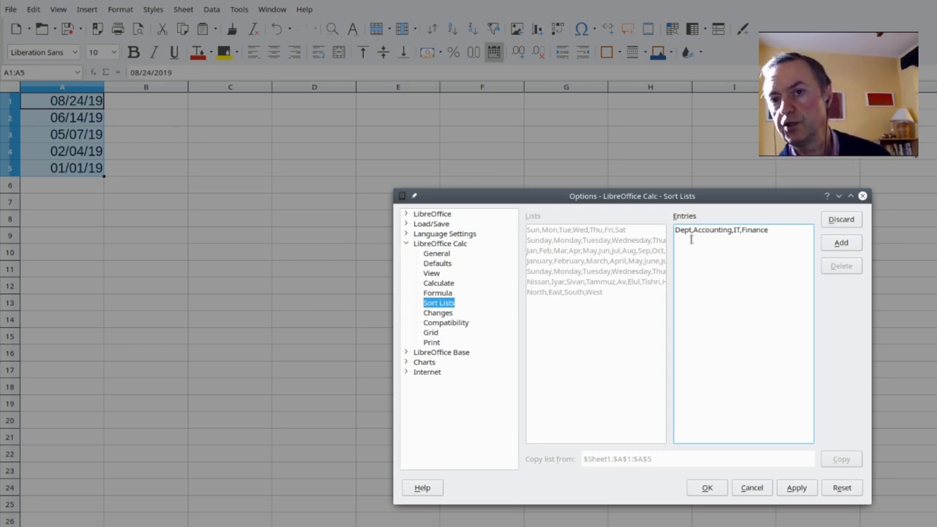
mouse_move(765, 320)
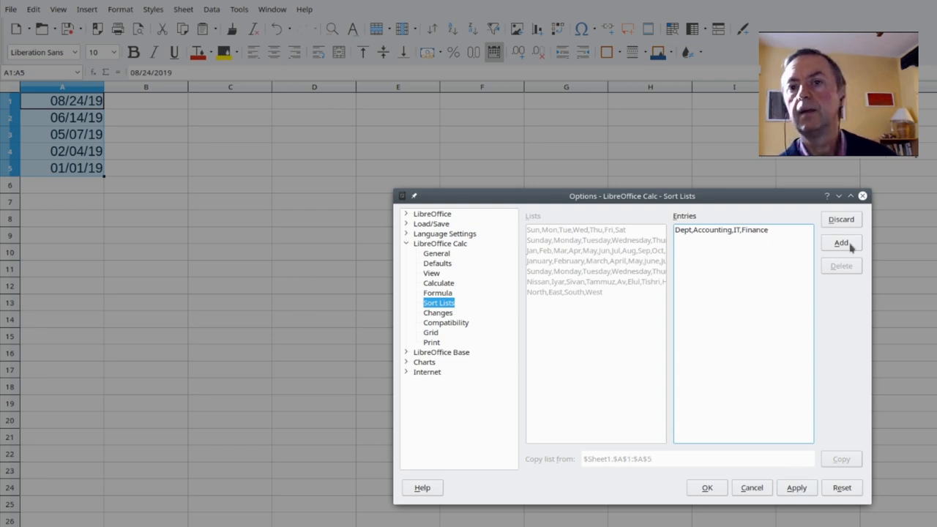
click(841, 243)
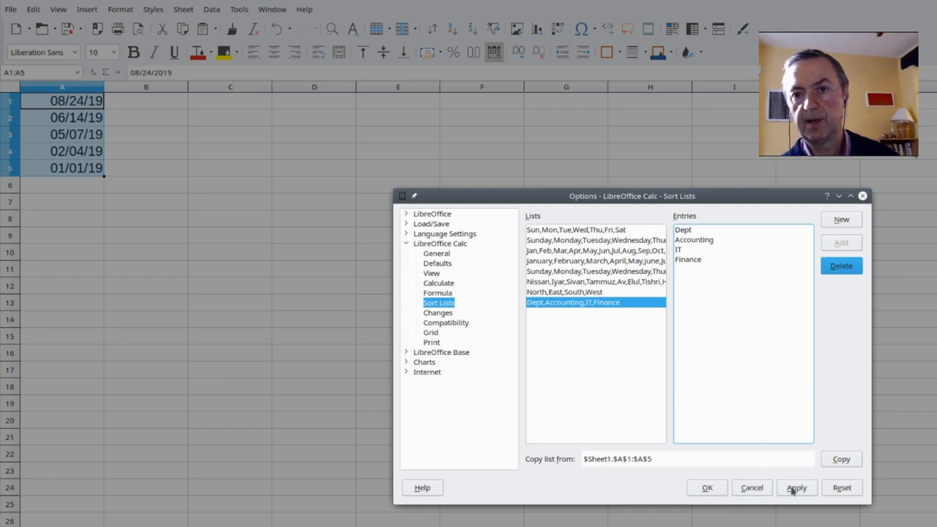
click(706, 488)
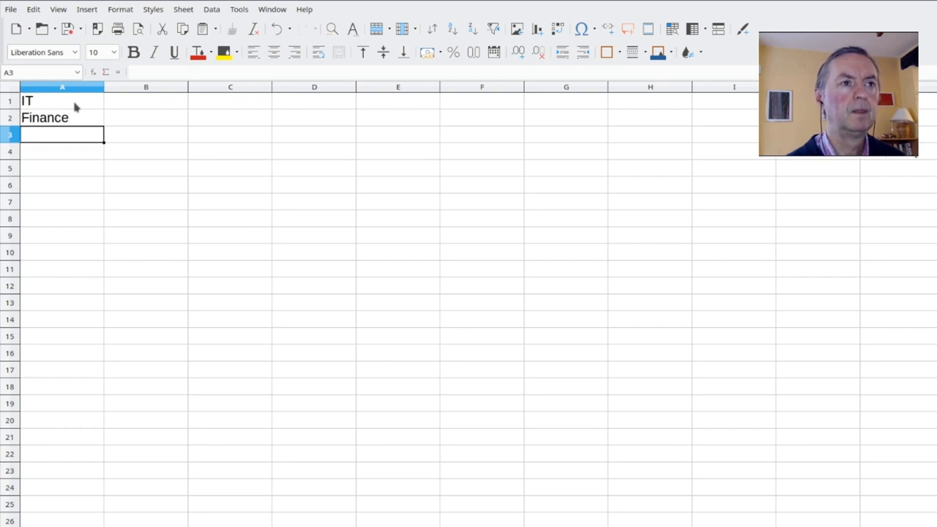
Enter Dept in A1 and fill down to get Accounting, IT, Finance in A2:A4.
text(Dept)
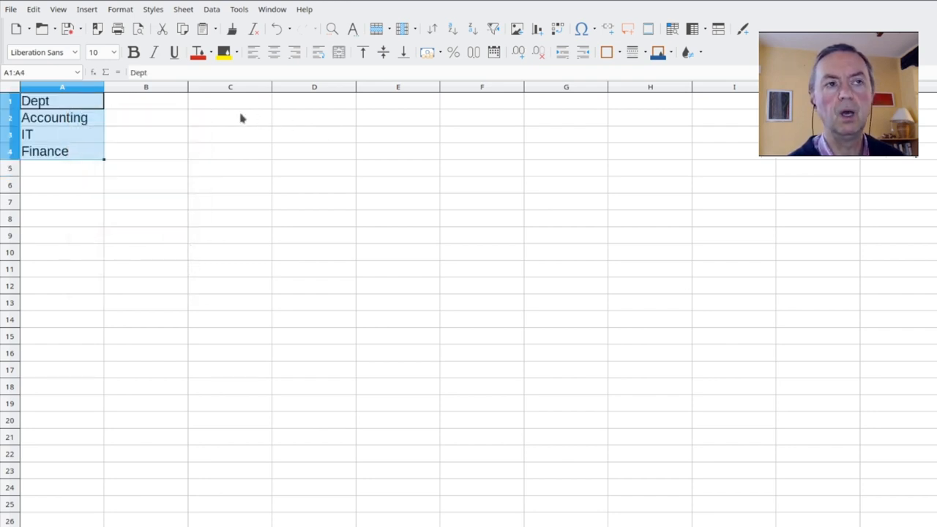
mouse_move(245, 163)
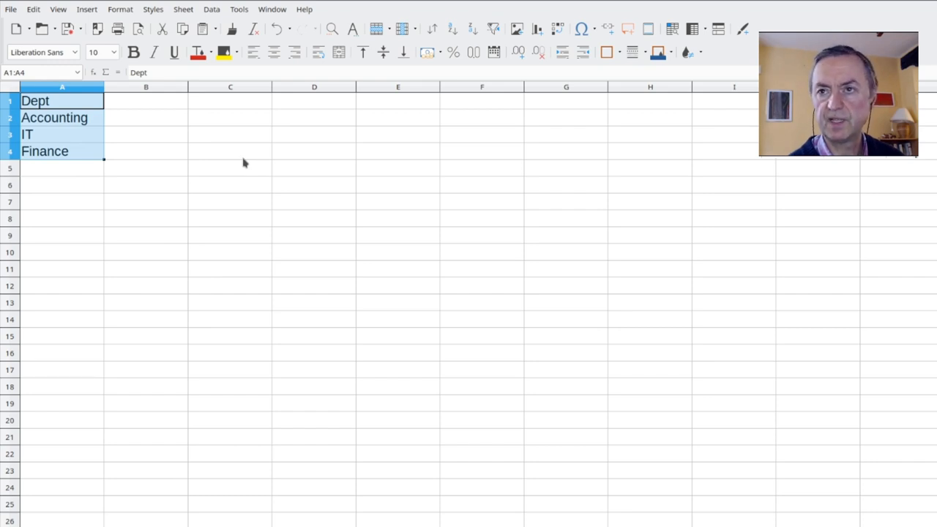
mouse_move(185, 182)
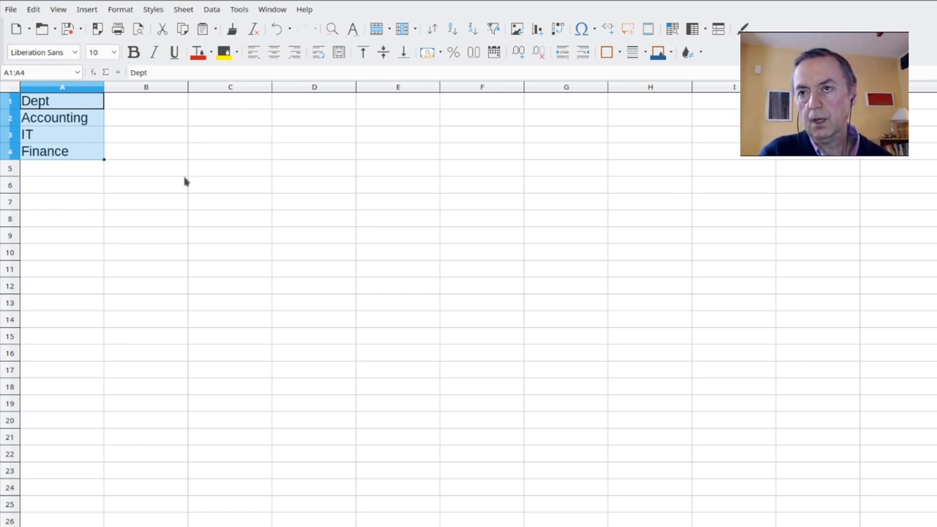
mouse_move(175, 157)
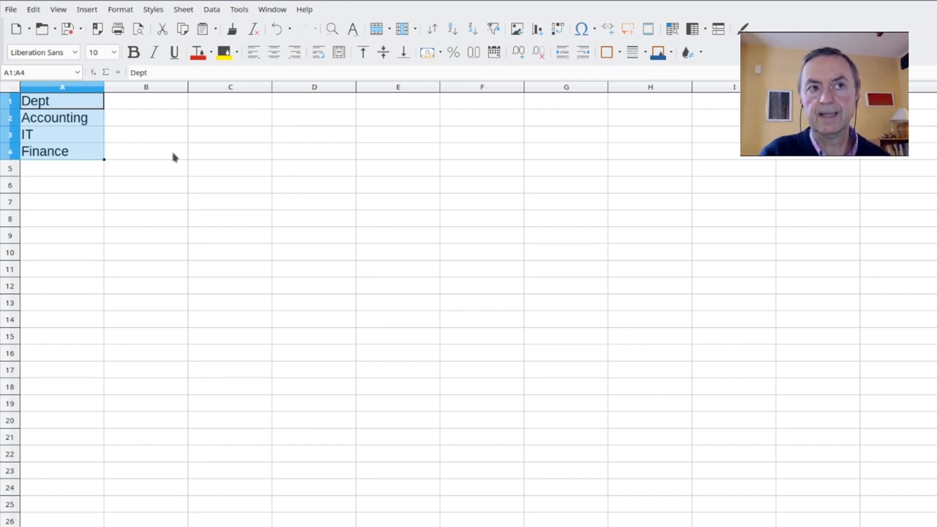
mouse_move(158, 151)
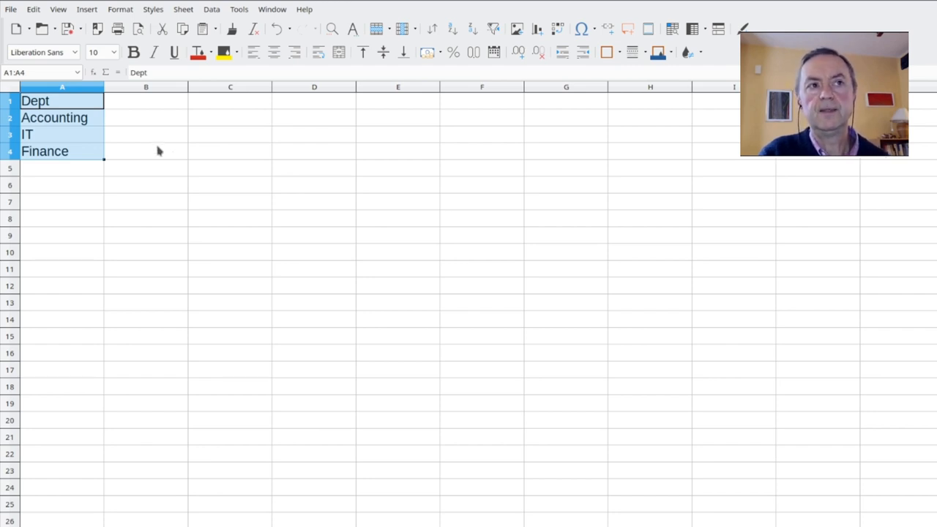
Clear the department names in A1:A4 and add headings Color in B1 and Name in C1.
key(Delete)
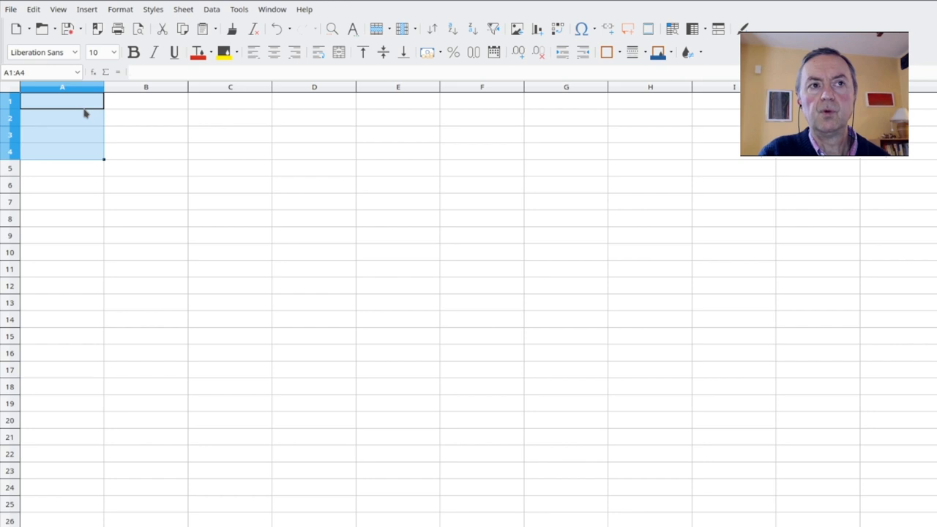
click(146, 101)
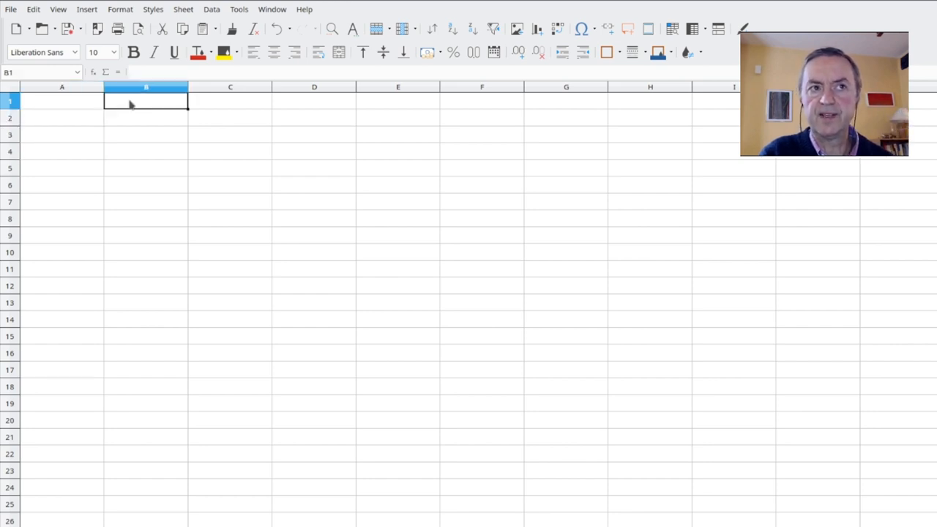
click(230, 100)
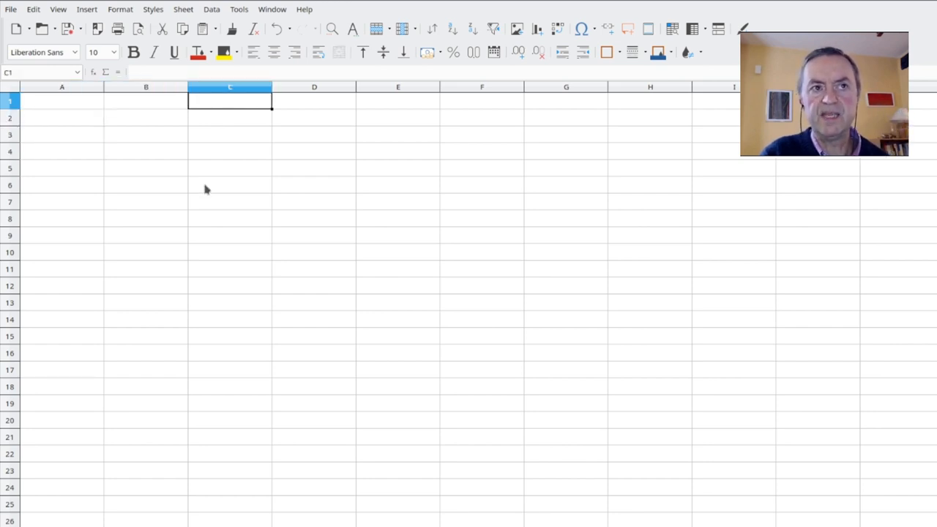
click(146, 100)
text(Color)
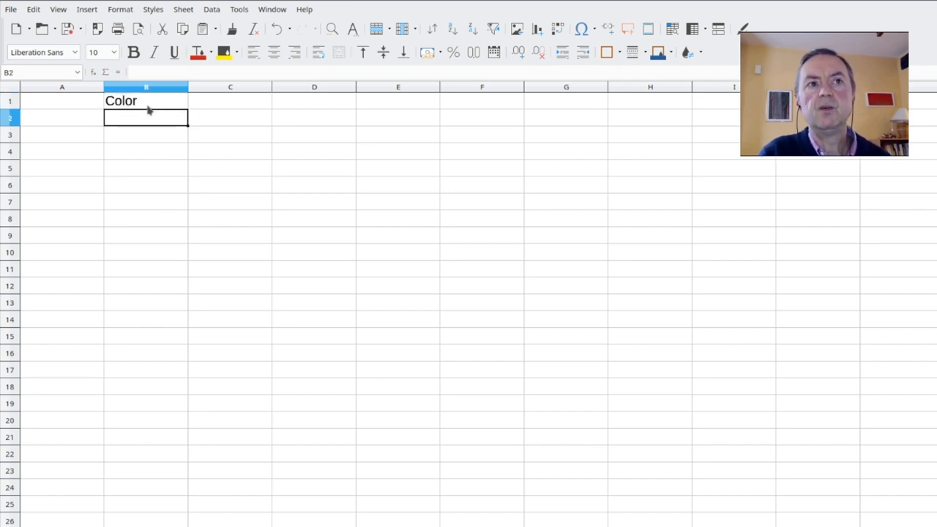
click(230, 118)
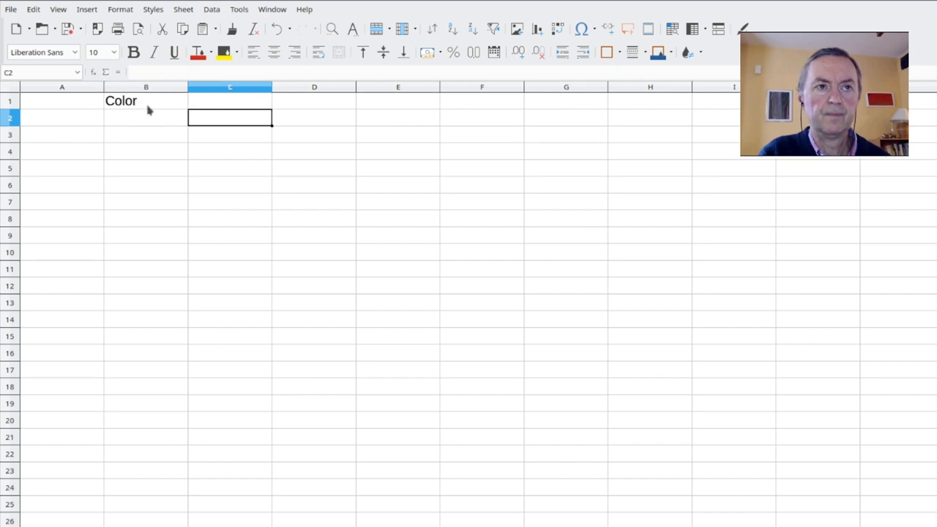
text(Name)
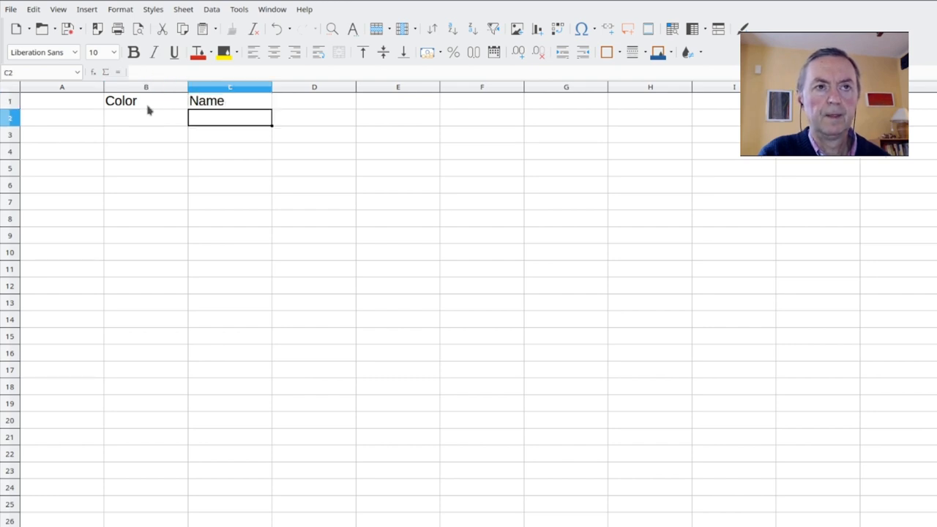
click(146, 118)
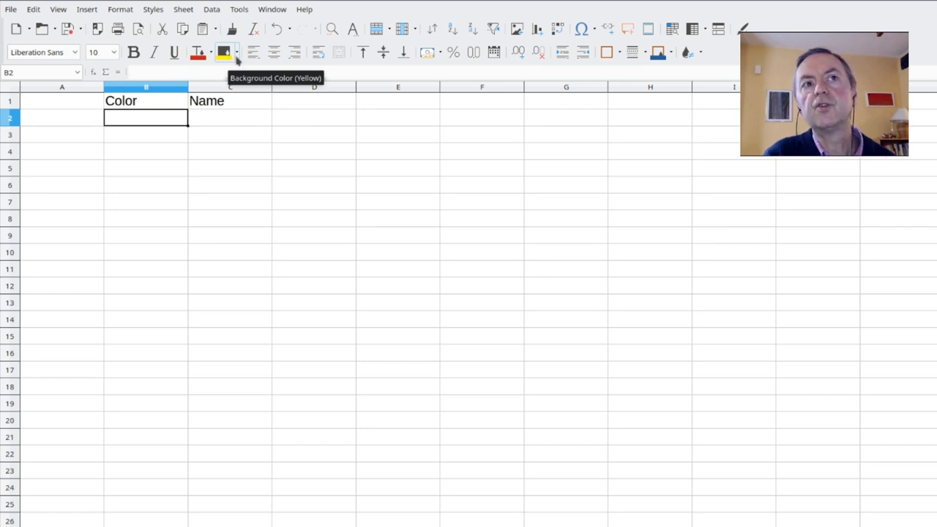
Fill B2 with teal green and enter Green in C2.
click(236, 52)
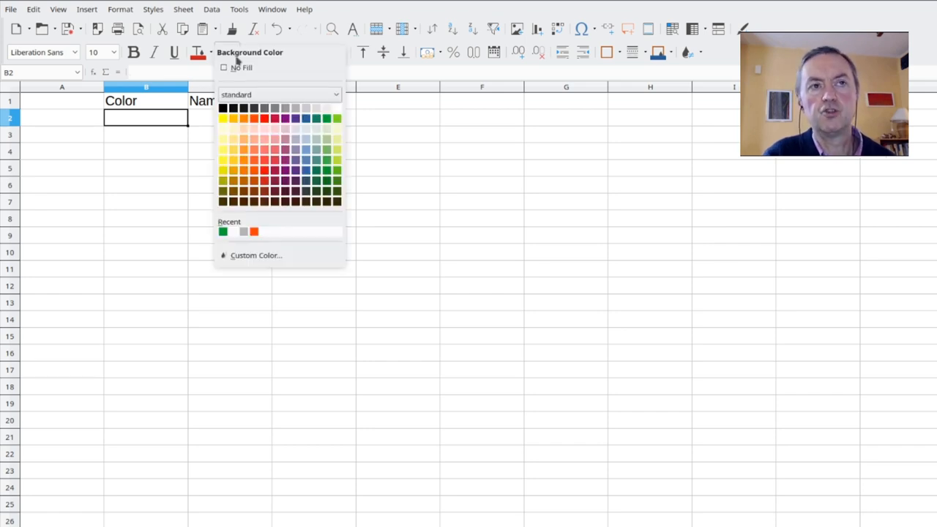
mouse_move(317, 129)
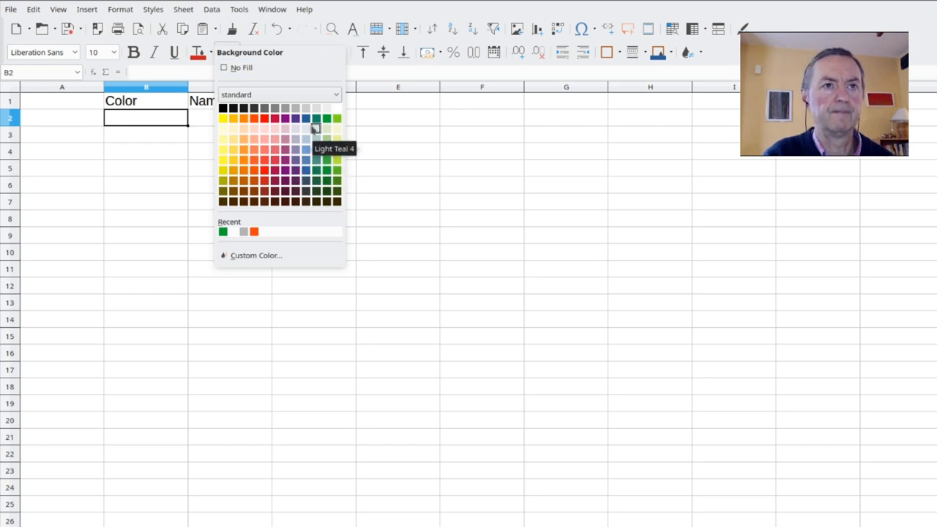
click(316, 125)
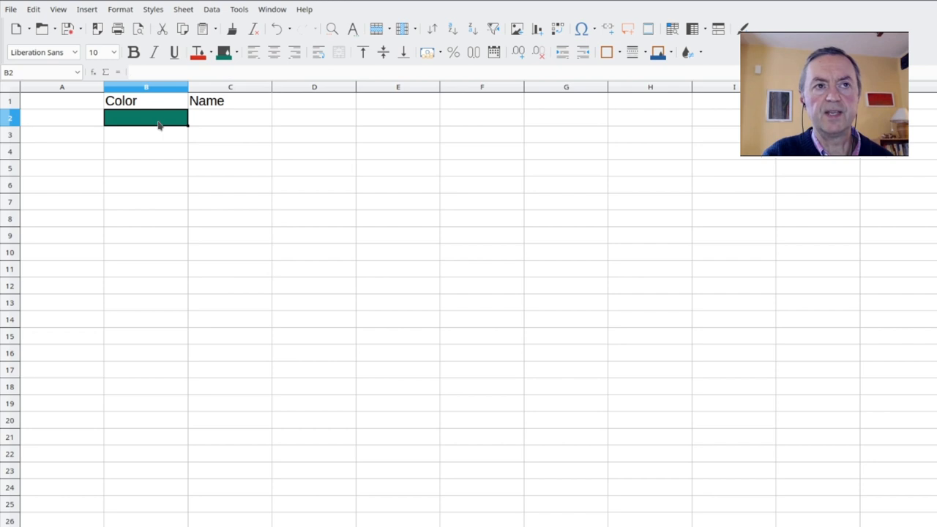
text(Green)
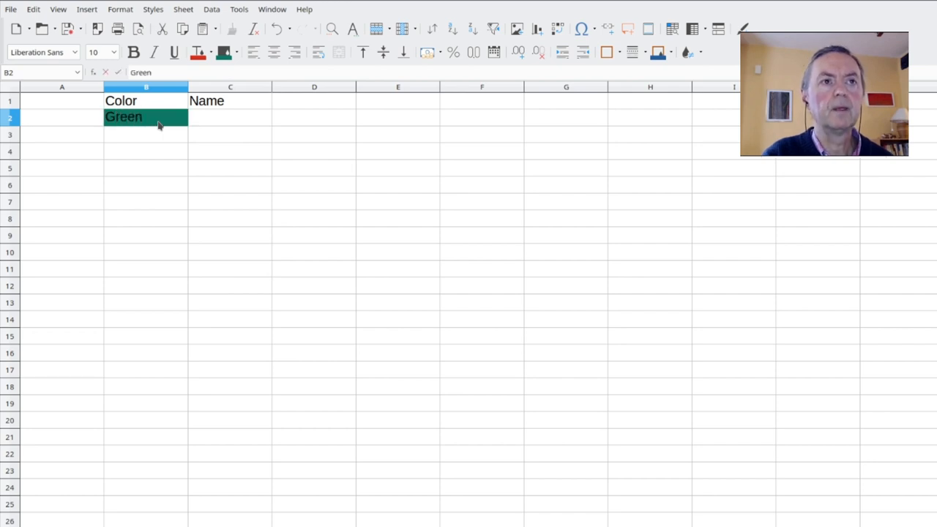
key(Delete)
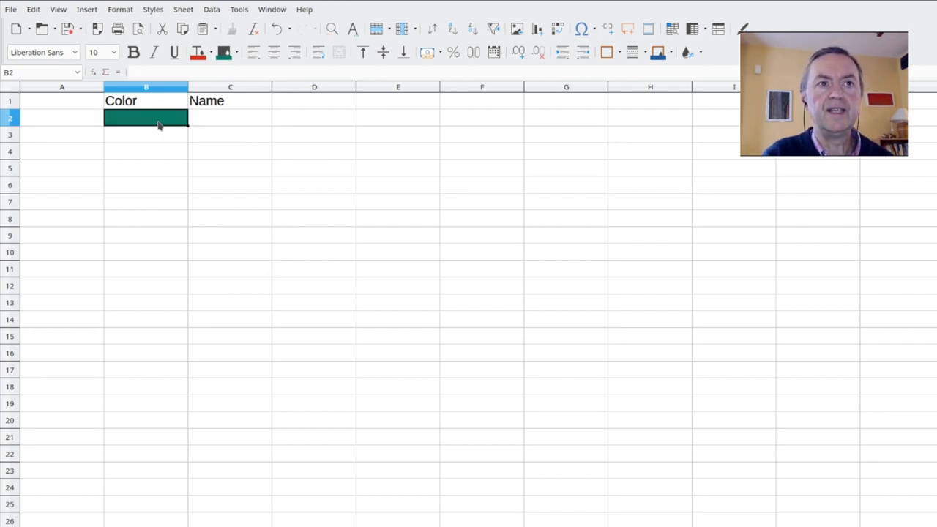
text(Ngreen)
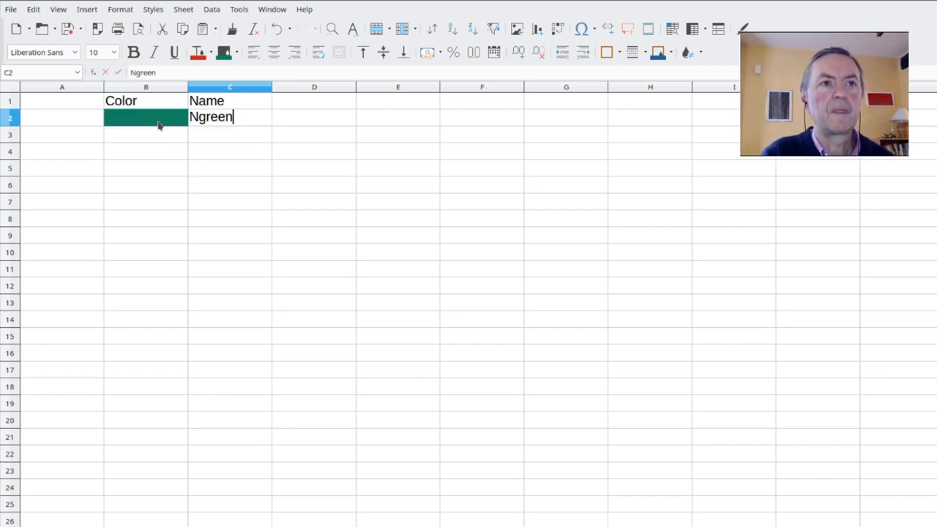
key(BackSpace)
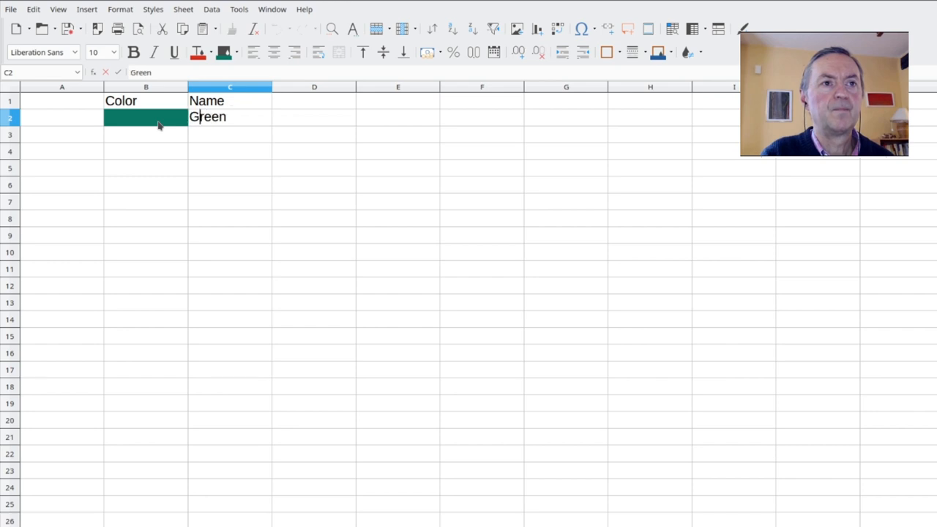
key(Return)
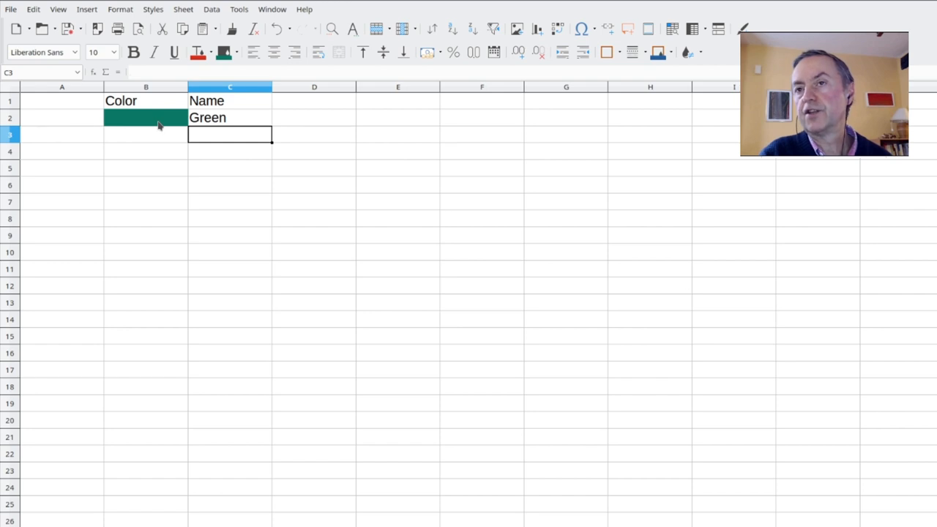
Add a Purple row and an orange-filled Orange row, then select the Green-to-Orange rows for copying.
click(145, 134)
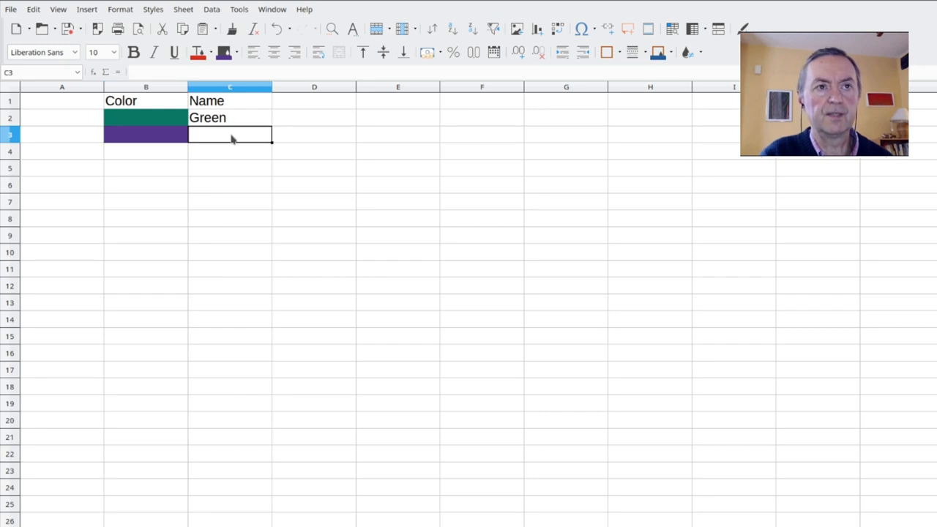
text(Purple)
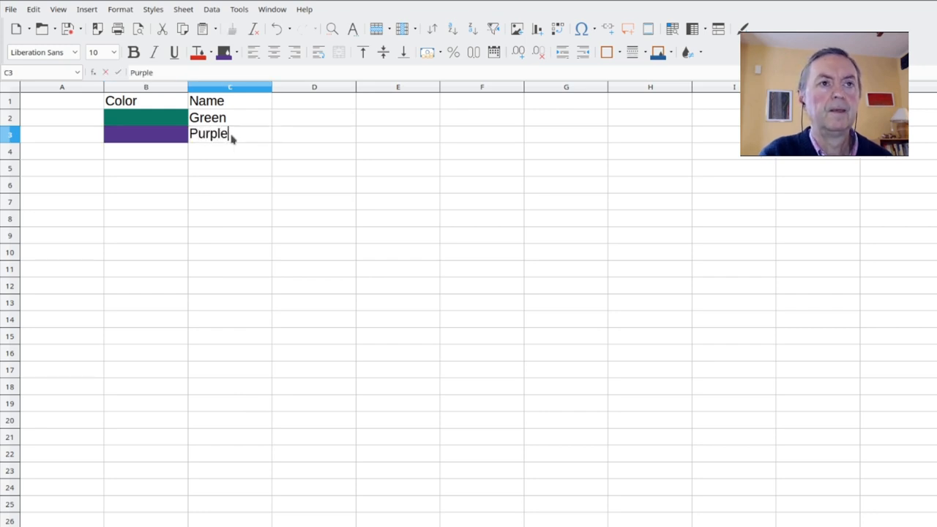
key(Return)
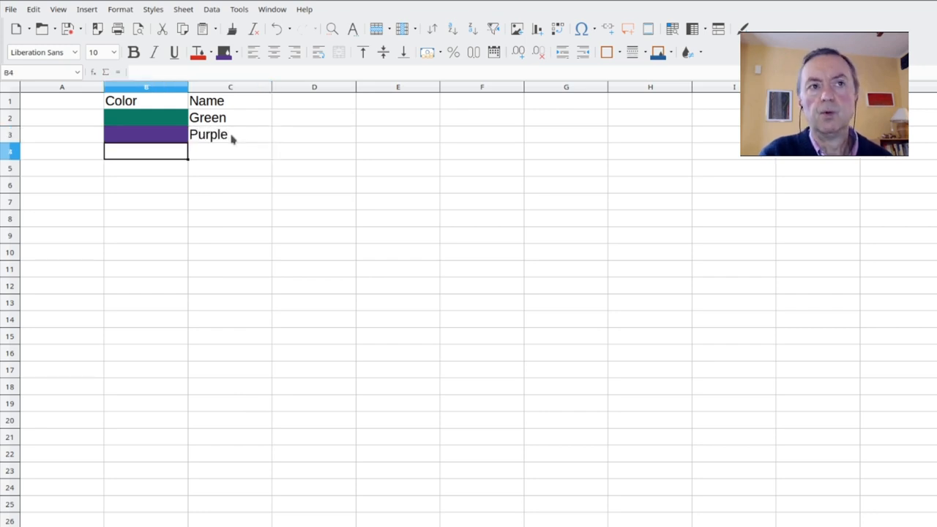
click(233, 52)
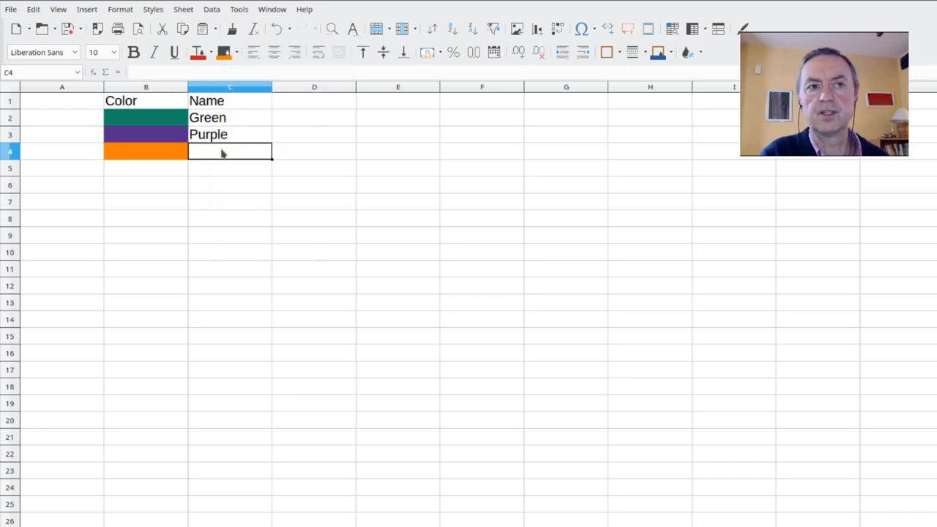
text(Orange)
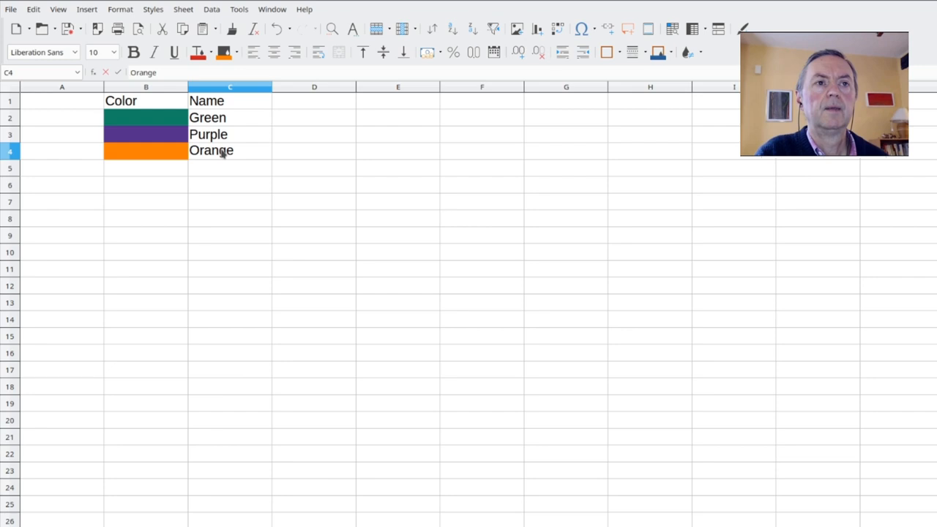
click(146, 168)
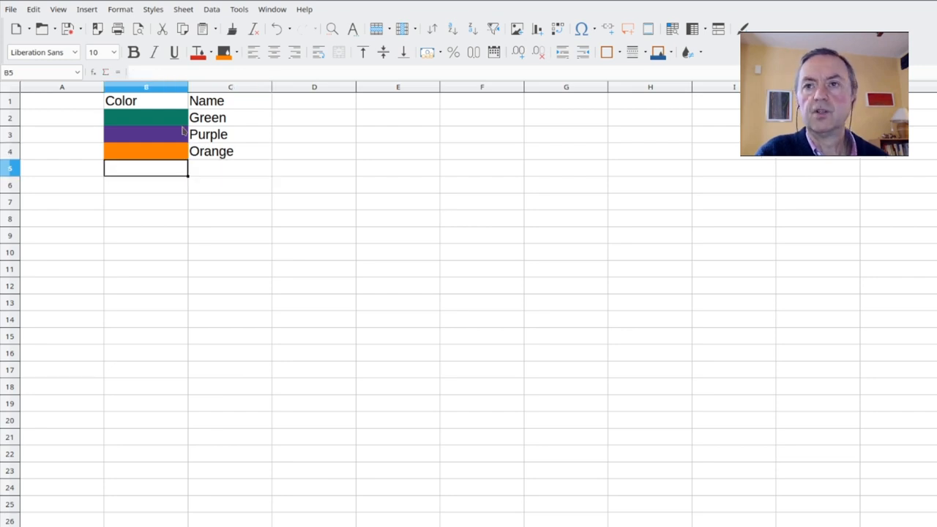
drag(146, 117, 229, 151)
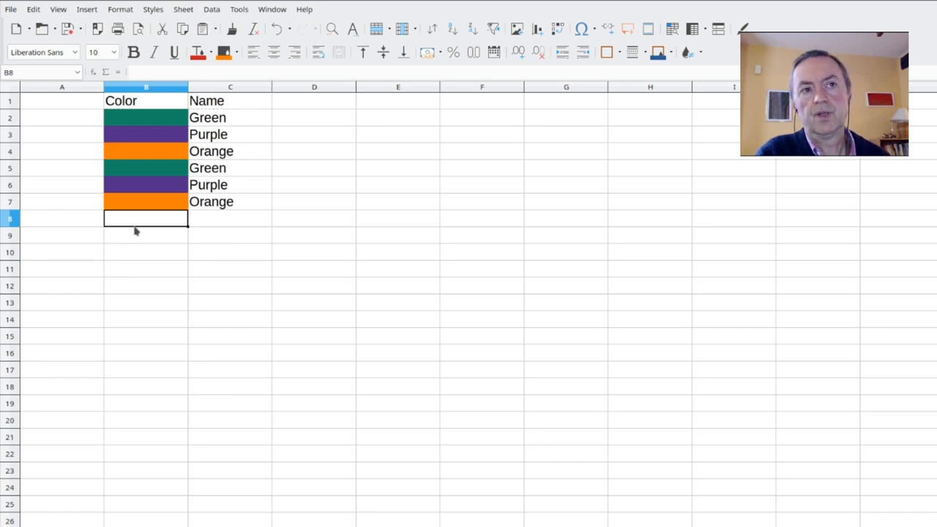
mouse_move(147, 211)
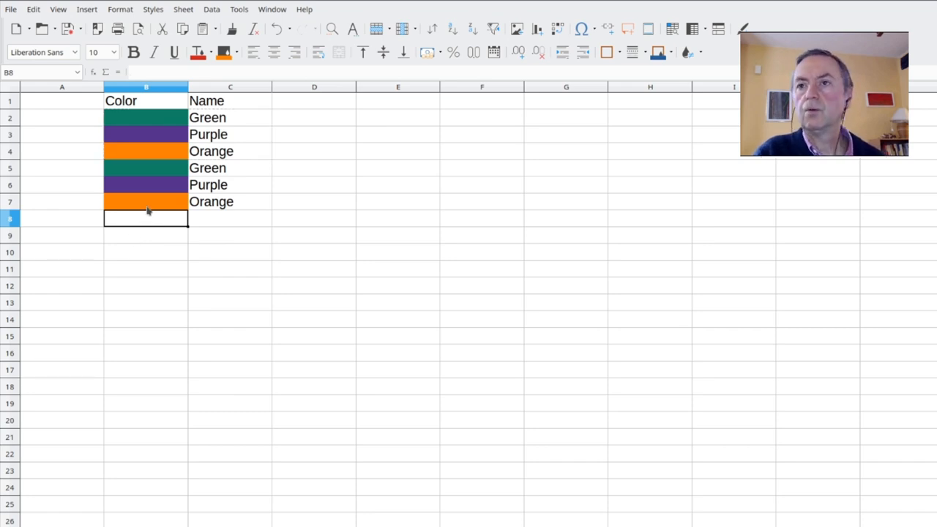
mouse_move(137, 123)
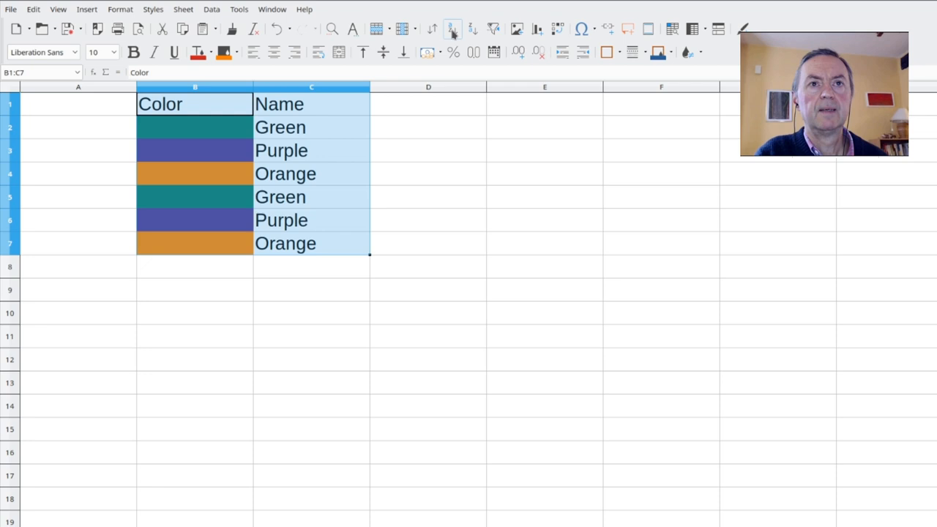
mouse_move(462, 74)
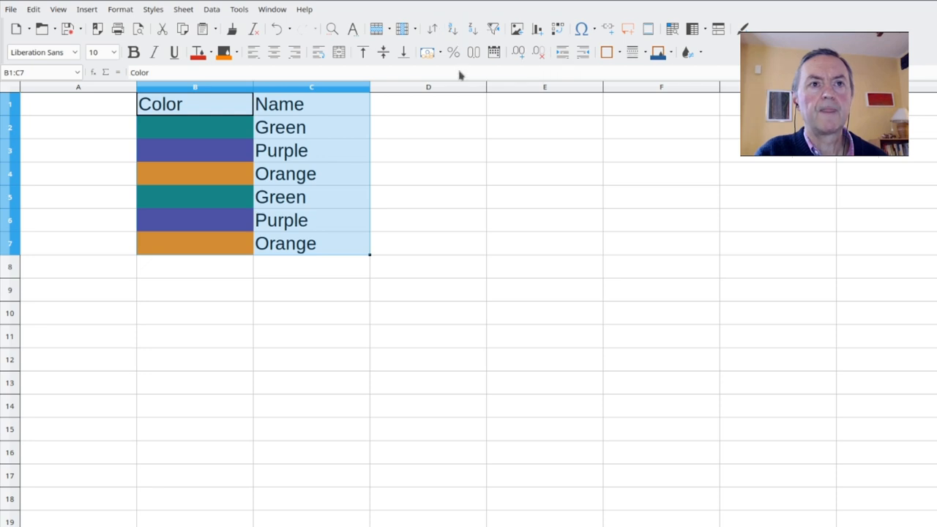
mouse_move(453, 28)
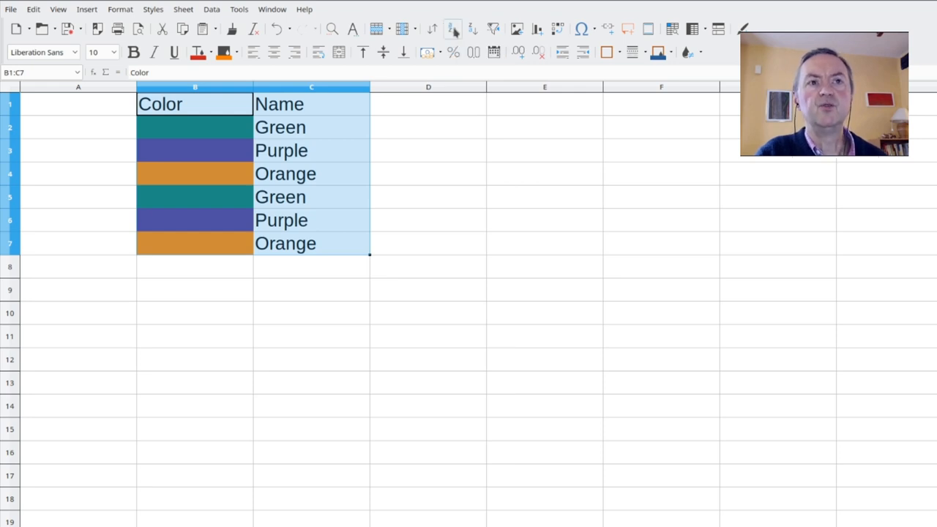
Sort the colour table ascending by Name through Data > Sort, then deselect.
click(212, 9)
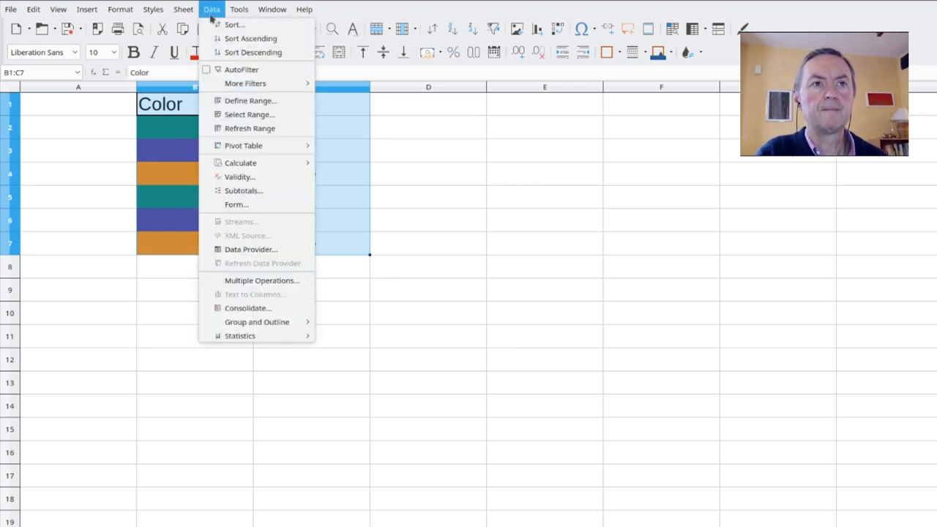
click(233, 24)
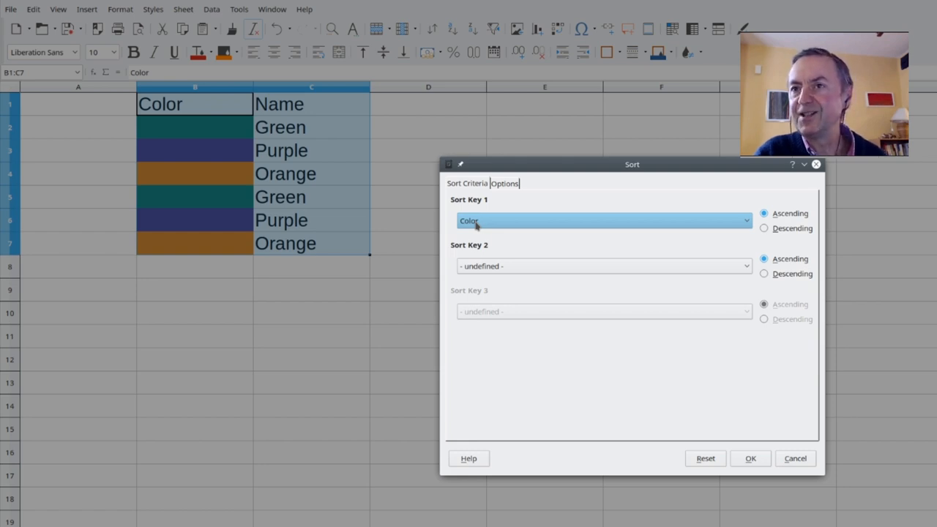
click(745, 221)
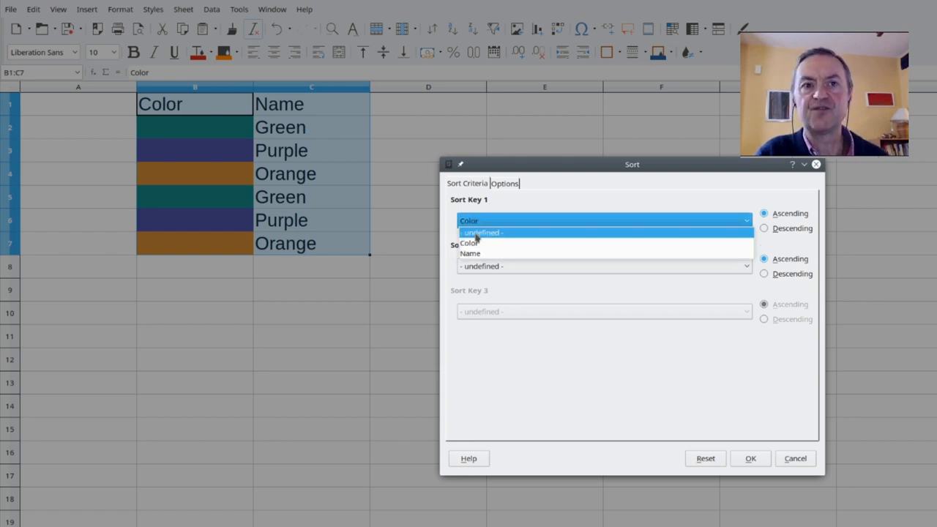
click(470, 254)
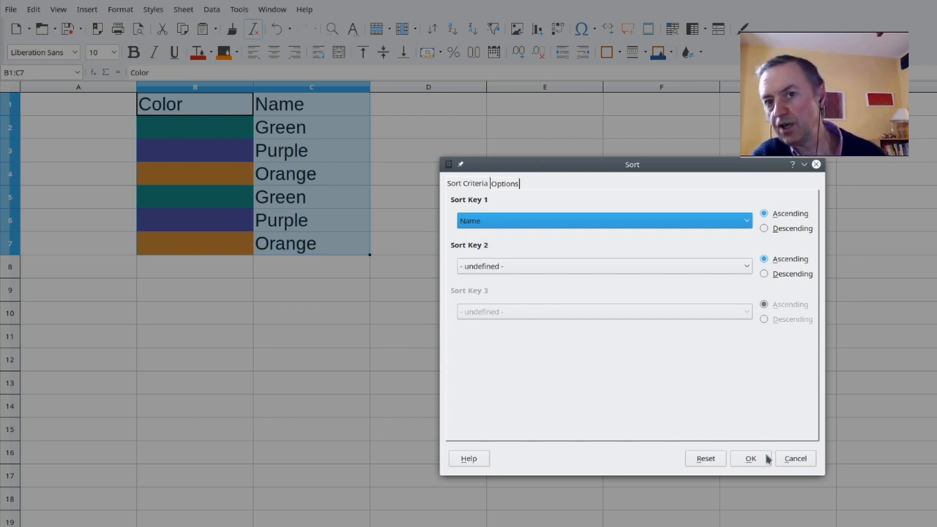
click(750, 458)
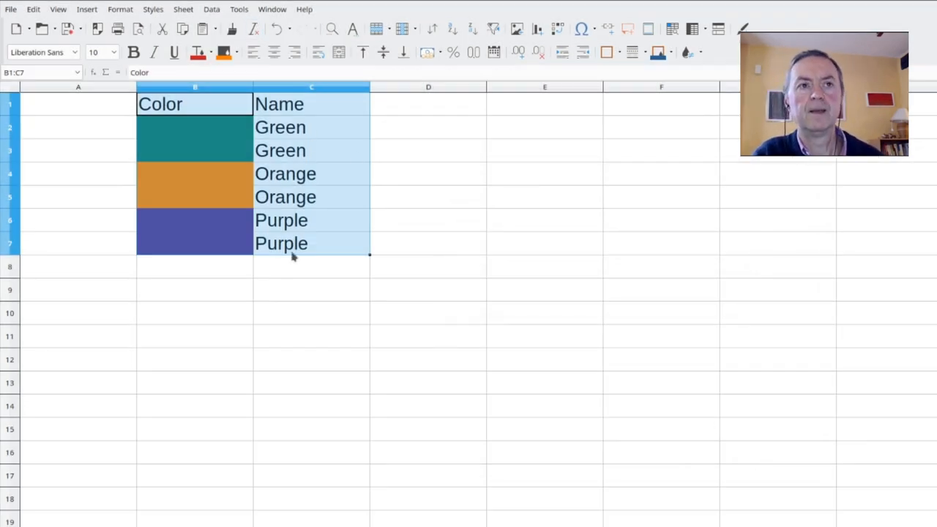
click(194, 266)
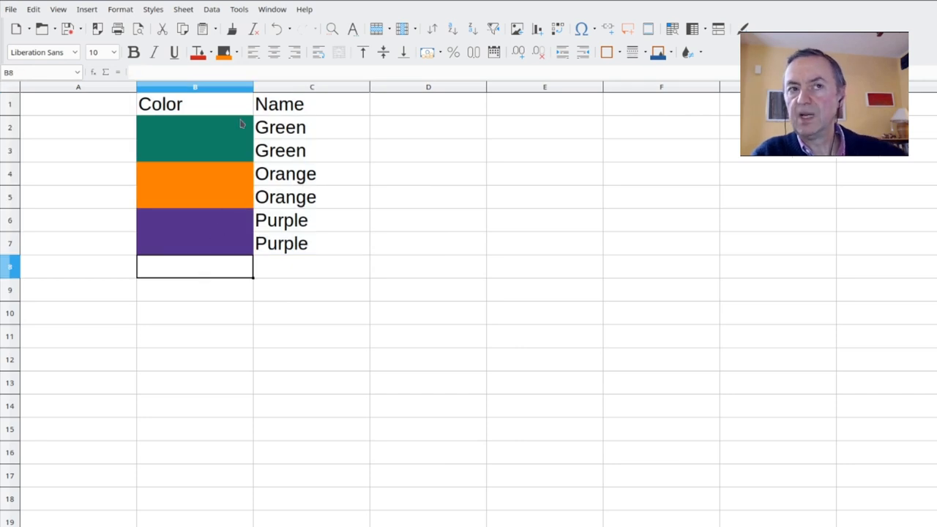
mouse_move(358, 207)
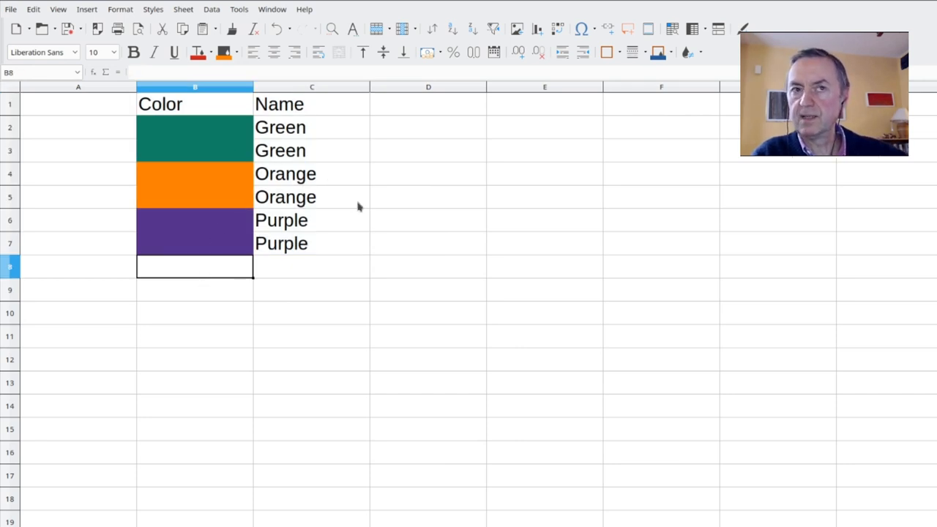
mouse_move(296, 182)
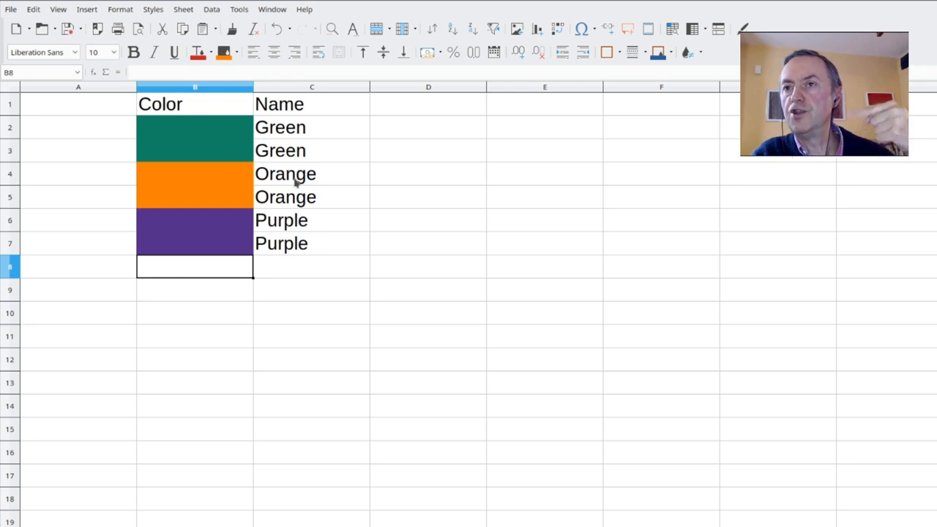
mouse_move(207, 127)
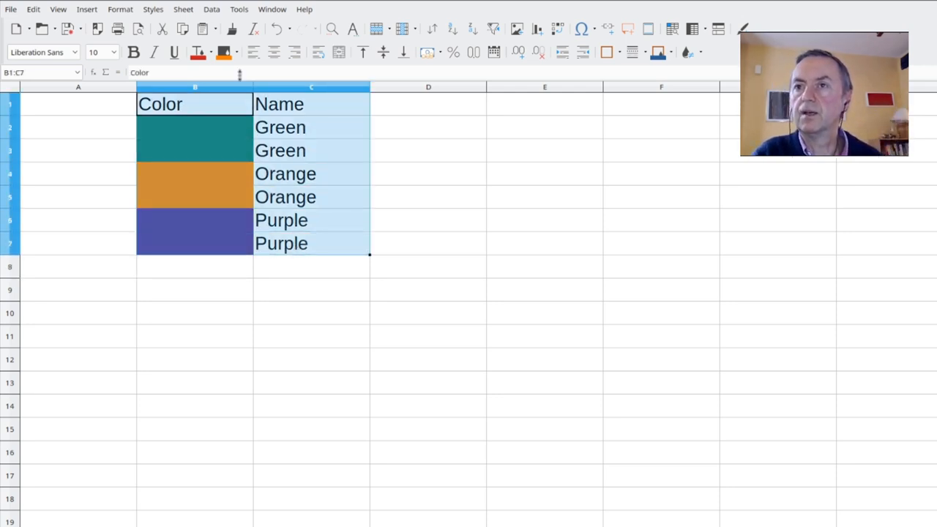
click(212, 9)
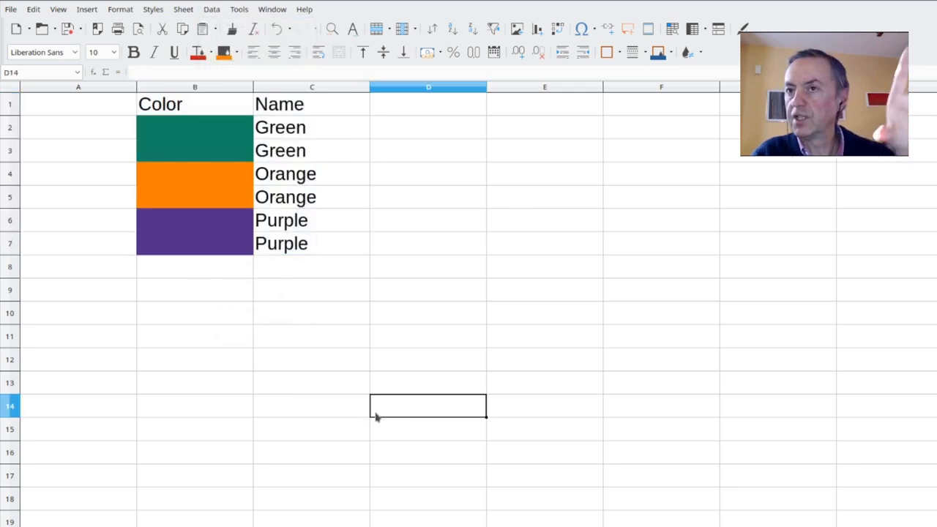
mouse_move(262, 316)
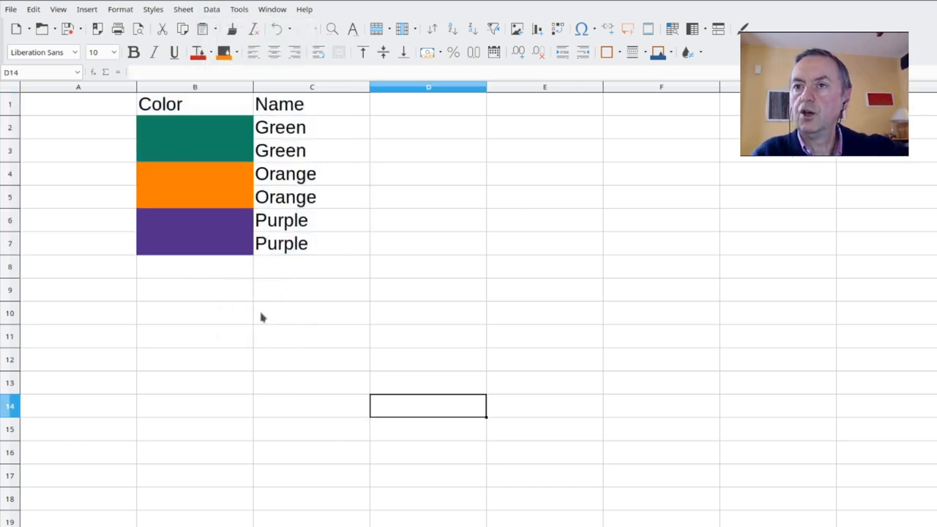
mouse_move(225, 309)
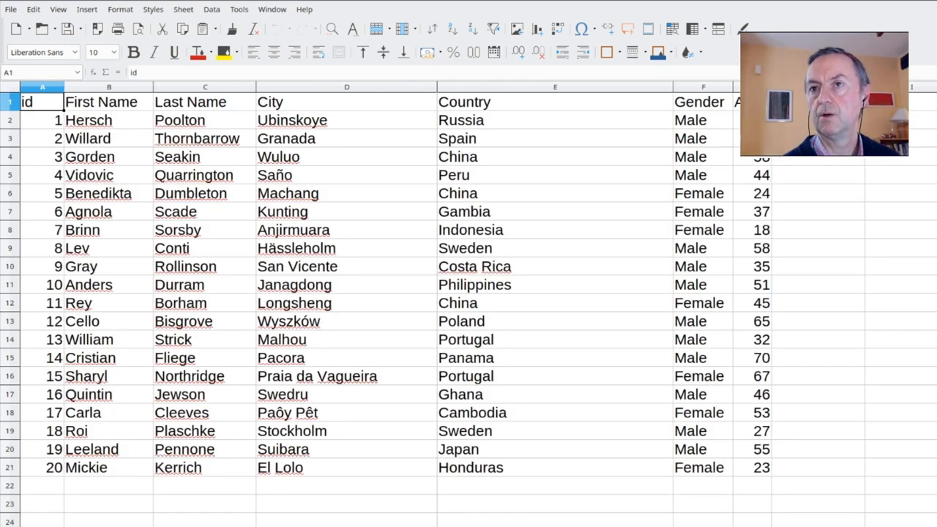
mouse_move(117, 216)
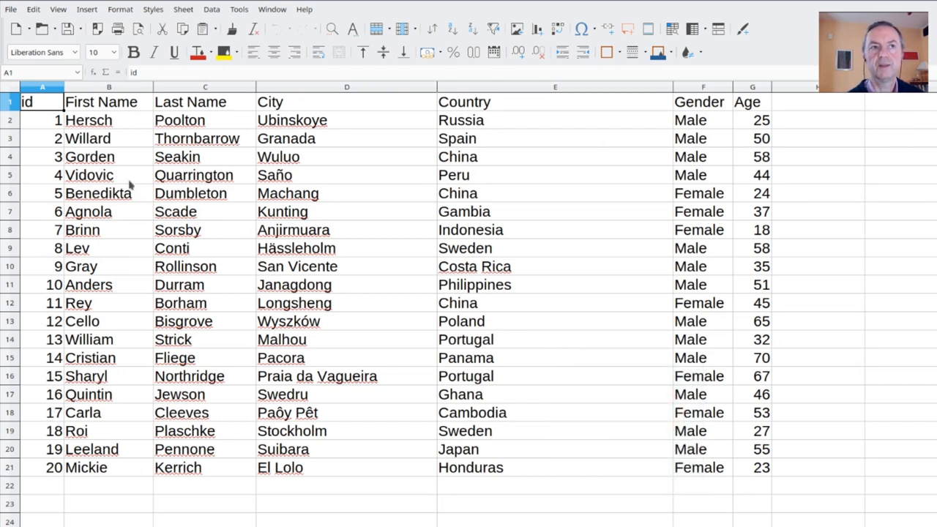
mouse_move(114, 129)
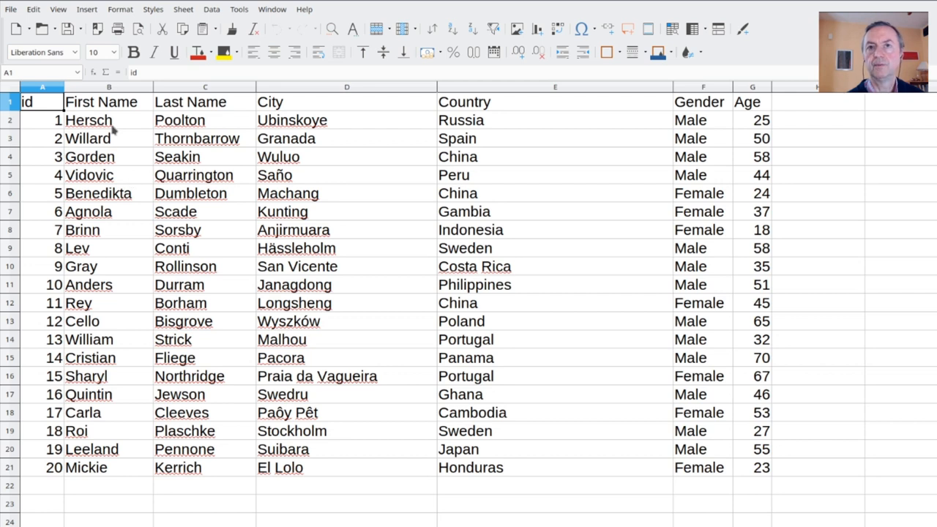
Sort the people table ascending by Age, 18 to 70.
click(752, 120)
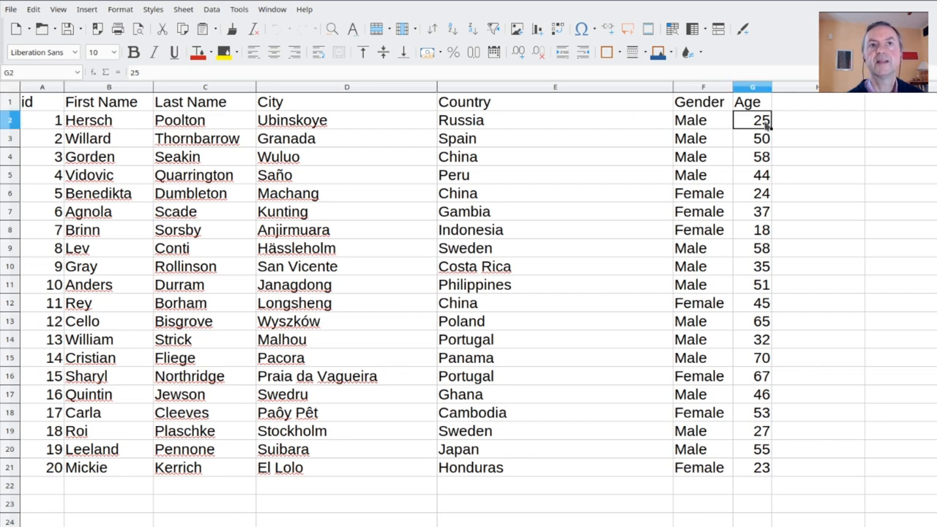
mouse_move(599, 84)
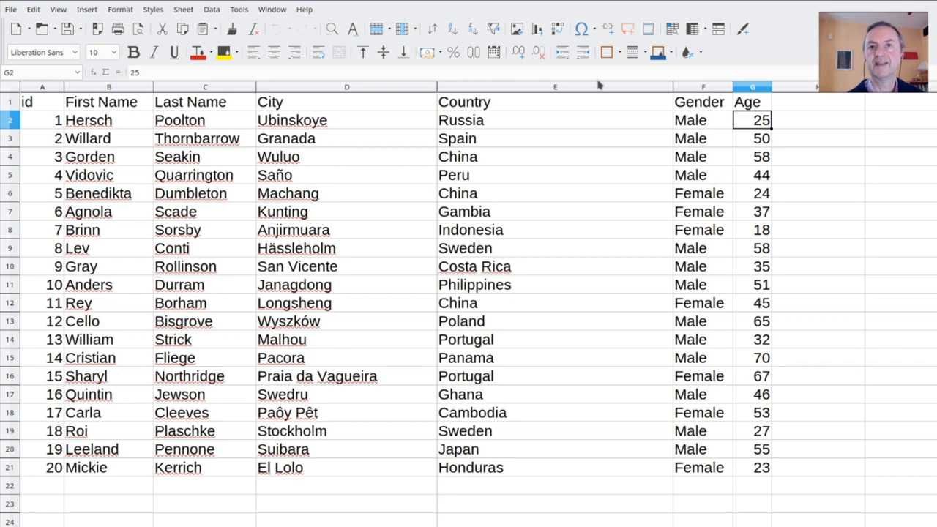
click(431, 28)
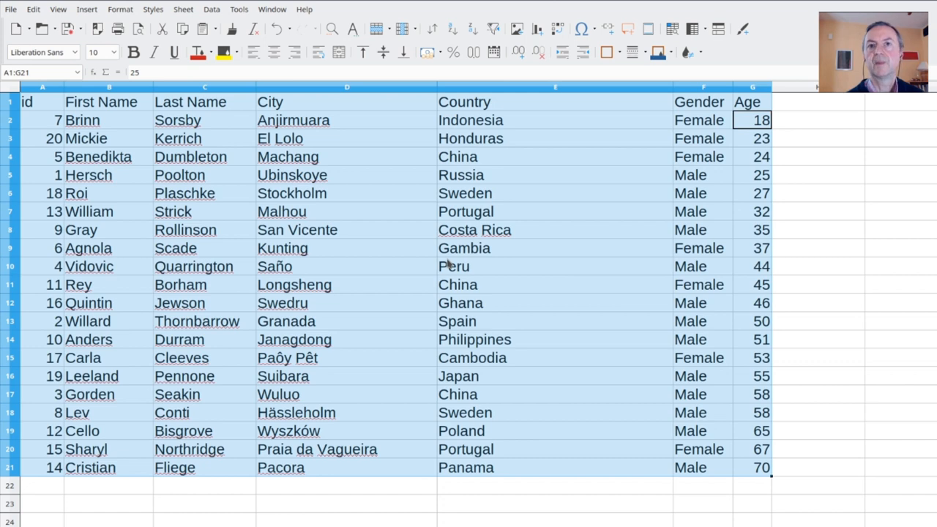
mouse_move(292, 166)
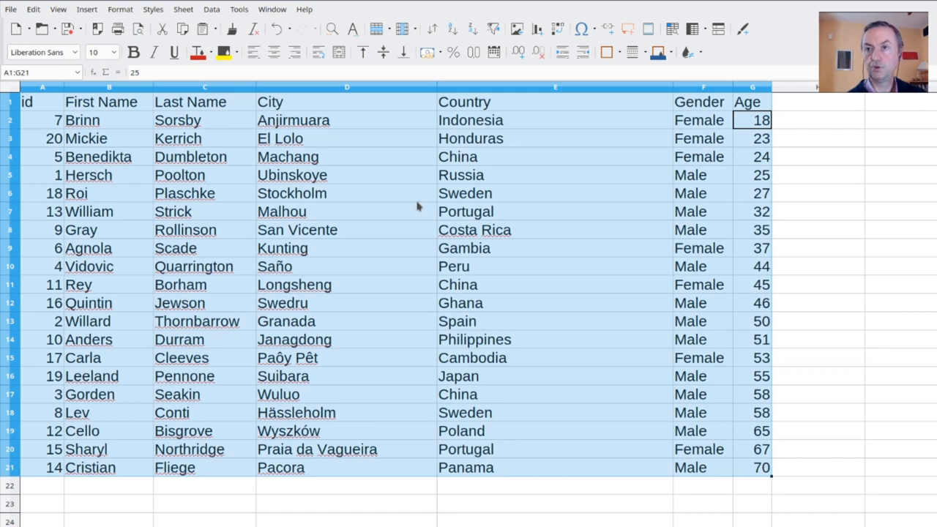
mouse_move(355, 240)
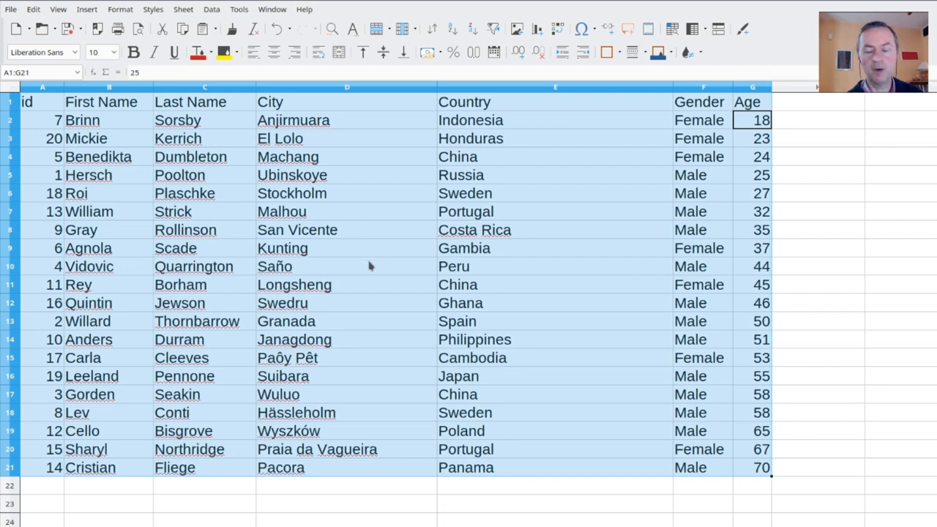
mouse_move(399, 281)
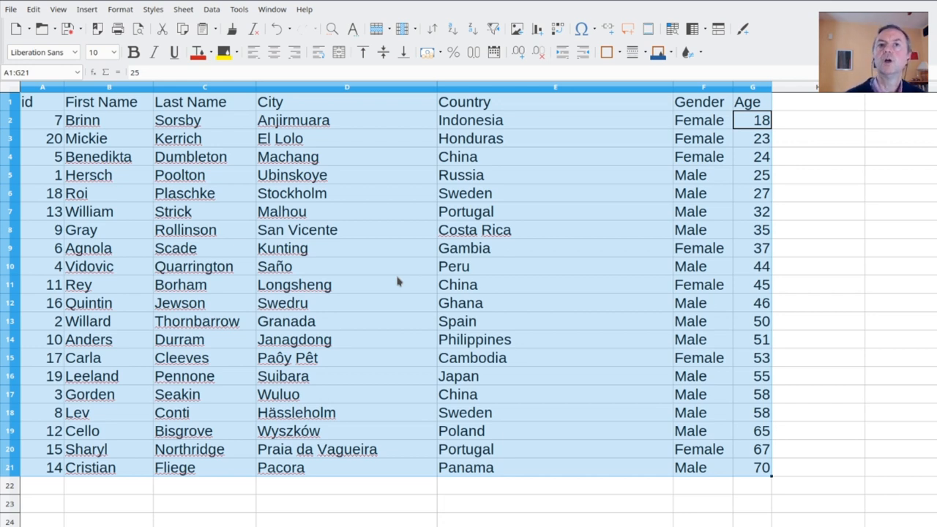
mouse_move(492, 181)
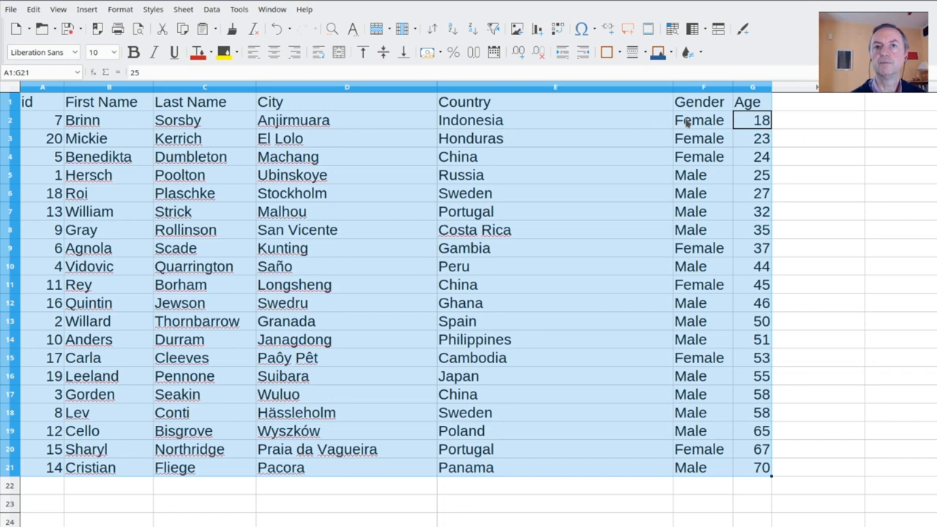
Sort the people table descending by Gender so Male rows come first.
click(699, 120)
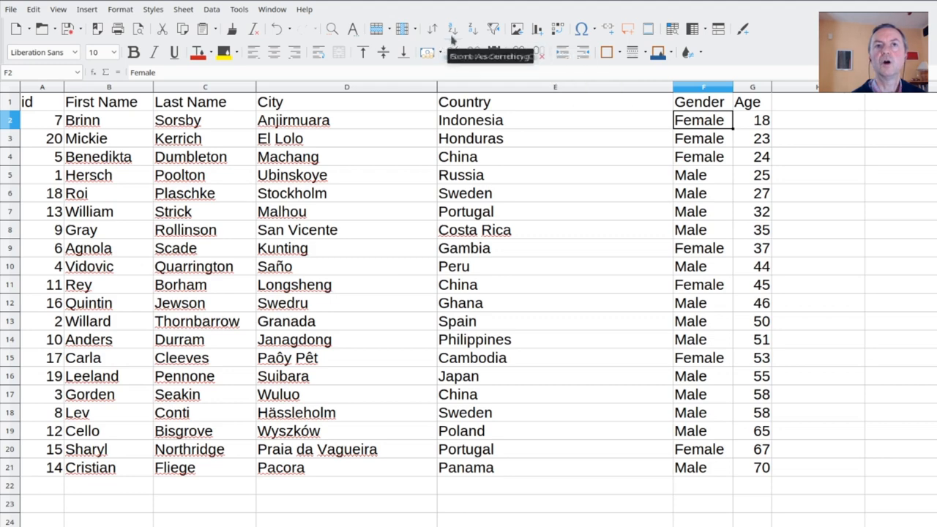
click(453, 28)
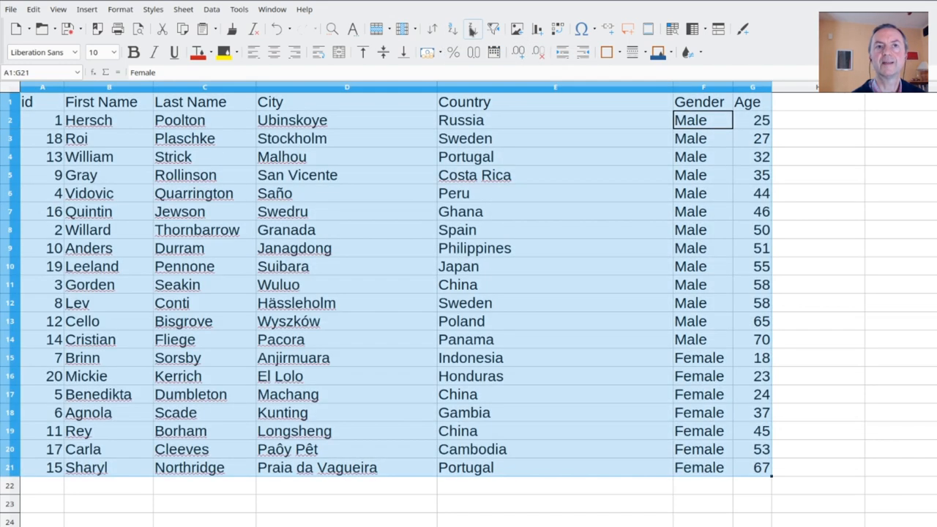
mouse_move(566, 287)
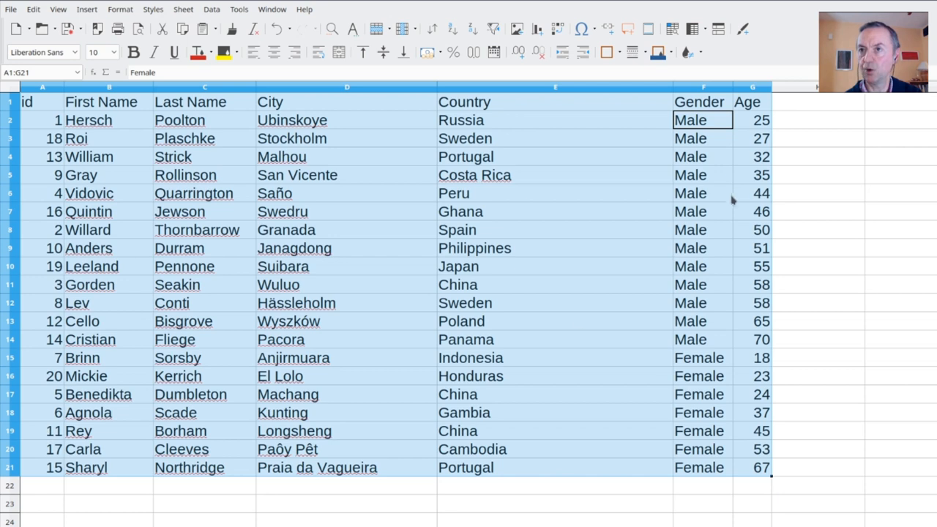
mouse_move(749, 438)
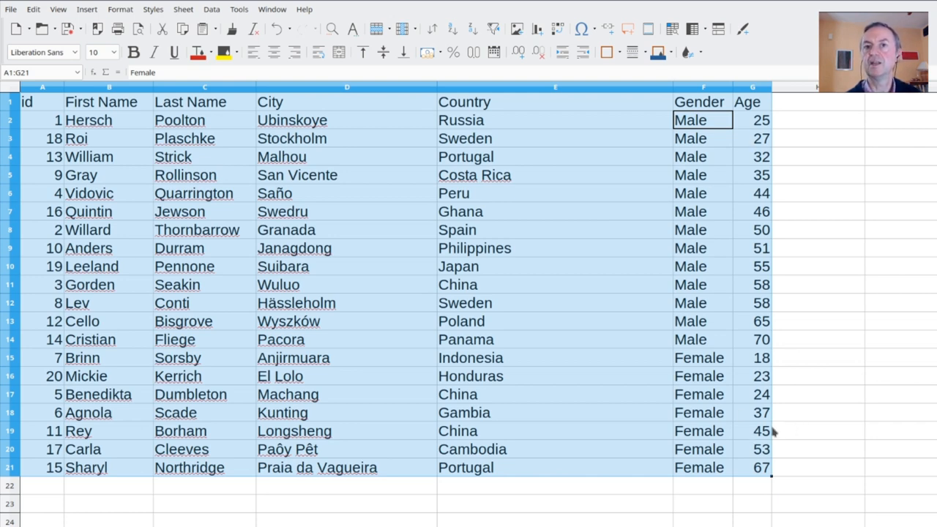
mouse_move(728, 268)
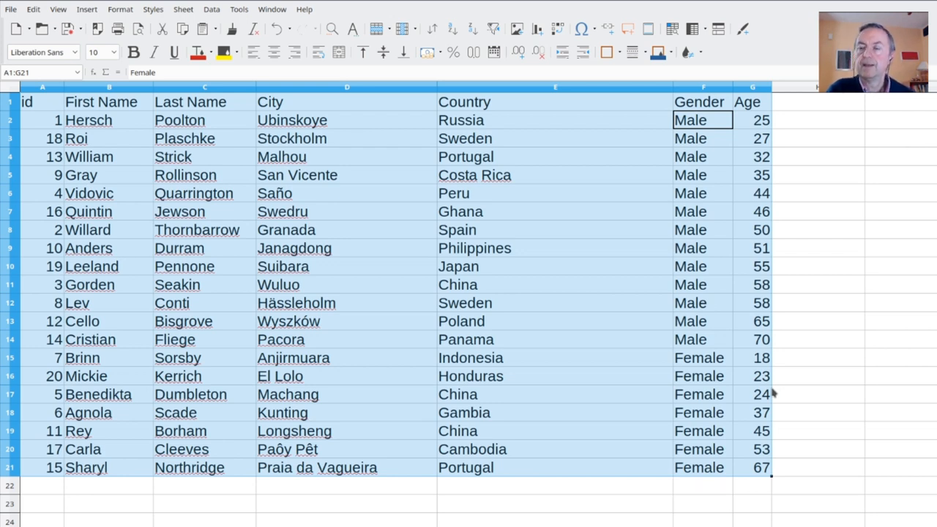
mouse_move(692, 183)
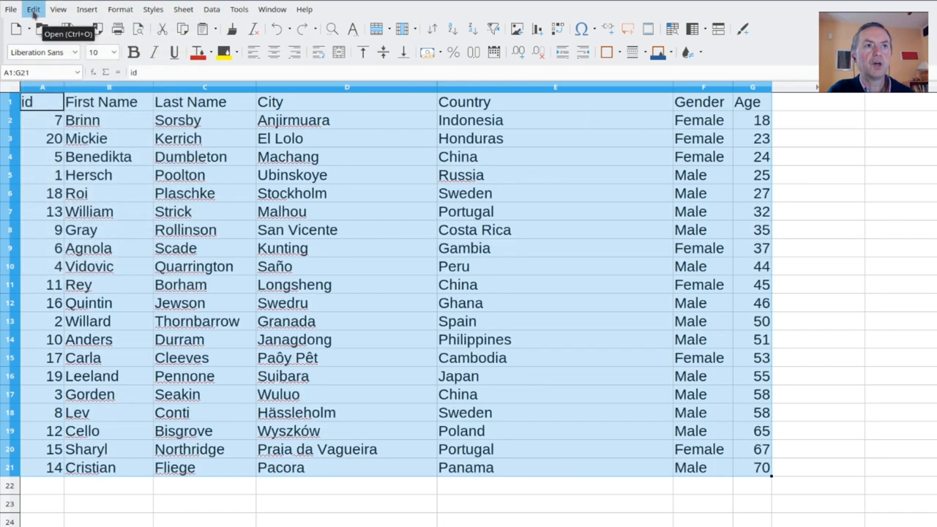
Undo the sort to return the people table to id order 1-20.
click(33, 9)
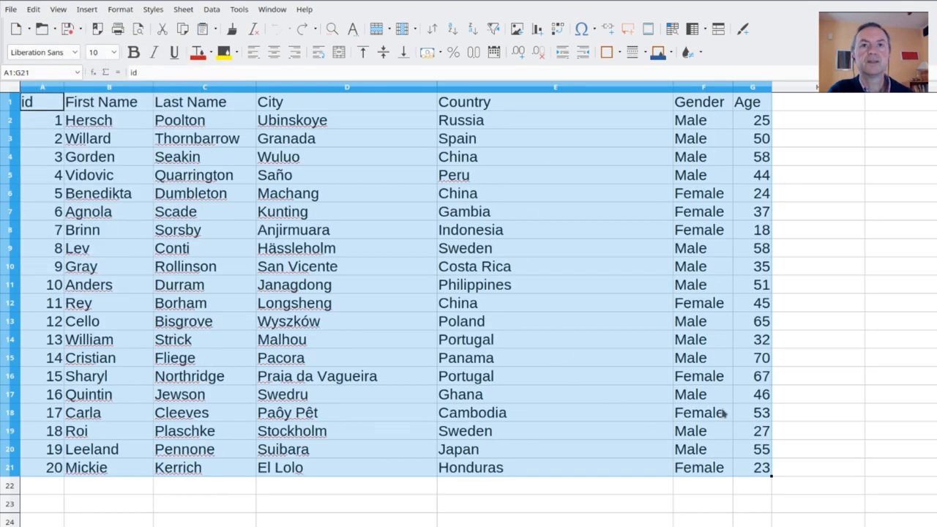
mouse_move(503, 240)
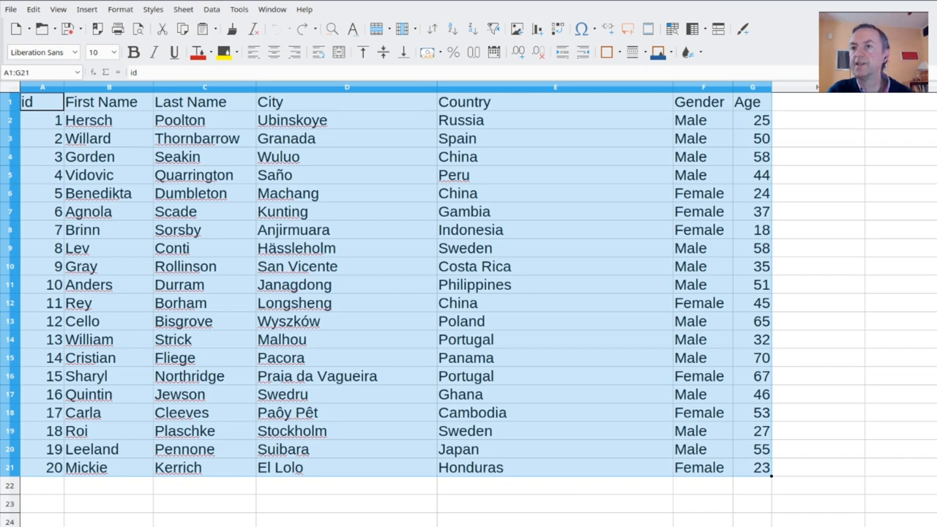
mouse_move(401, 317)
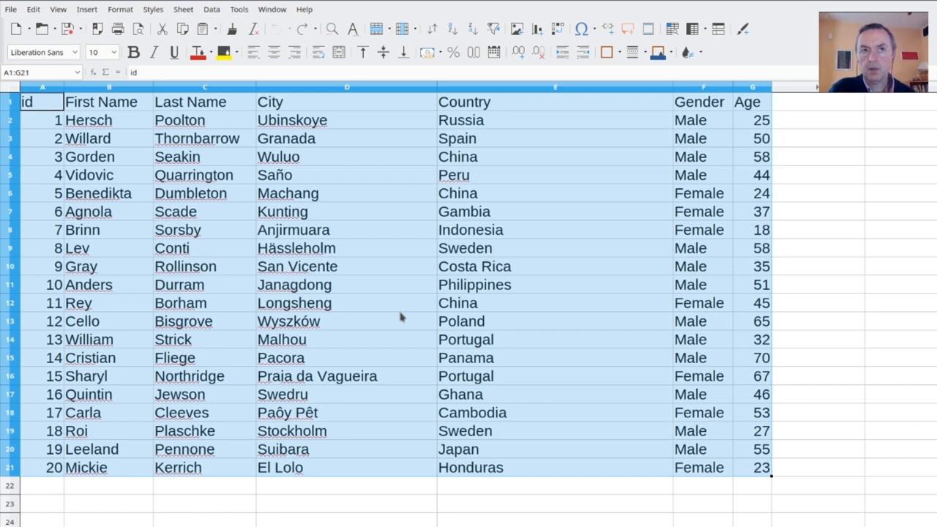
mouse_move(375, 281)
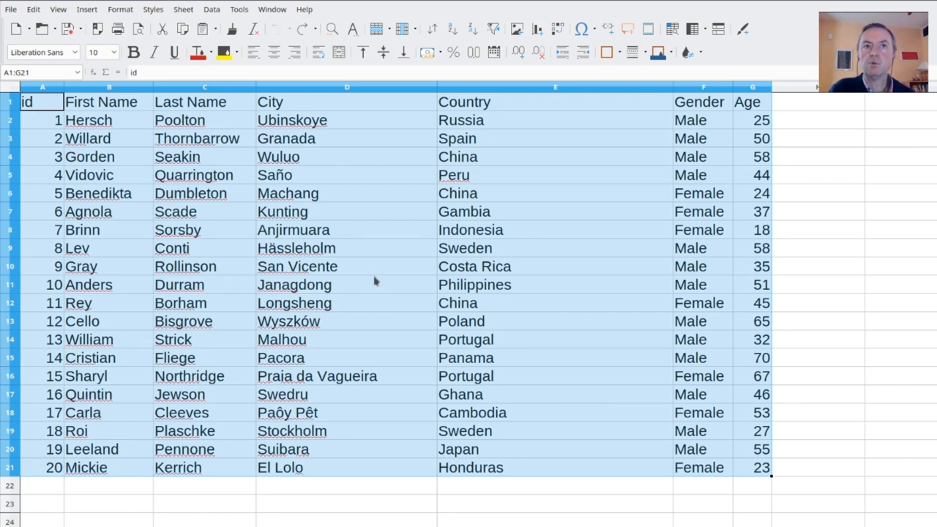
mouse_move(368, 275)
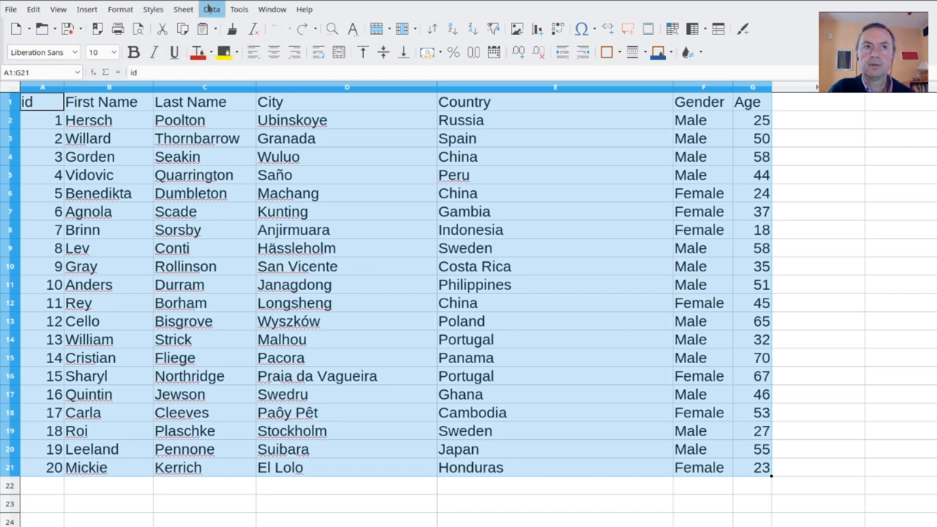
In the Sort dialog, set Key 1 Country ascending, Key 2 Gender descending, Key 3 Age ascending.
click(212, 9)
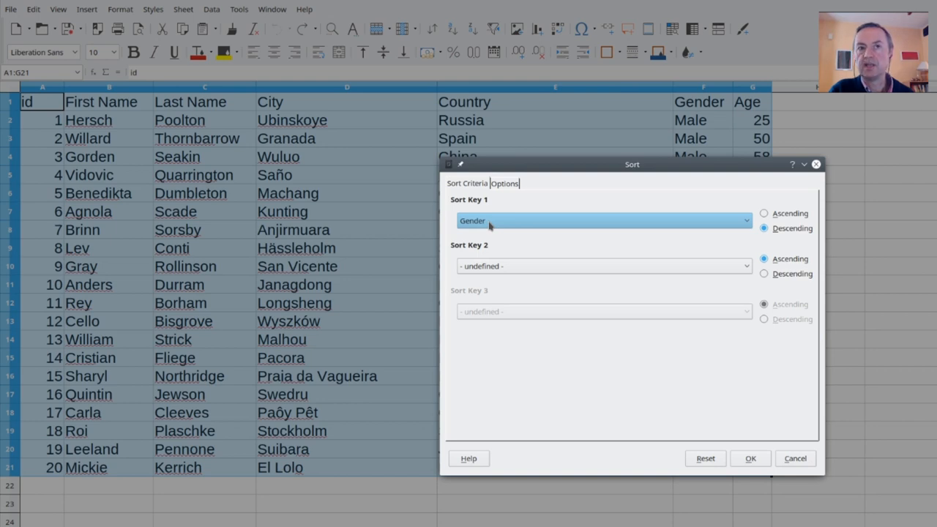
click(746, 220)
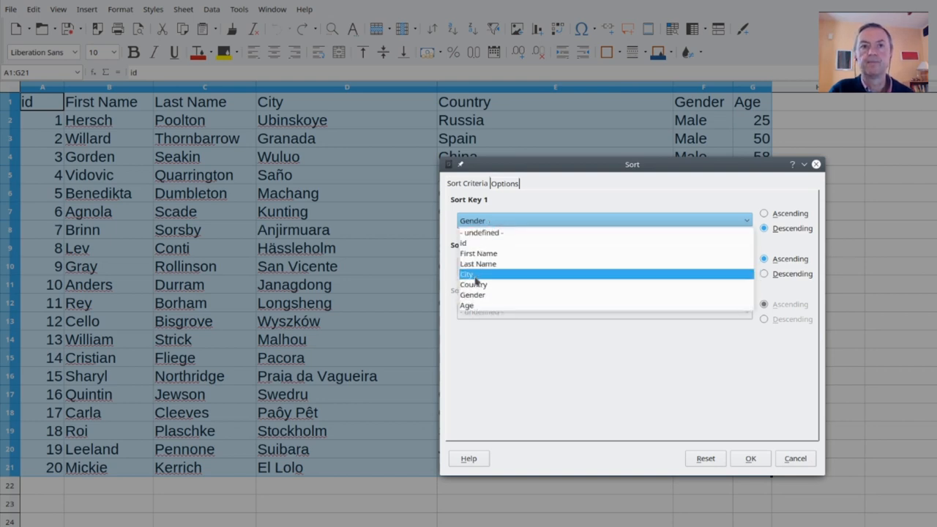
click(473, 285)
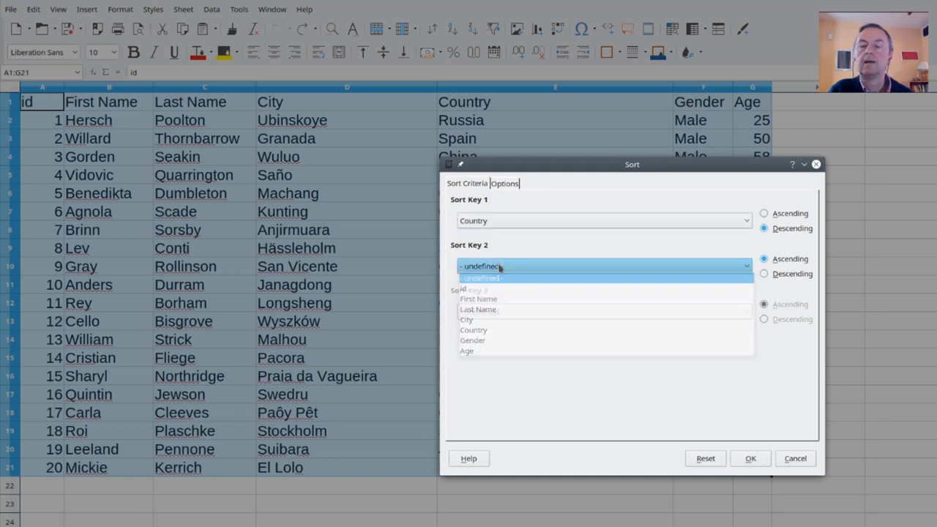
click(481, 266)
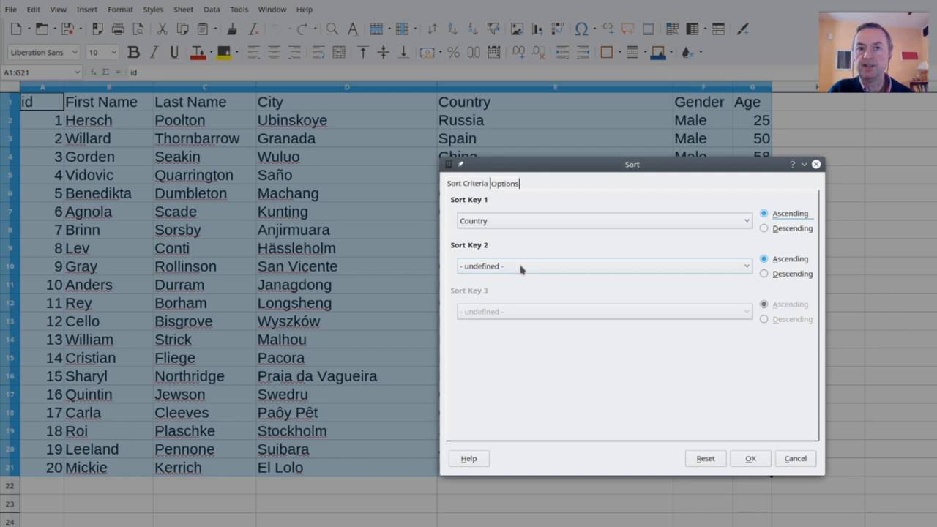
click(745, 266)
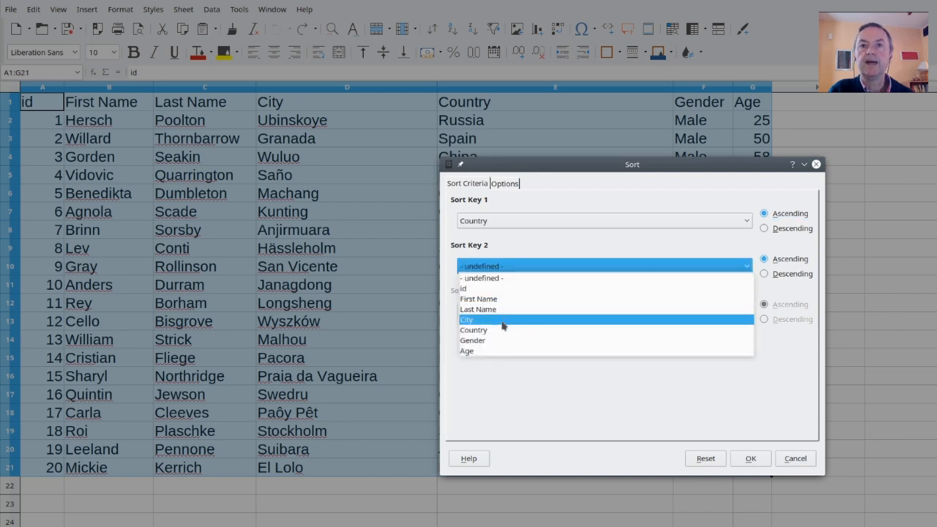
click(472, 340)
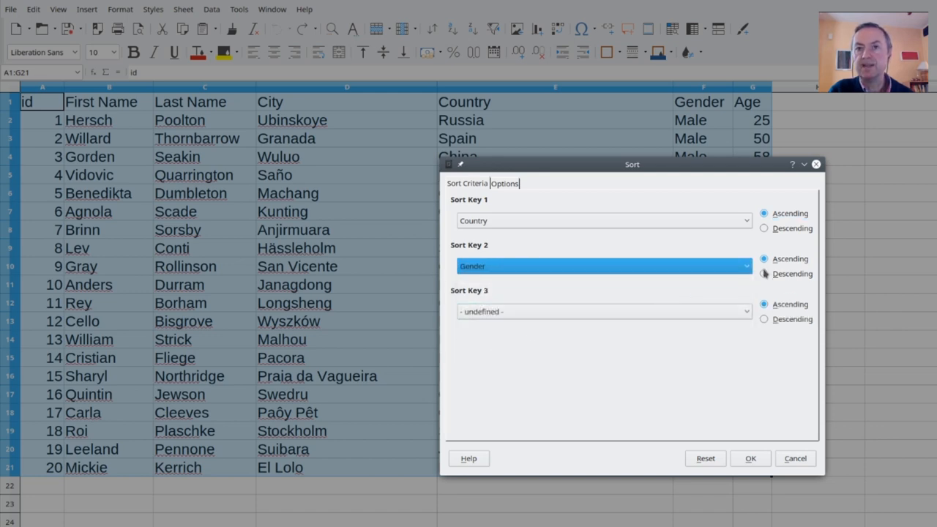
click(764, 273)
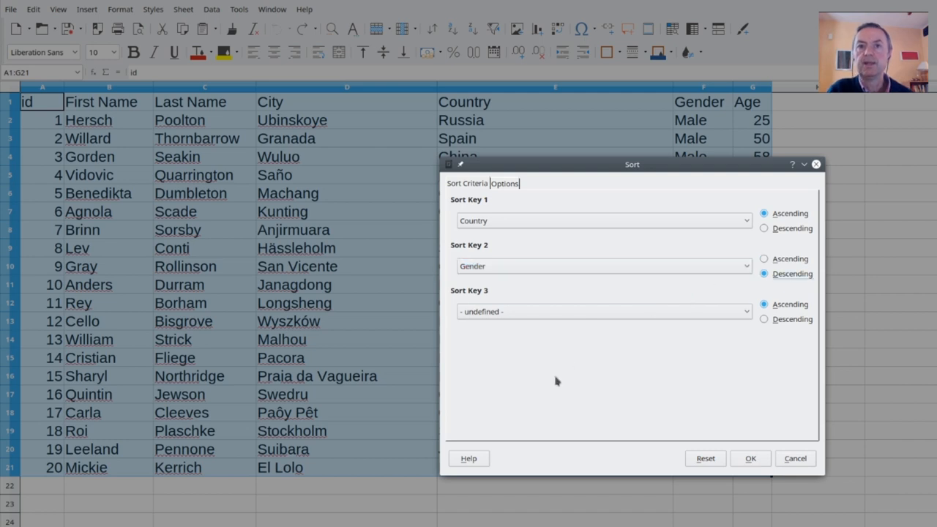
click(746, 311)
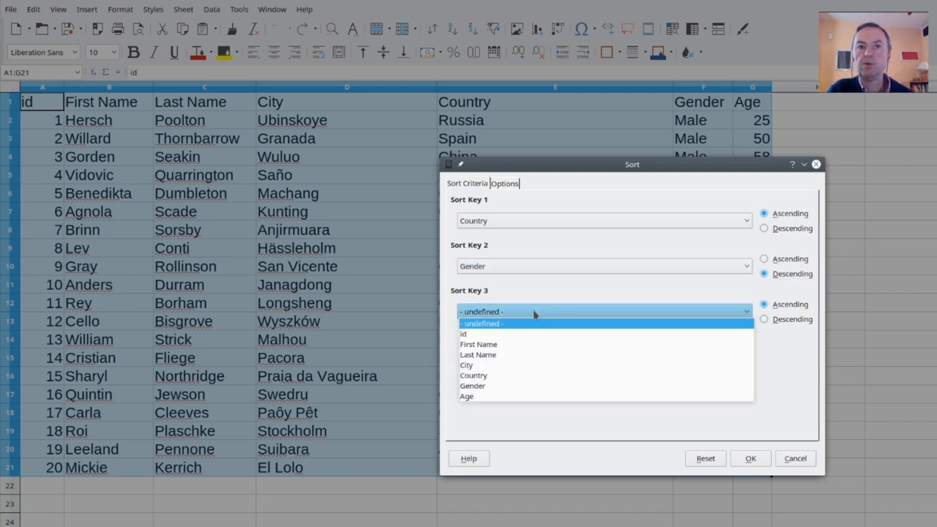
mouse_move(509, 386)
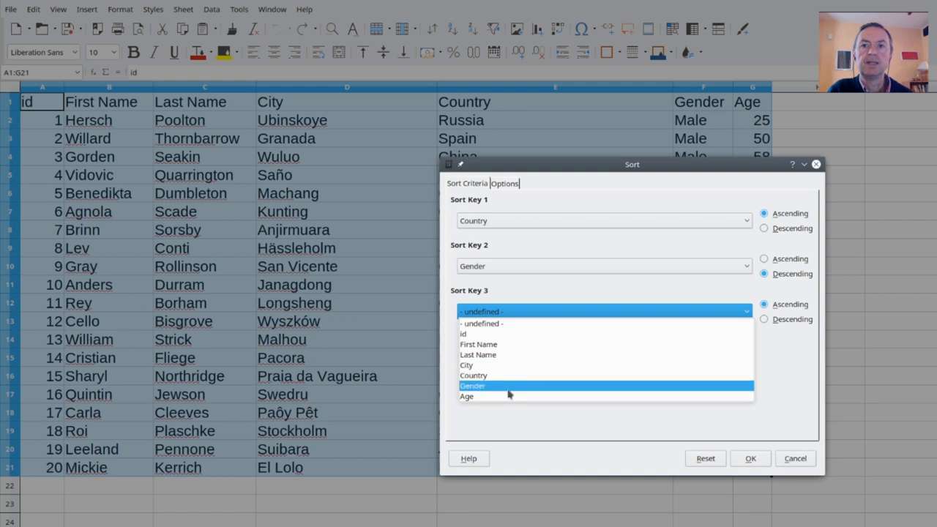
click(467, 396)
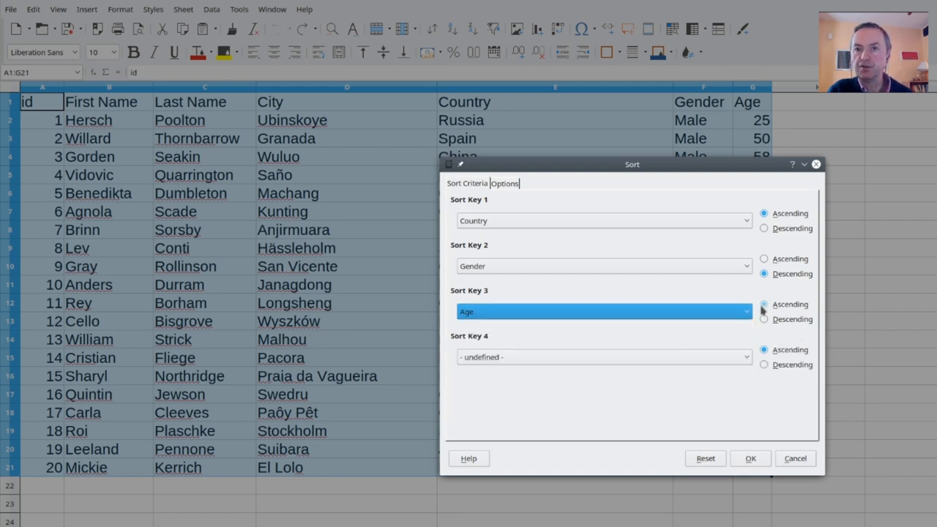
click(764, 304)
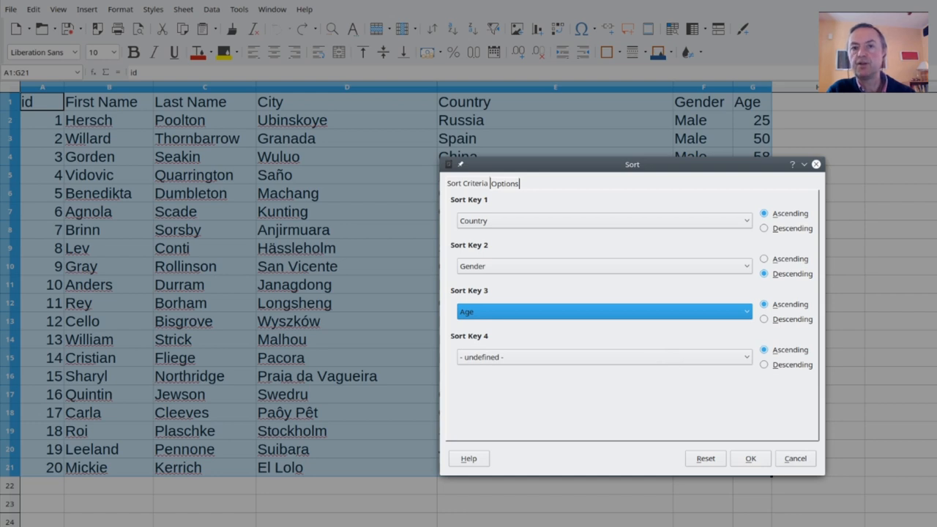
mouse_move(606, 388)
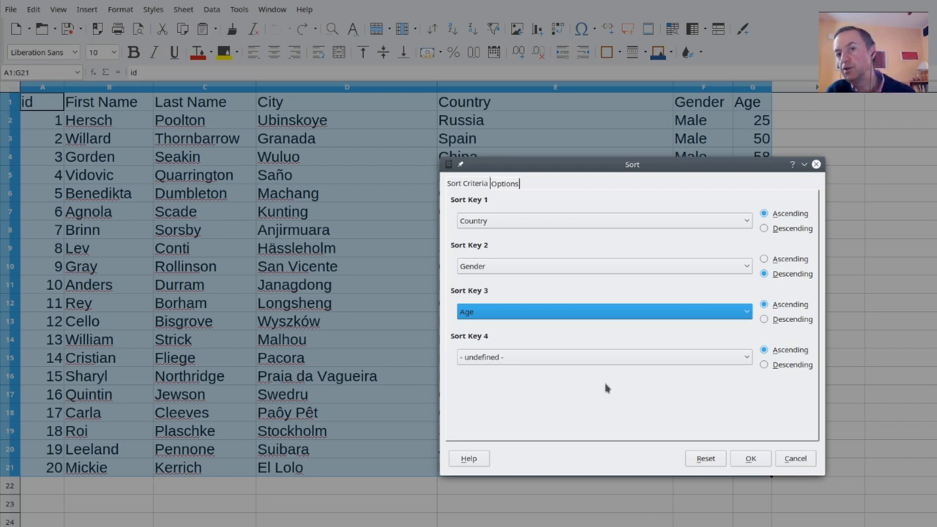
mouse_move(757, 452)
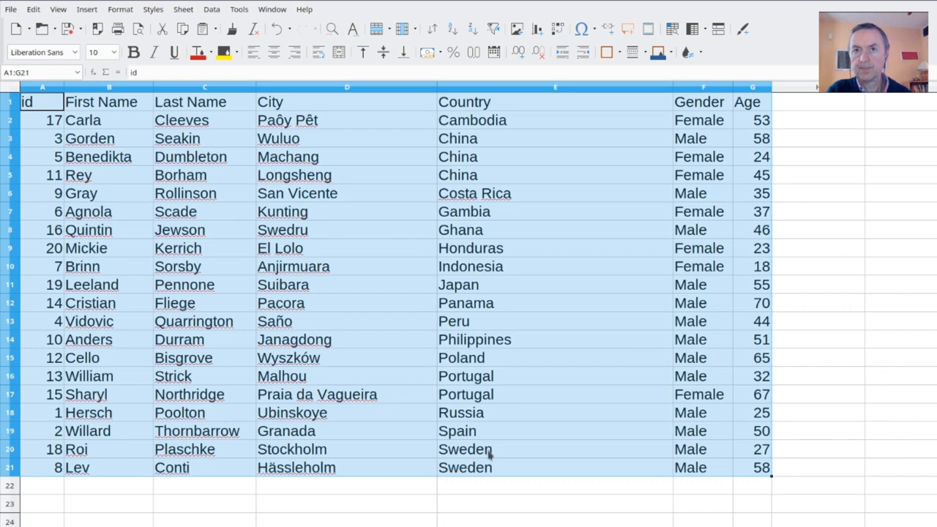
mouse_move(564, 97)
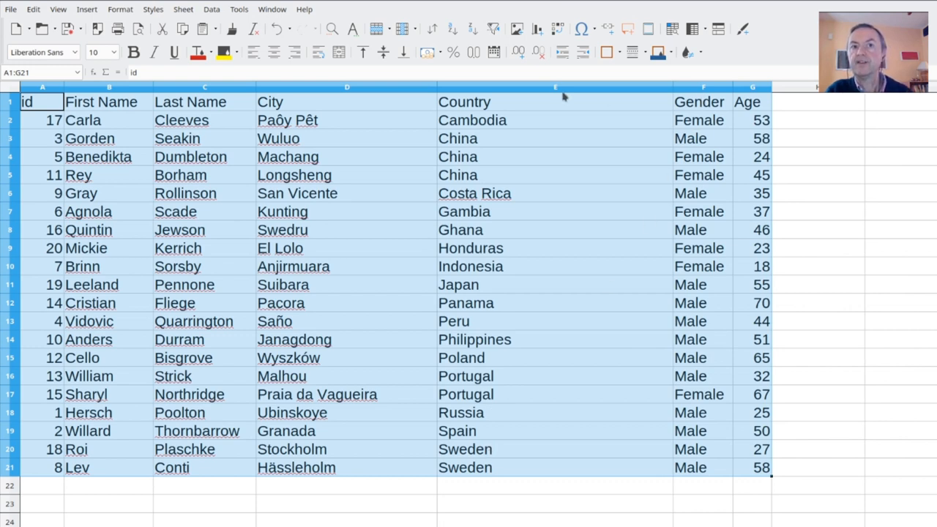
mouse_move(629, 97)
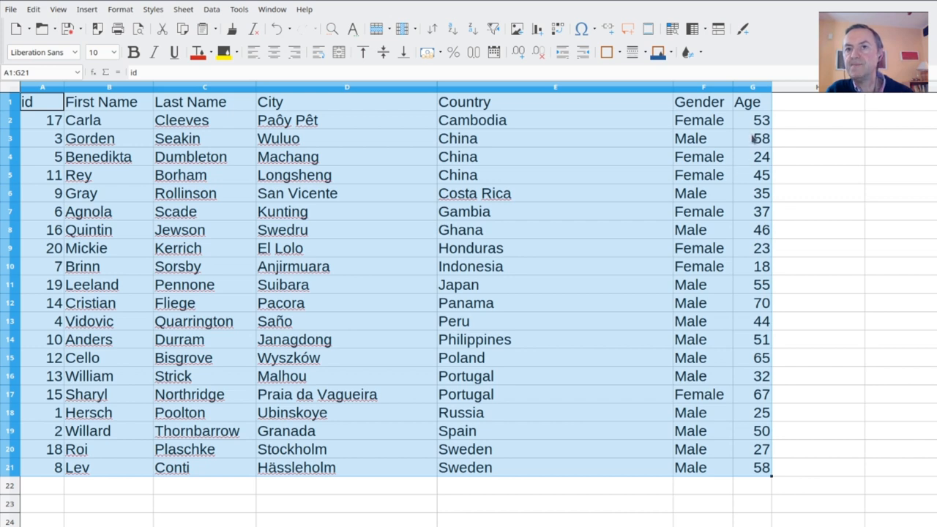
mouse_move(758, 185)
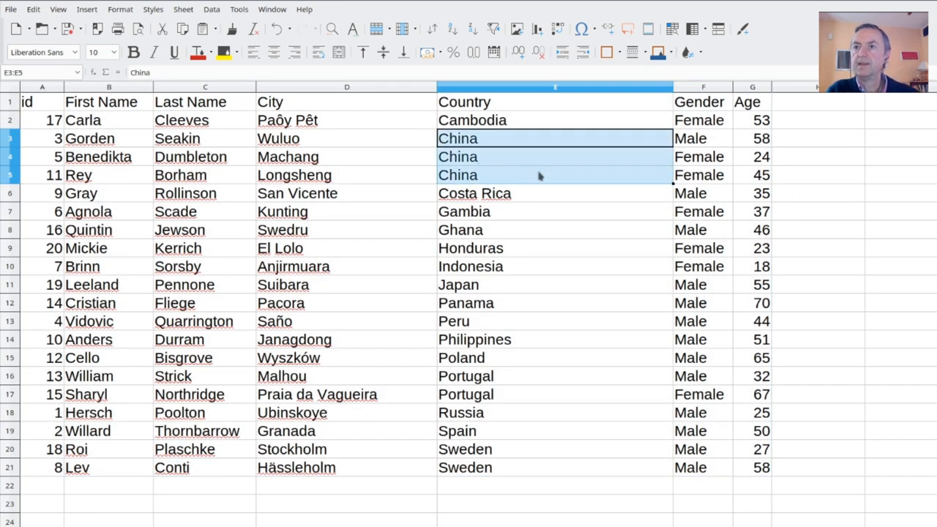
Select the three China rows to verify Male before Female and ages ascending.
drag(556, 138, 753, 175)
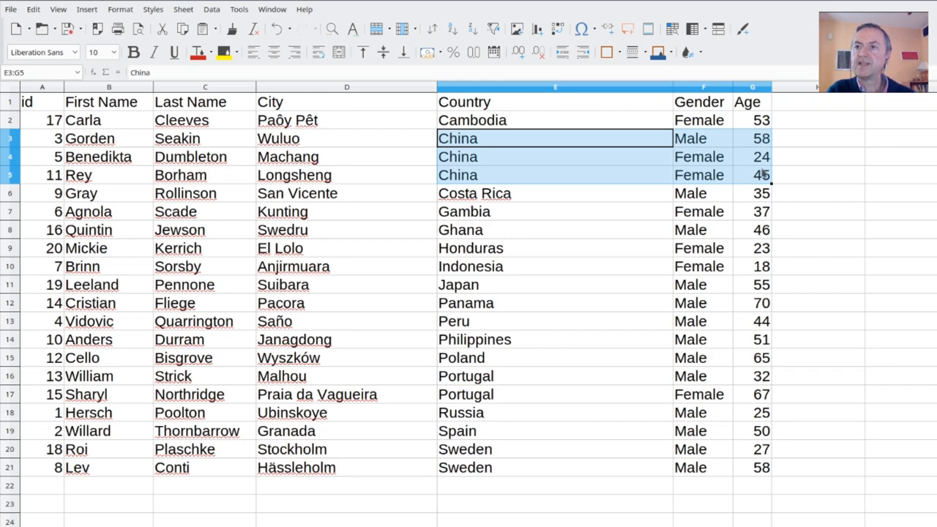